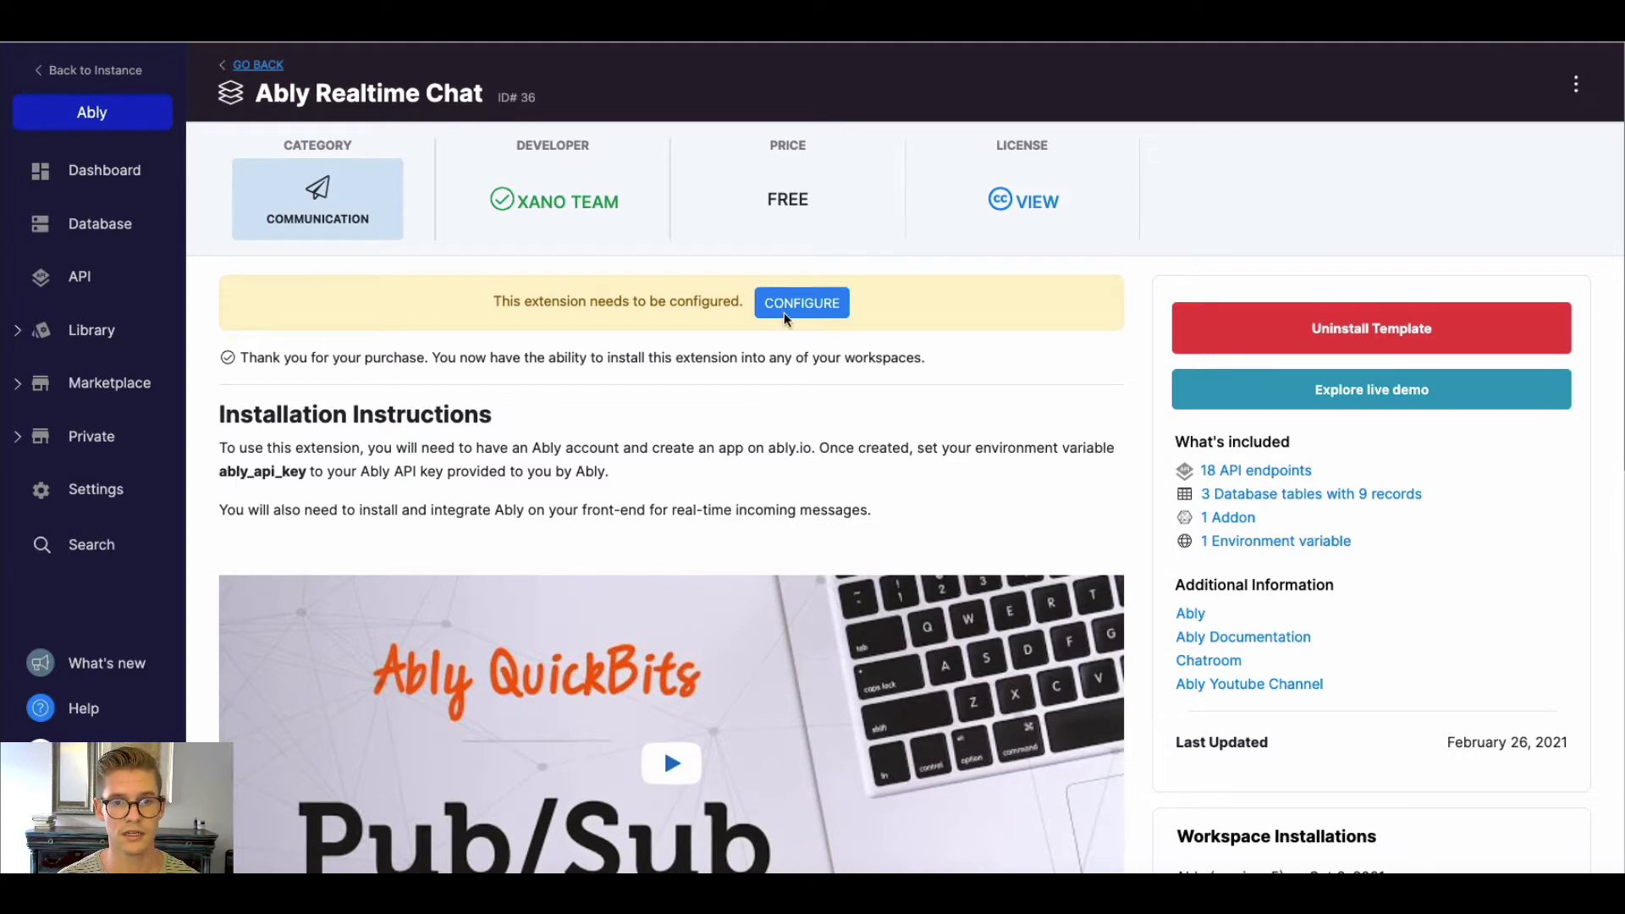
- Open the Ably Realtime Chat extension's environment variables, showing the ably_api_key field
left_click(802, 303)
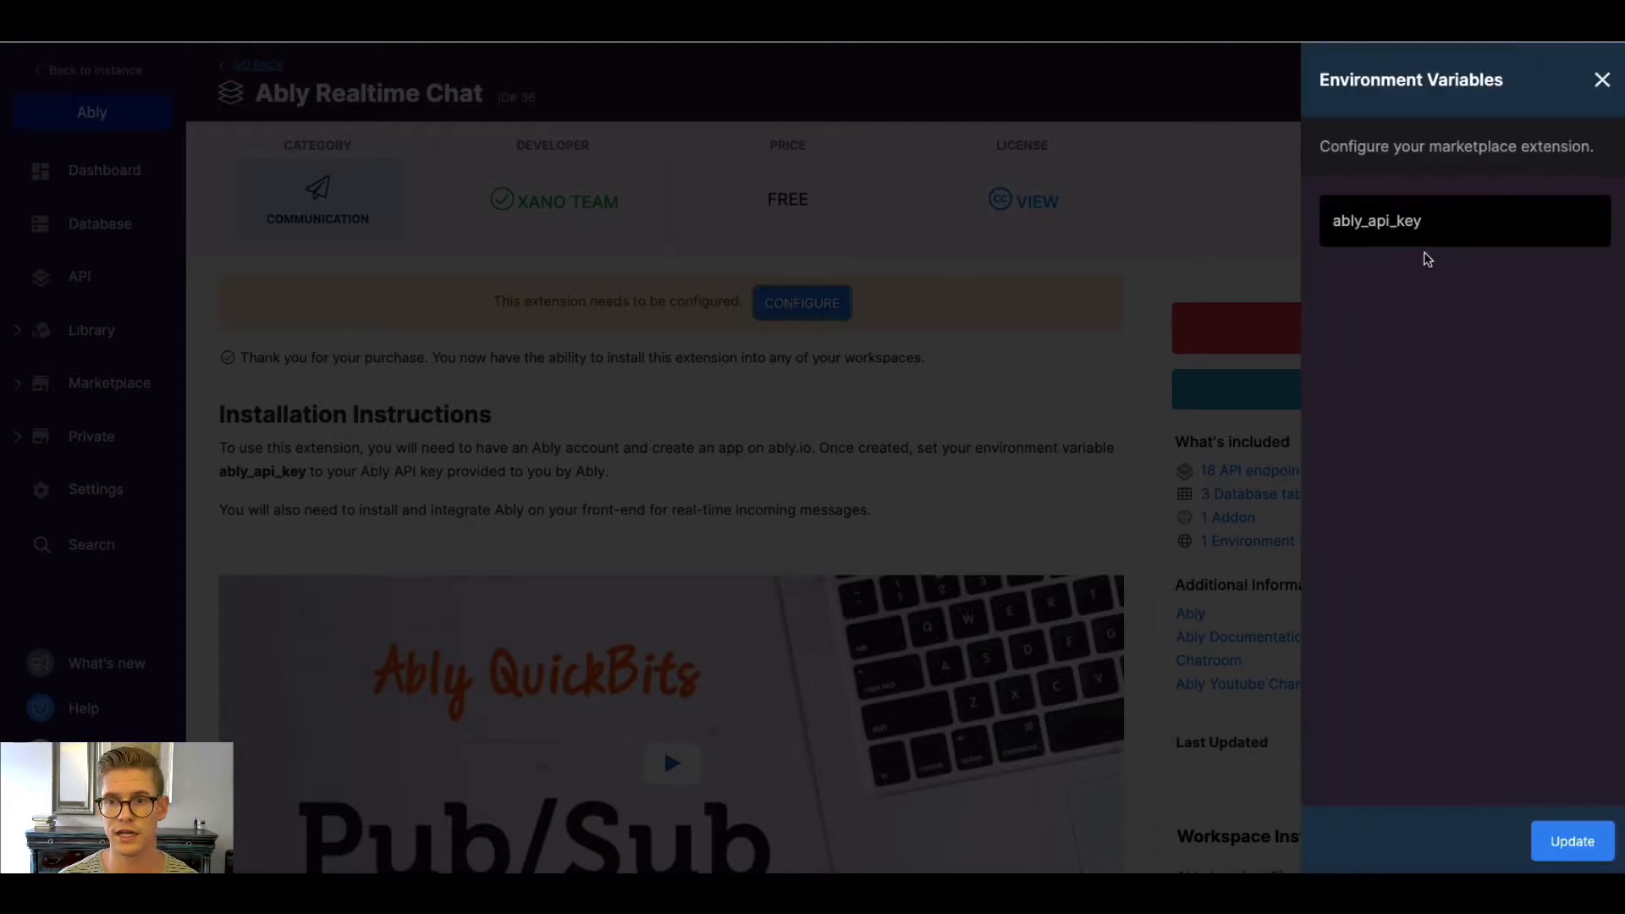
mouse_move(1421, 237)
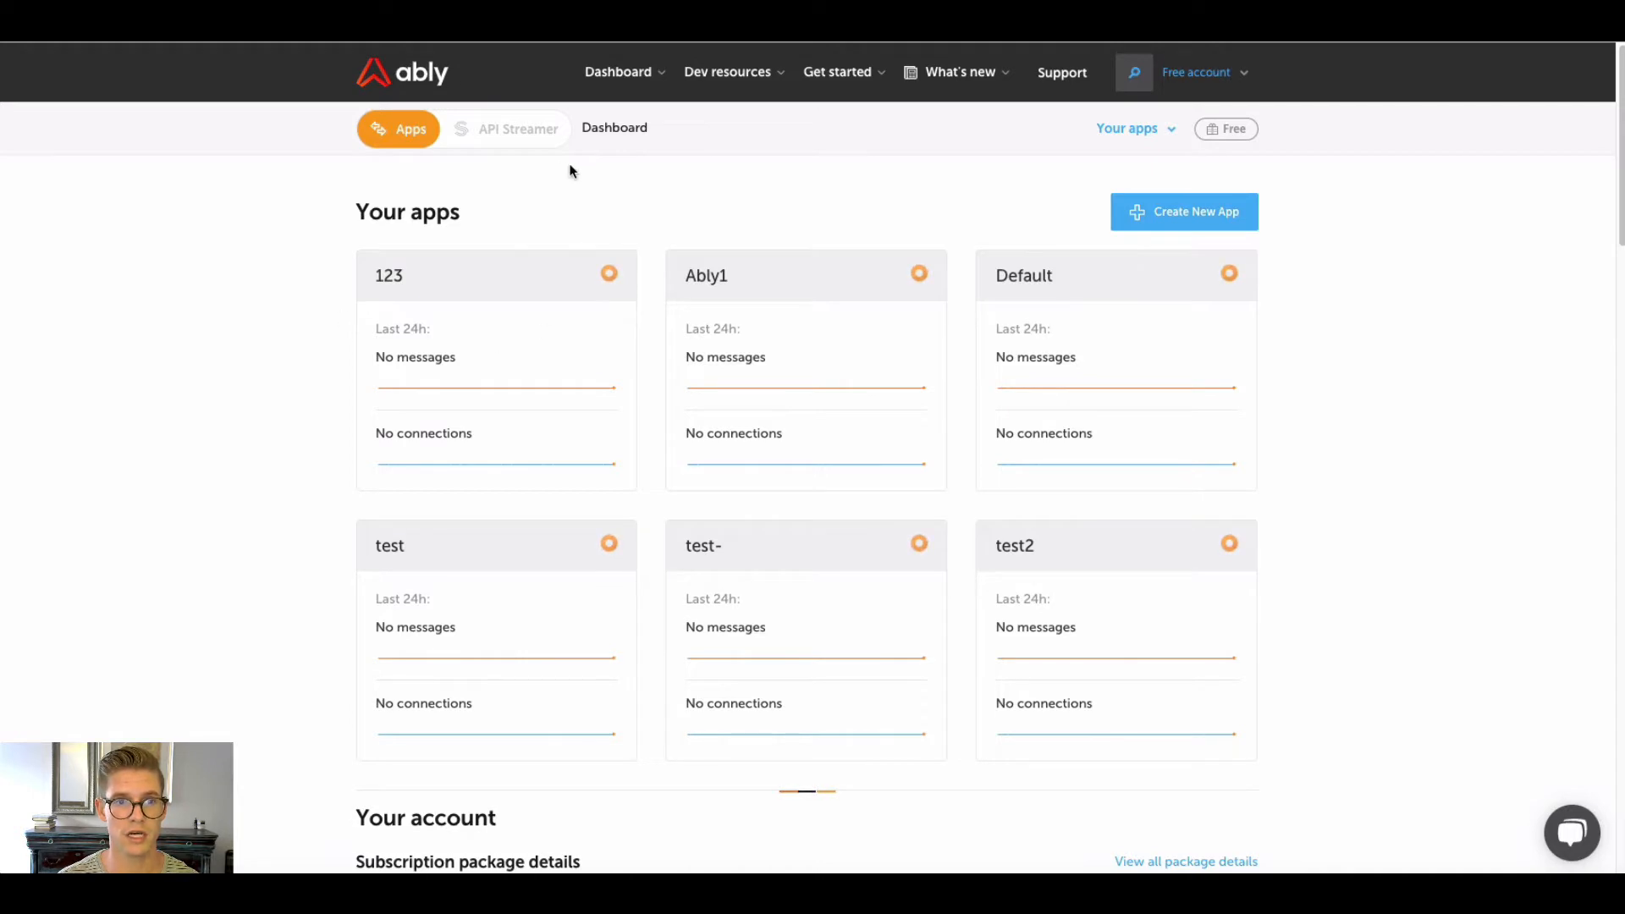
mouse_move(948, 613)
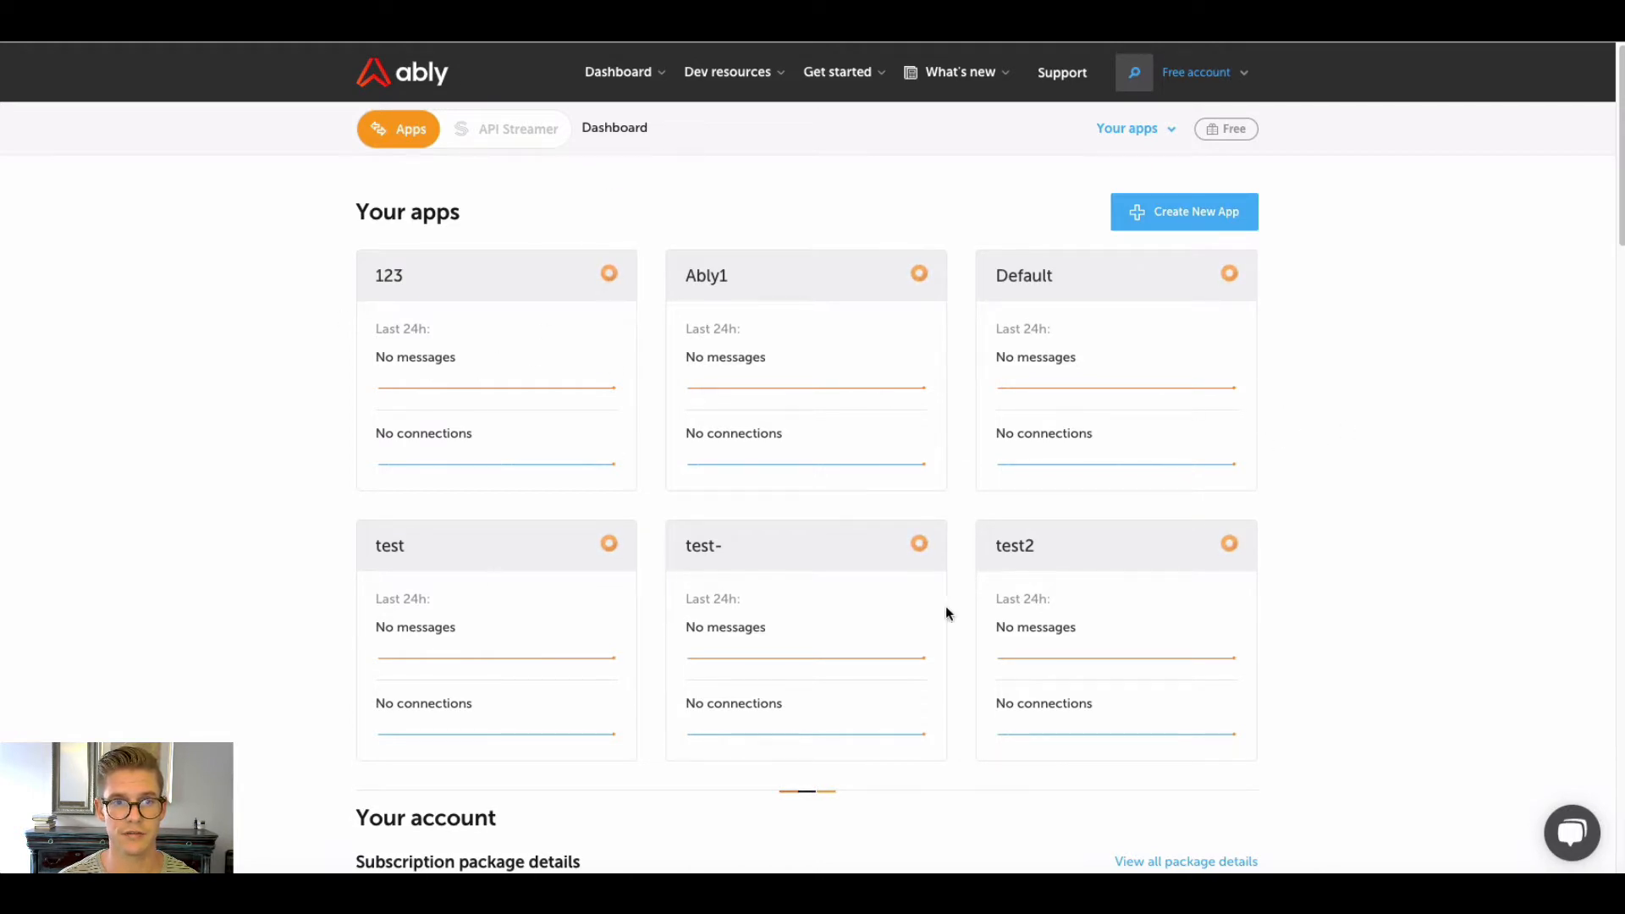
mouse_move(1181, 221)
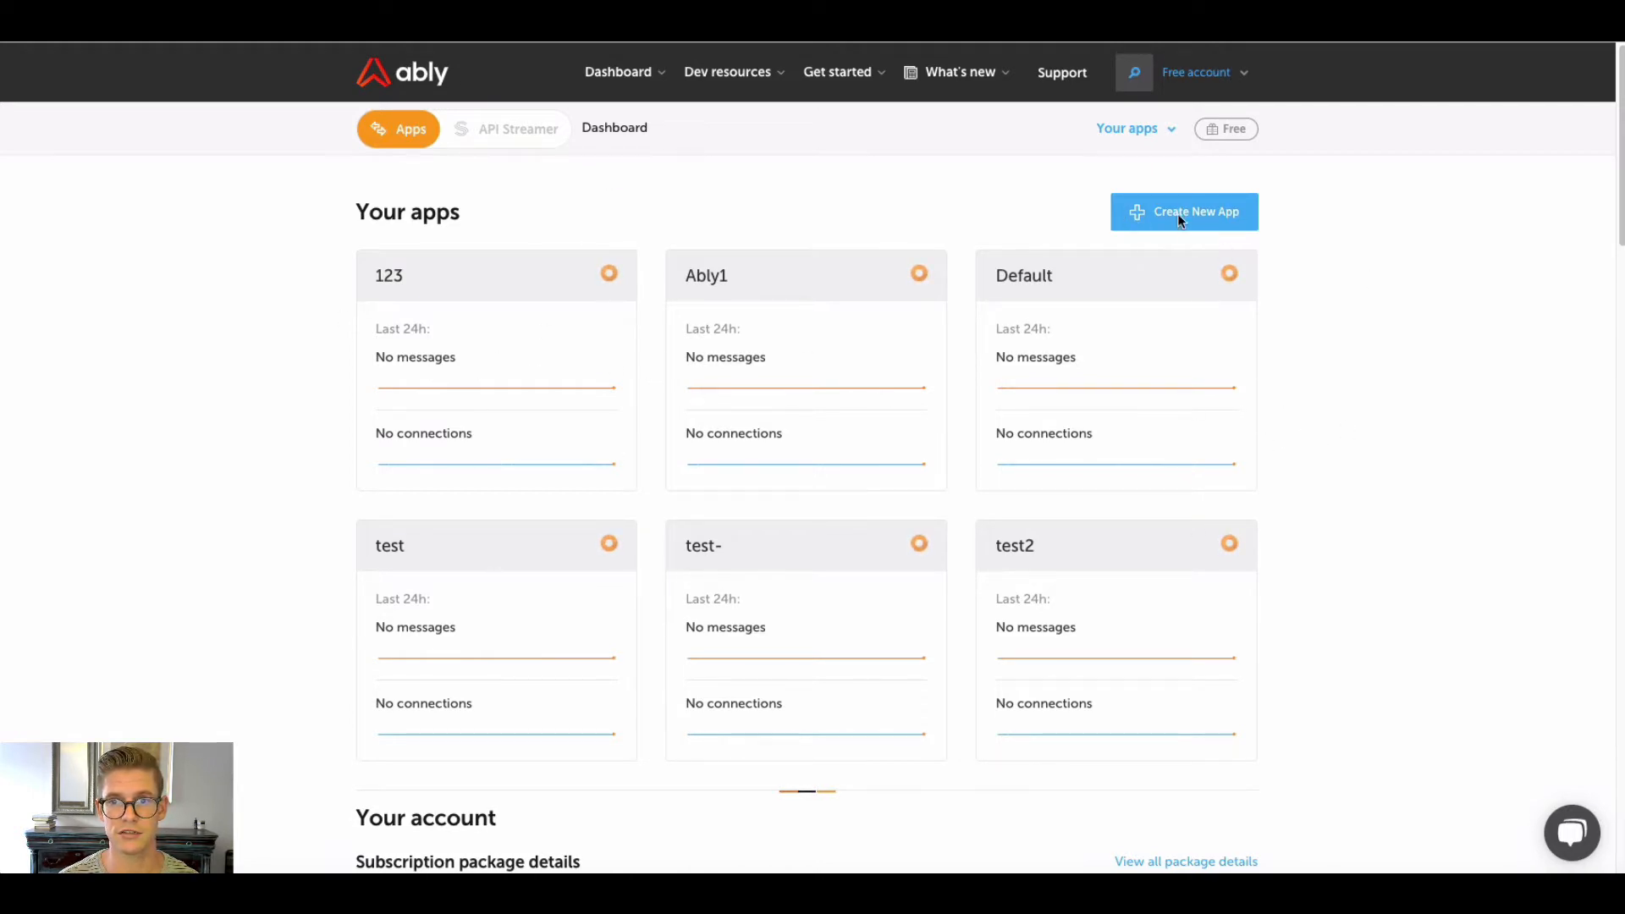
- Create a new Ably app named demo123 and select its private API key
left_click(1185, 211)
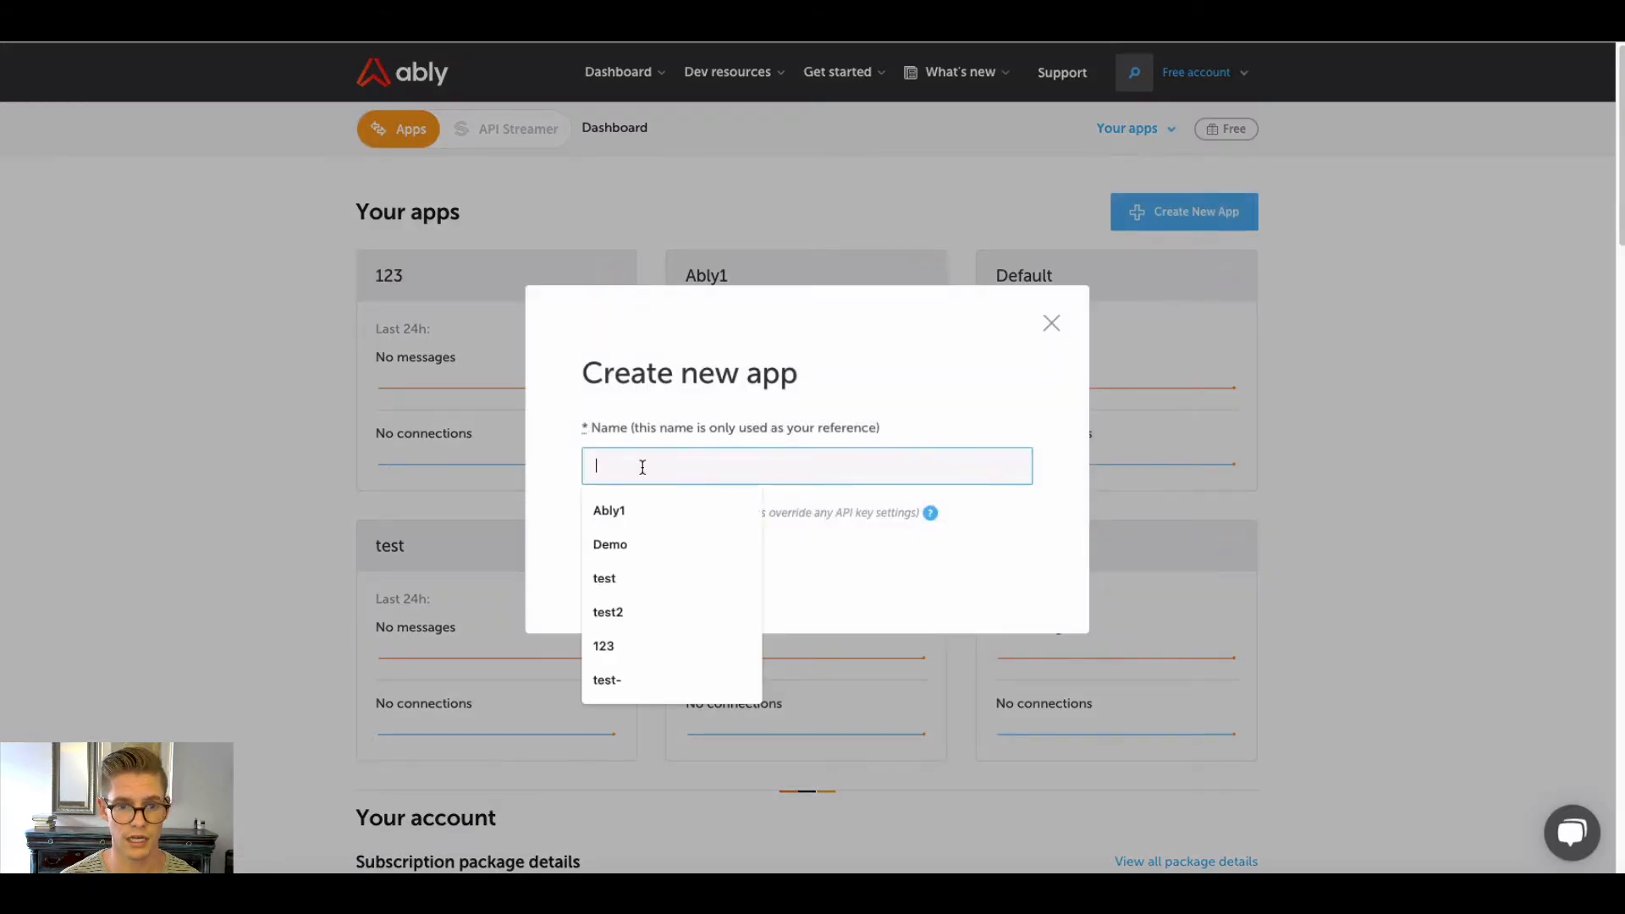
type("demo")
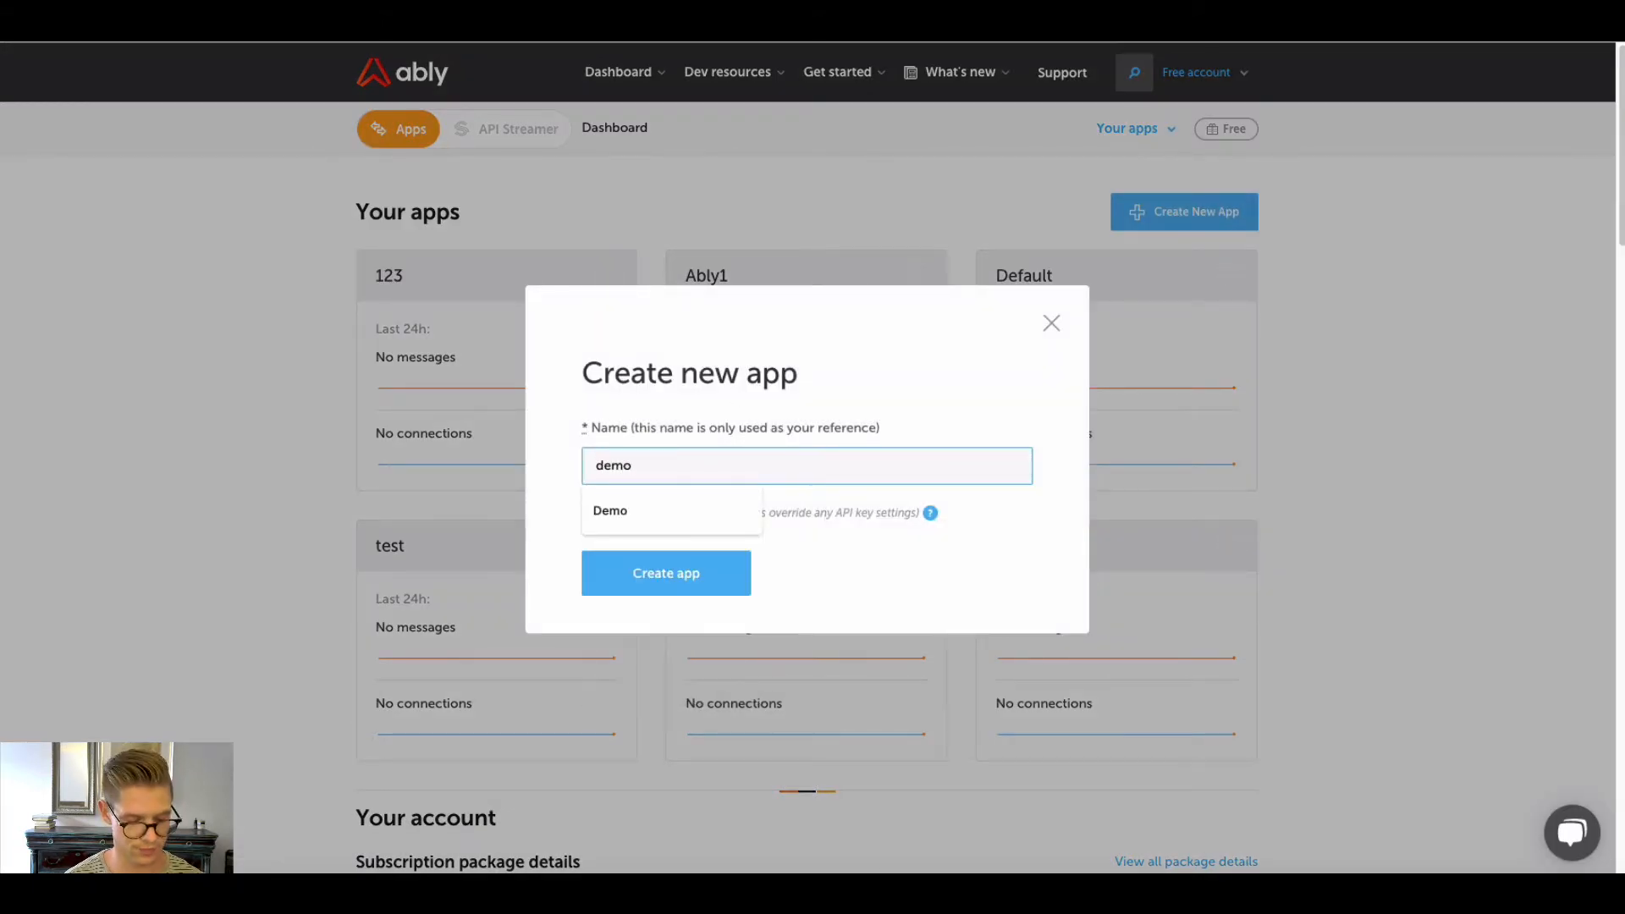
left_click(666, 573)
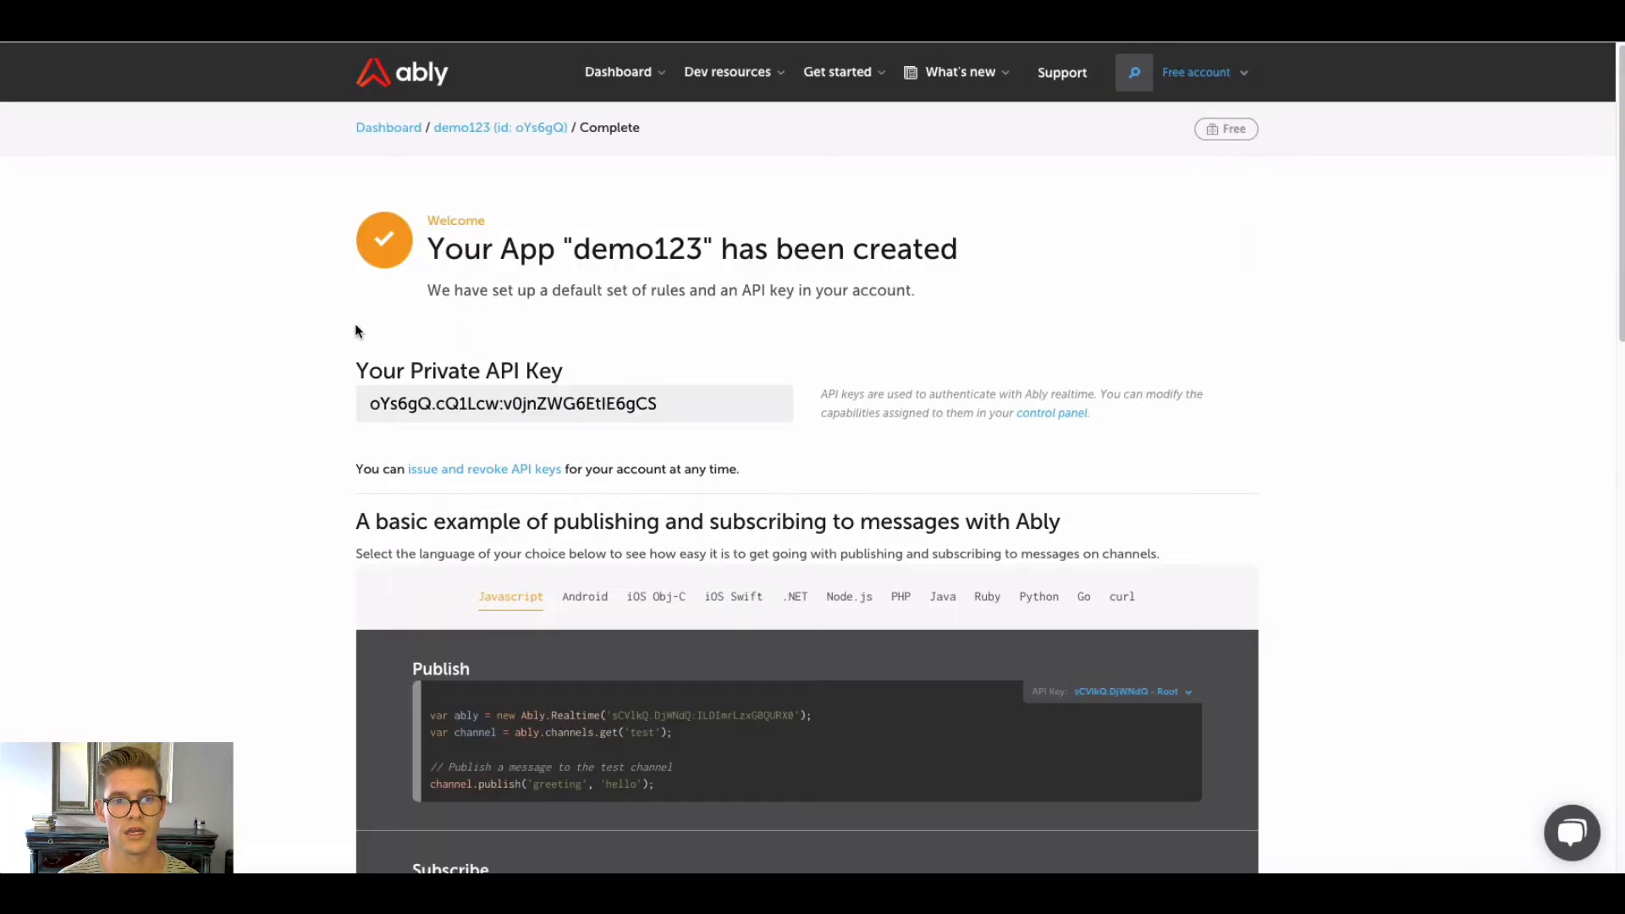
left_click(525, 403)
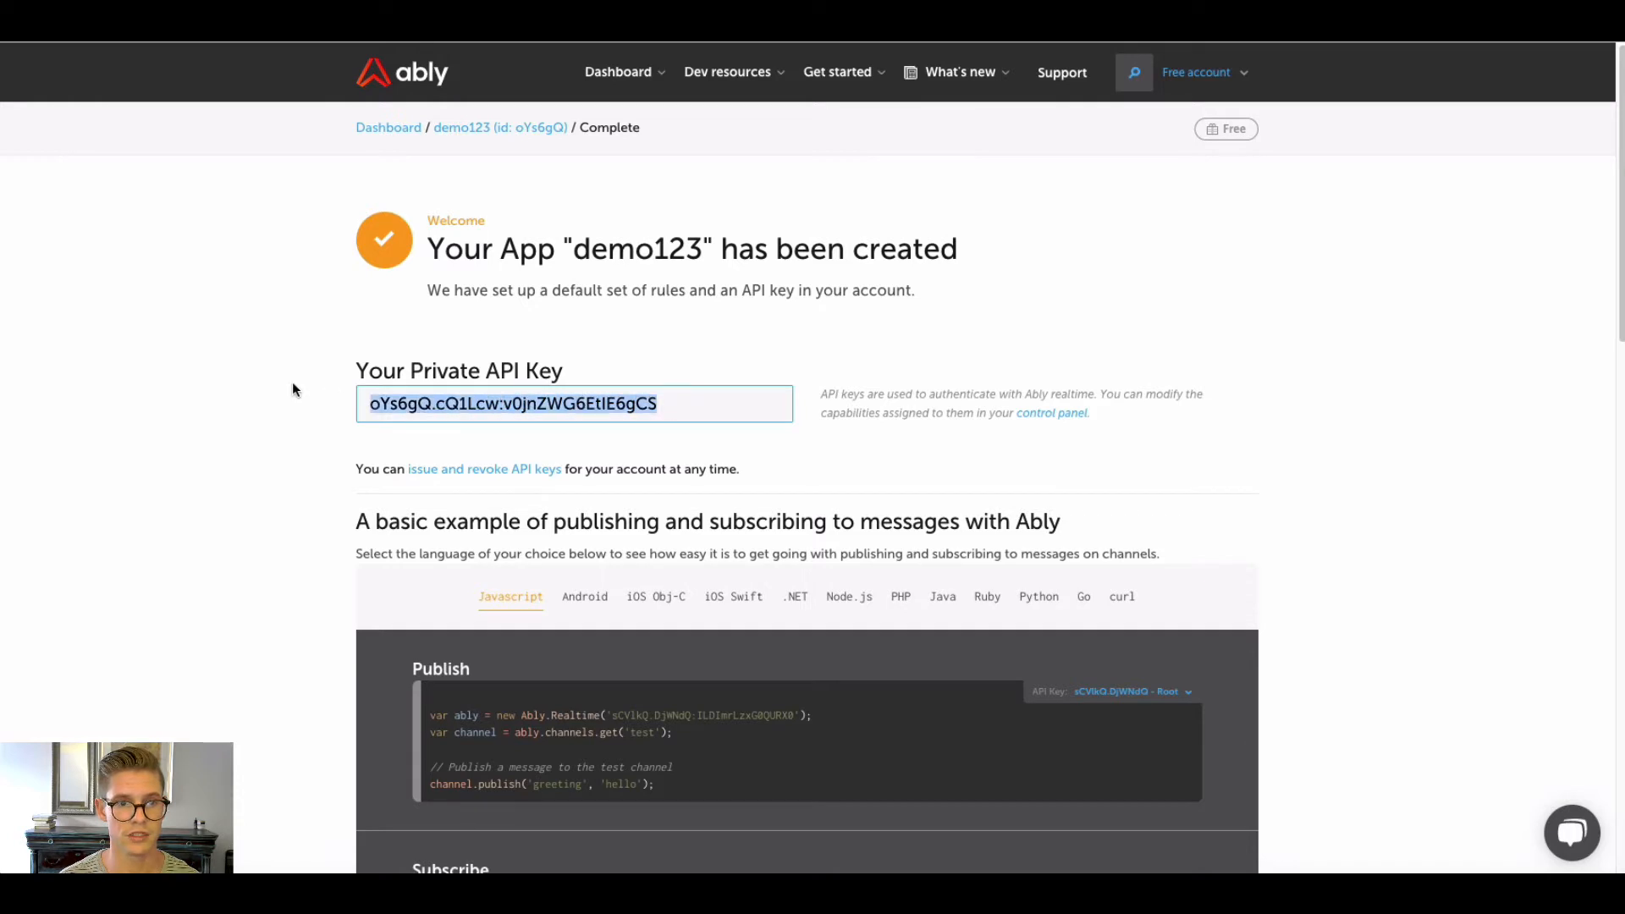
mouse_move(500, 449)
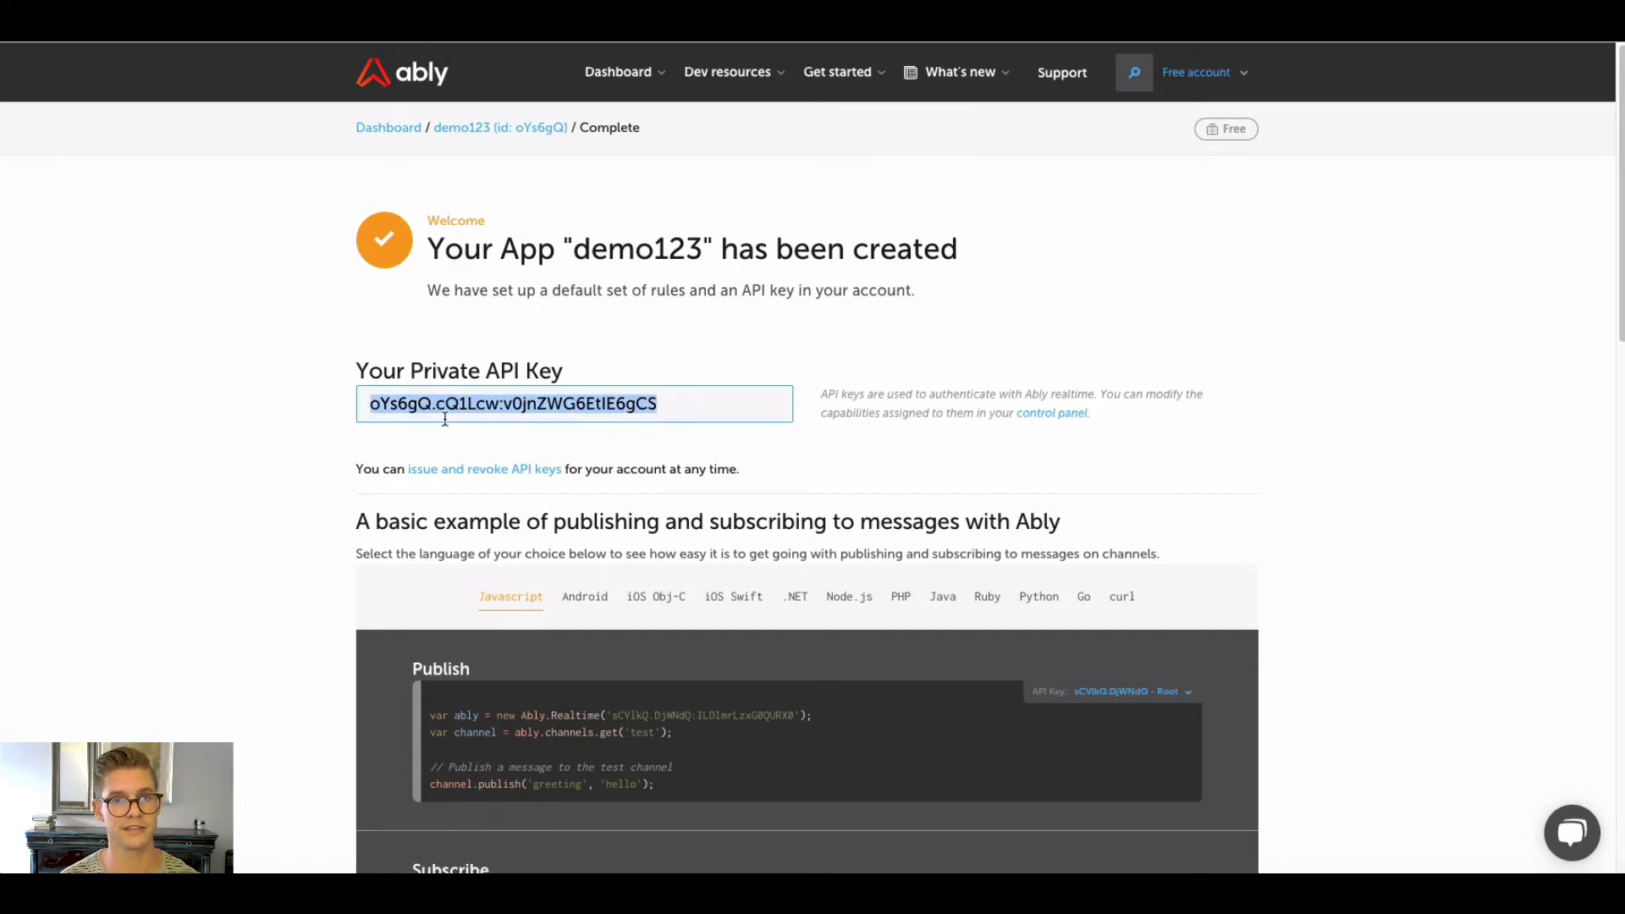
mouse_move(302, 75)
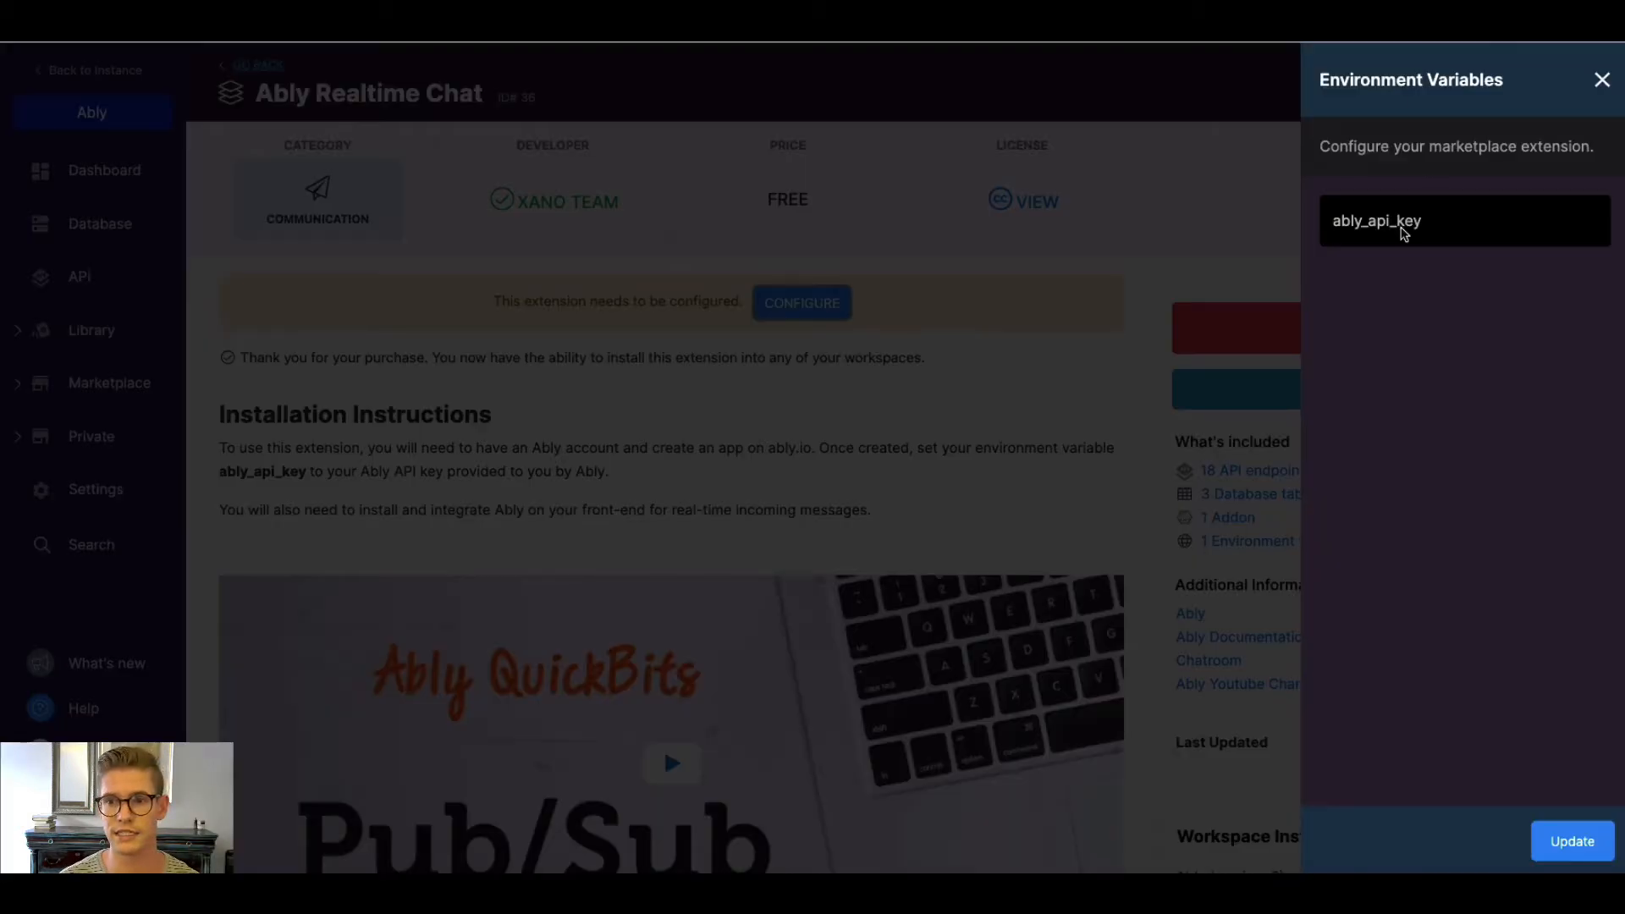
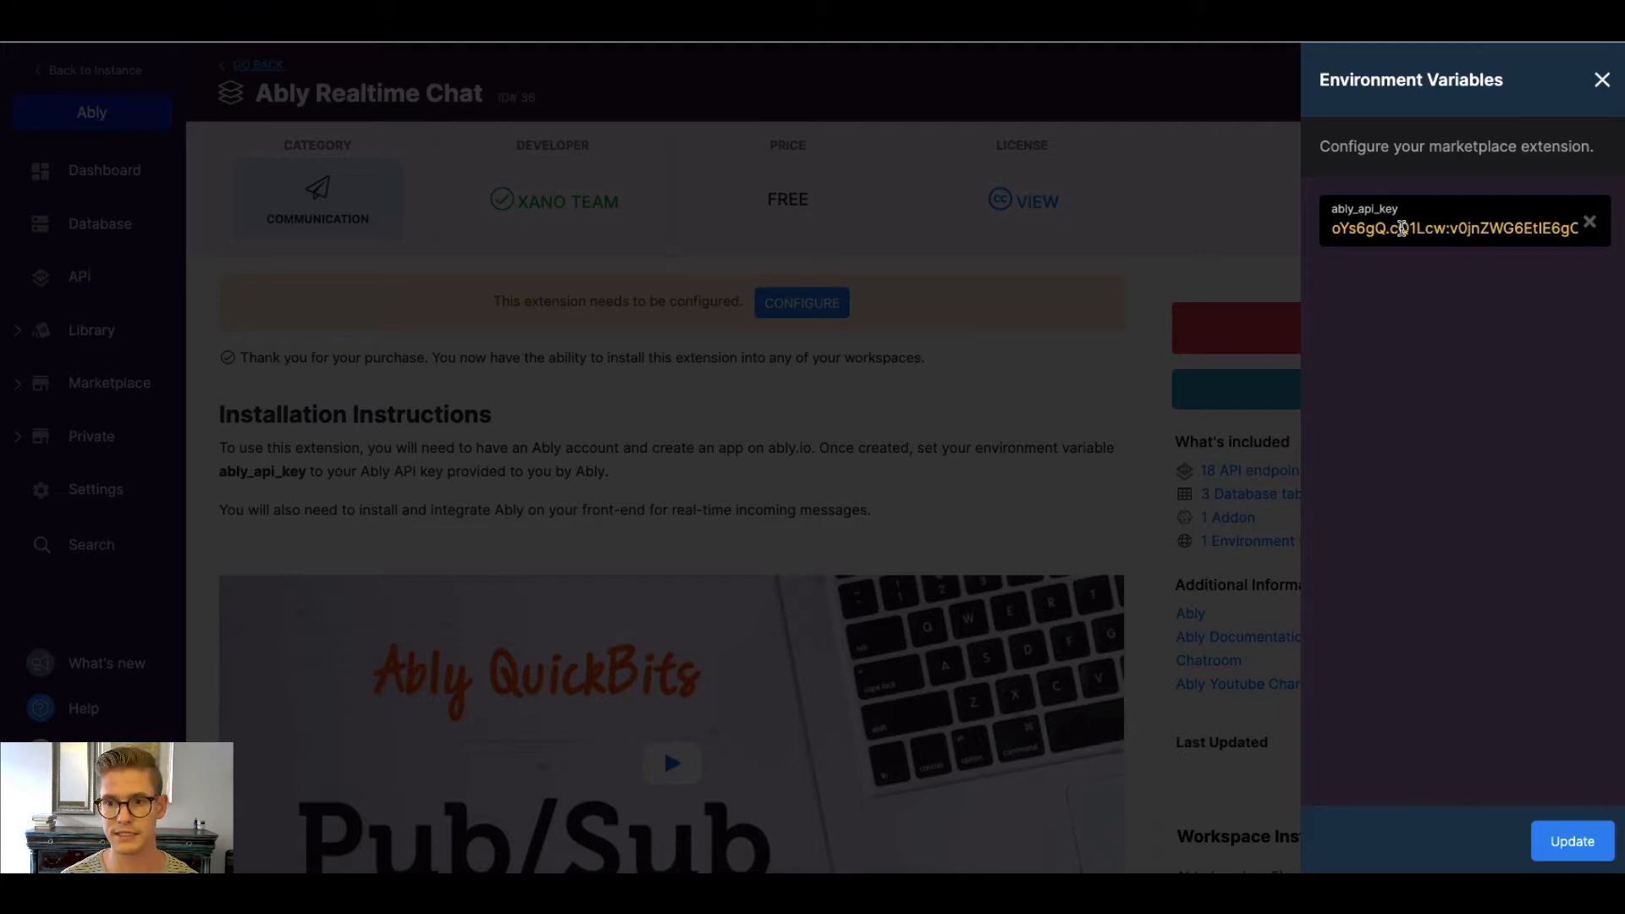
left_click(1572, 841)
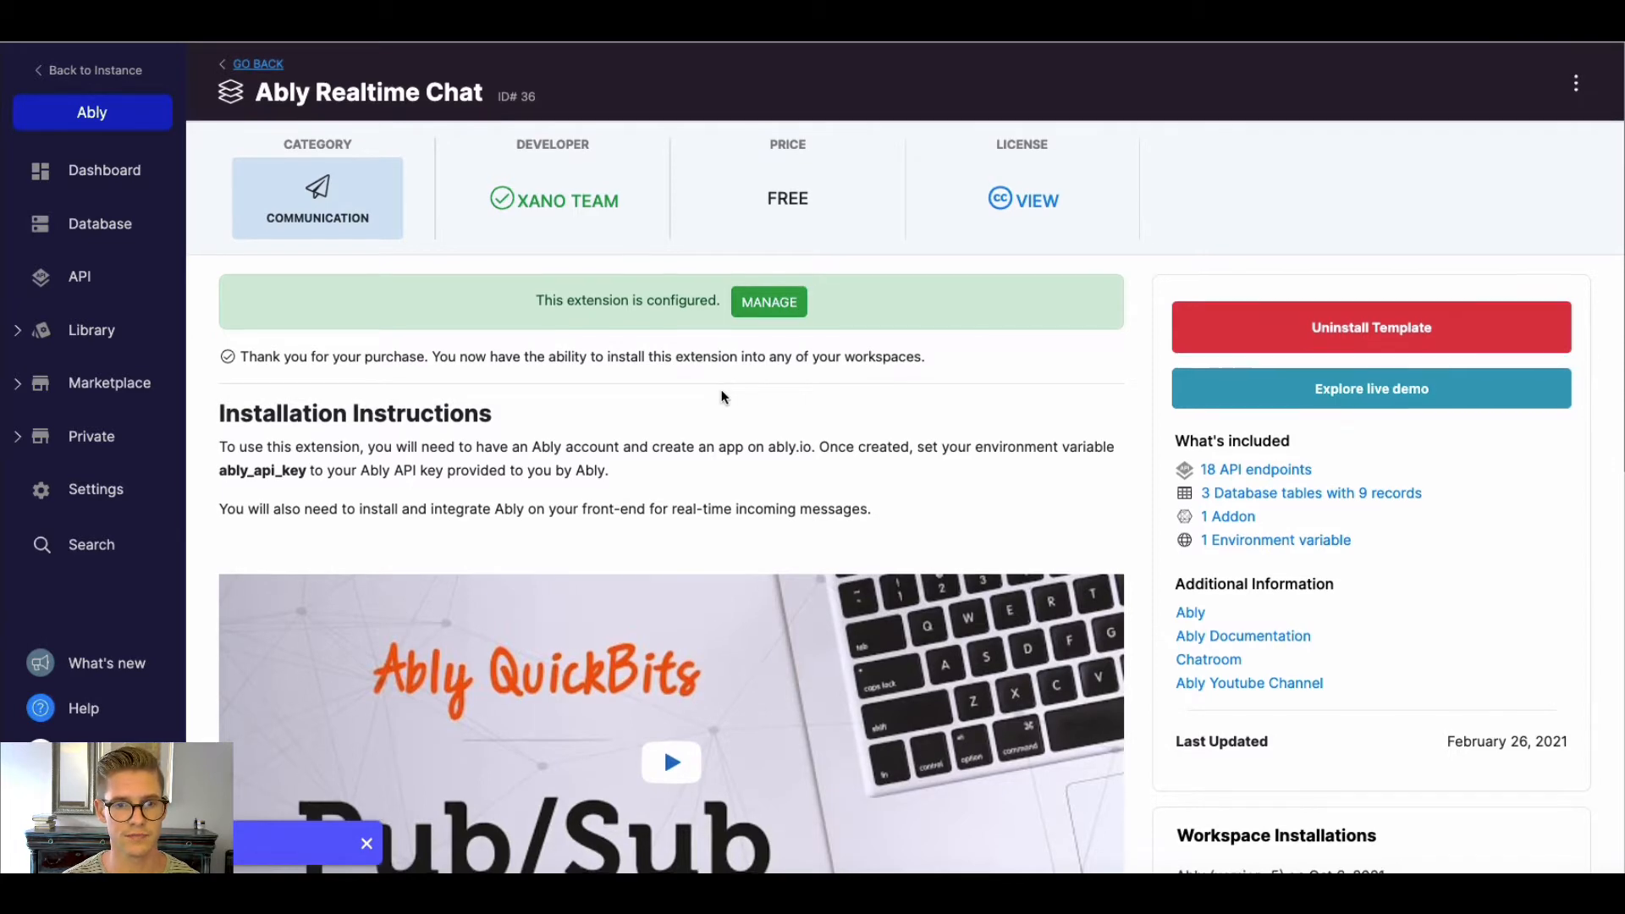
scroll("down", 3)
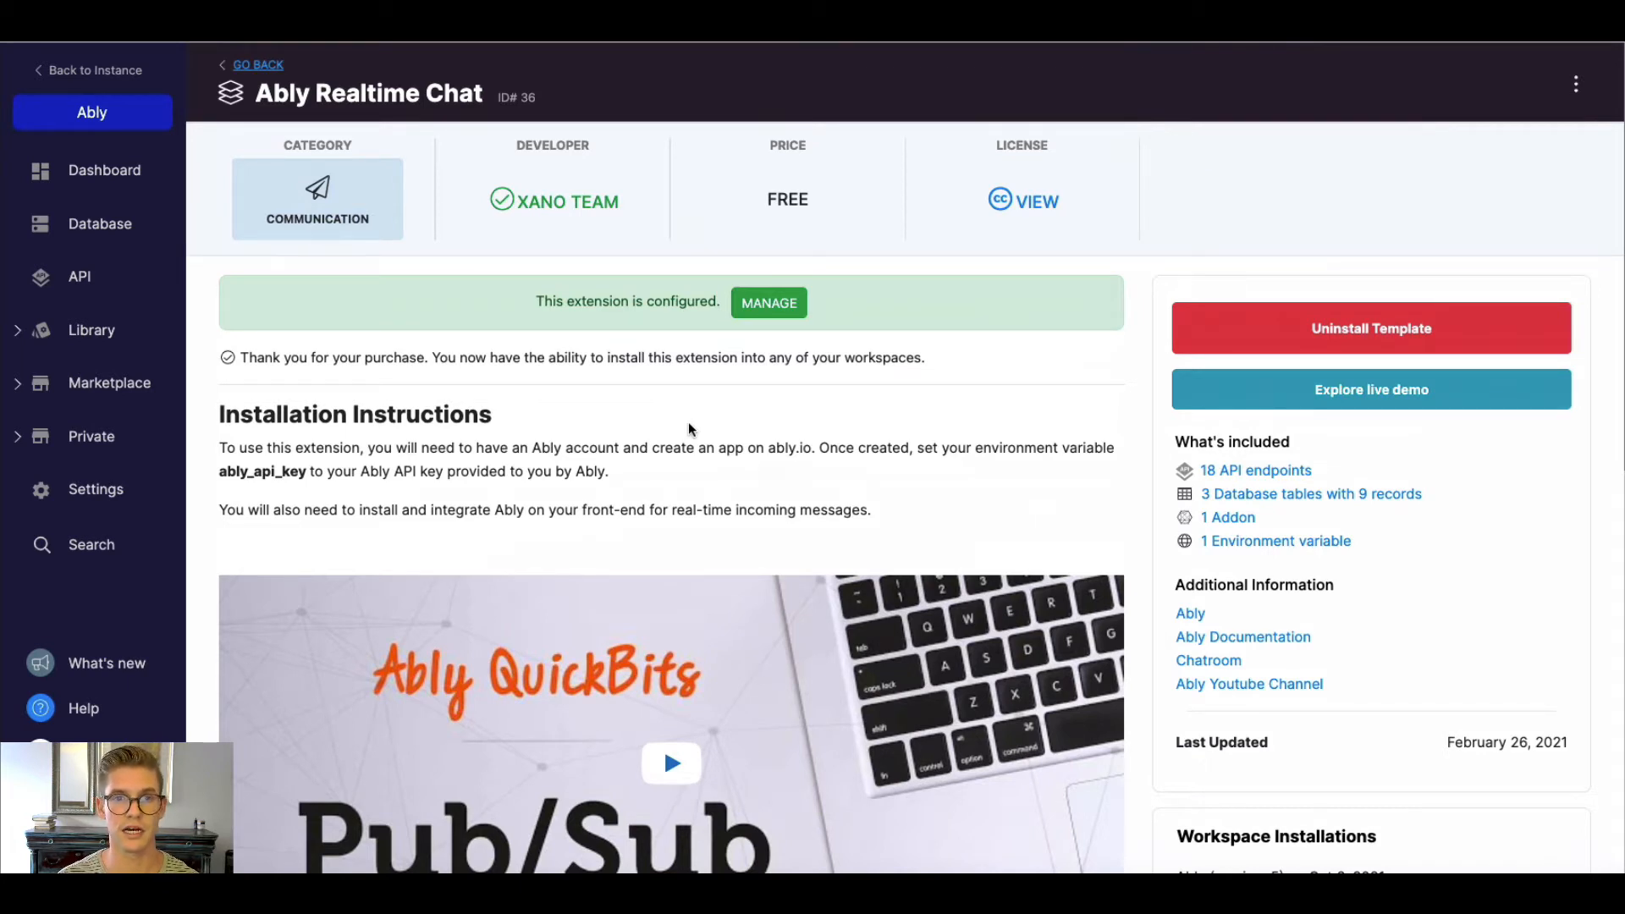
mouse_move(1364, 408)
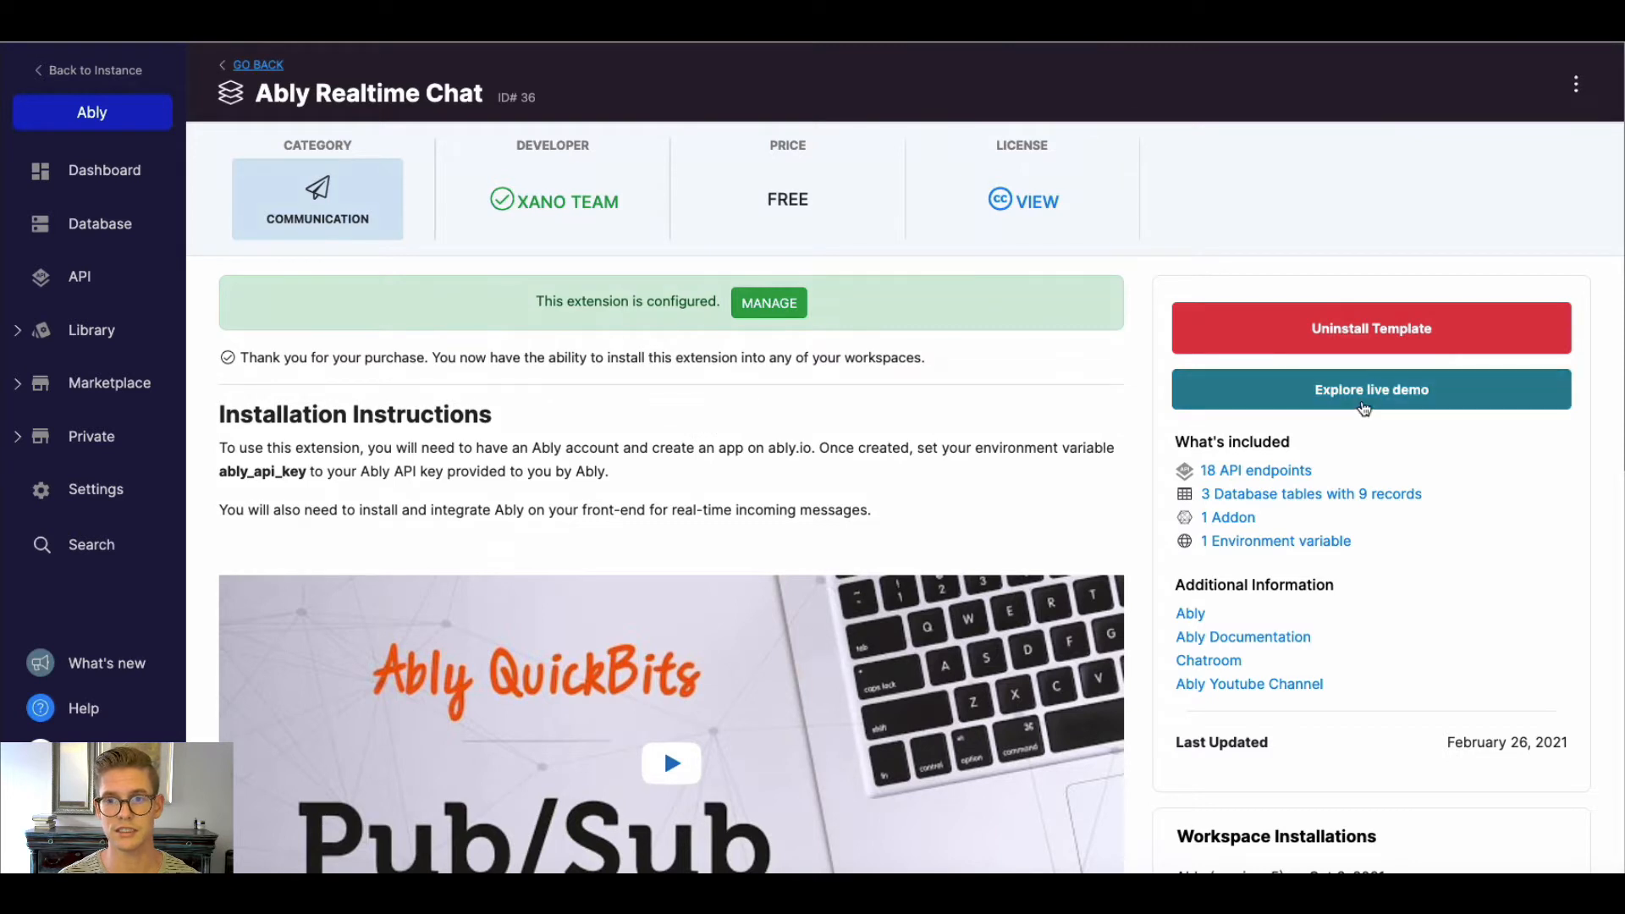
mouse_move(908, 413)
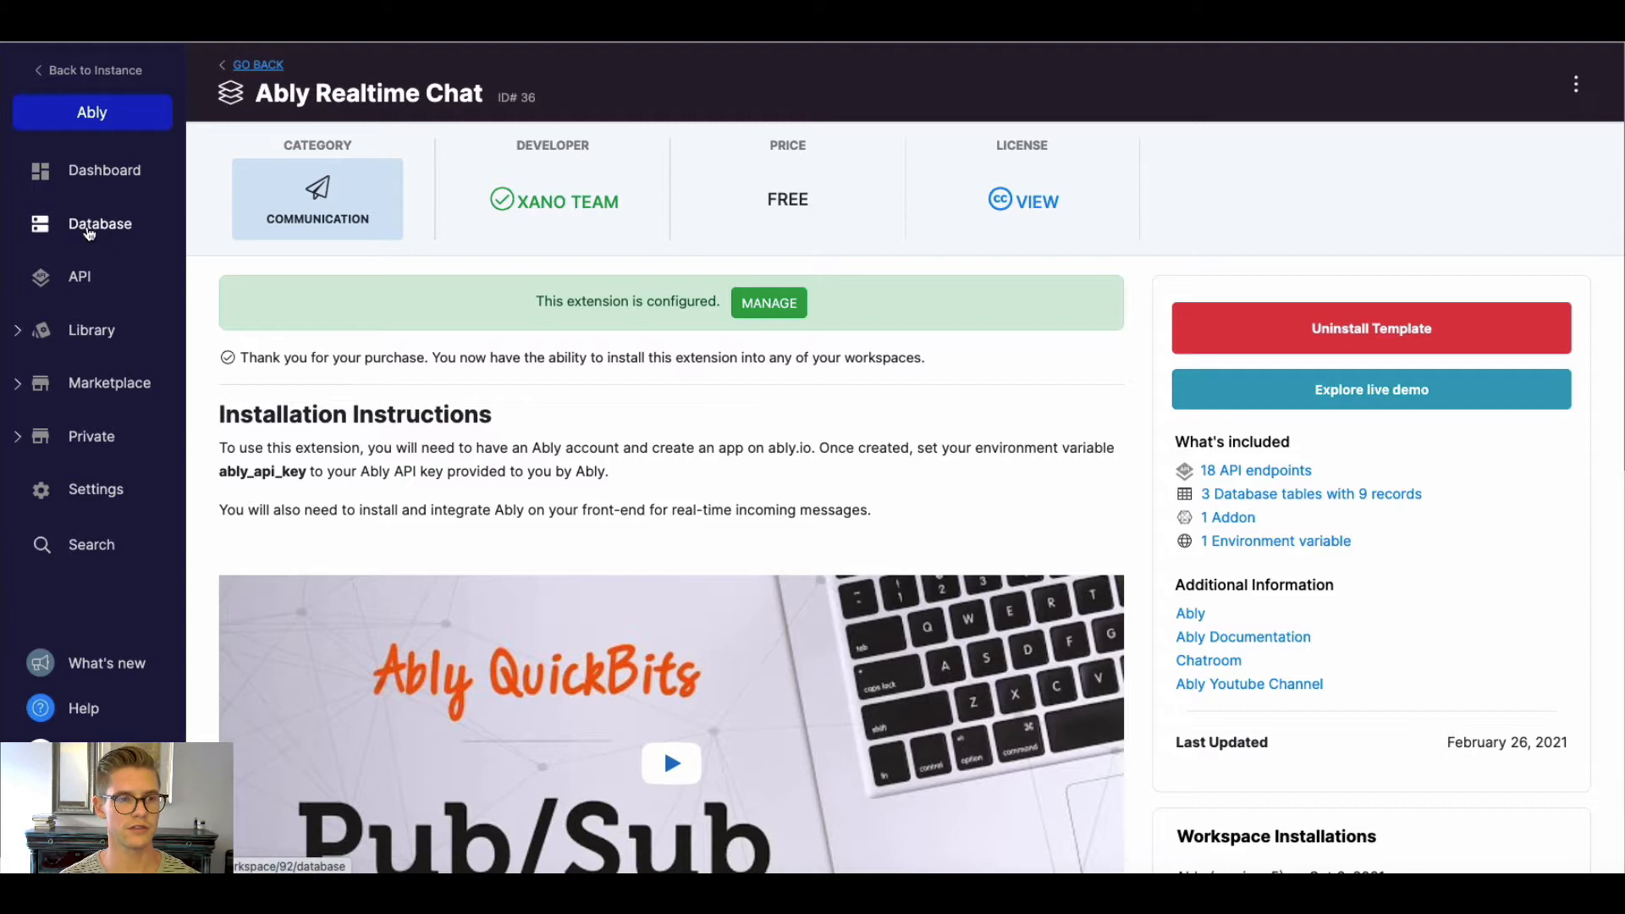
- Show database table relationships, then open the user table's three records
left_click(100, 223)
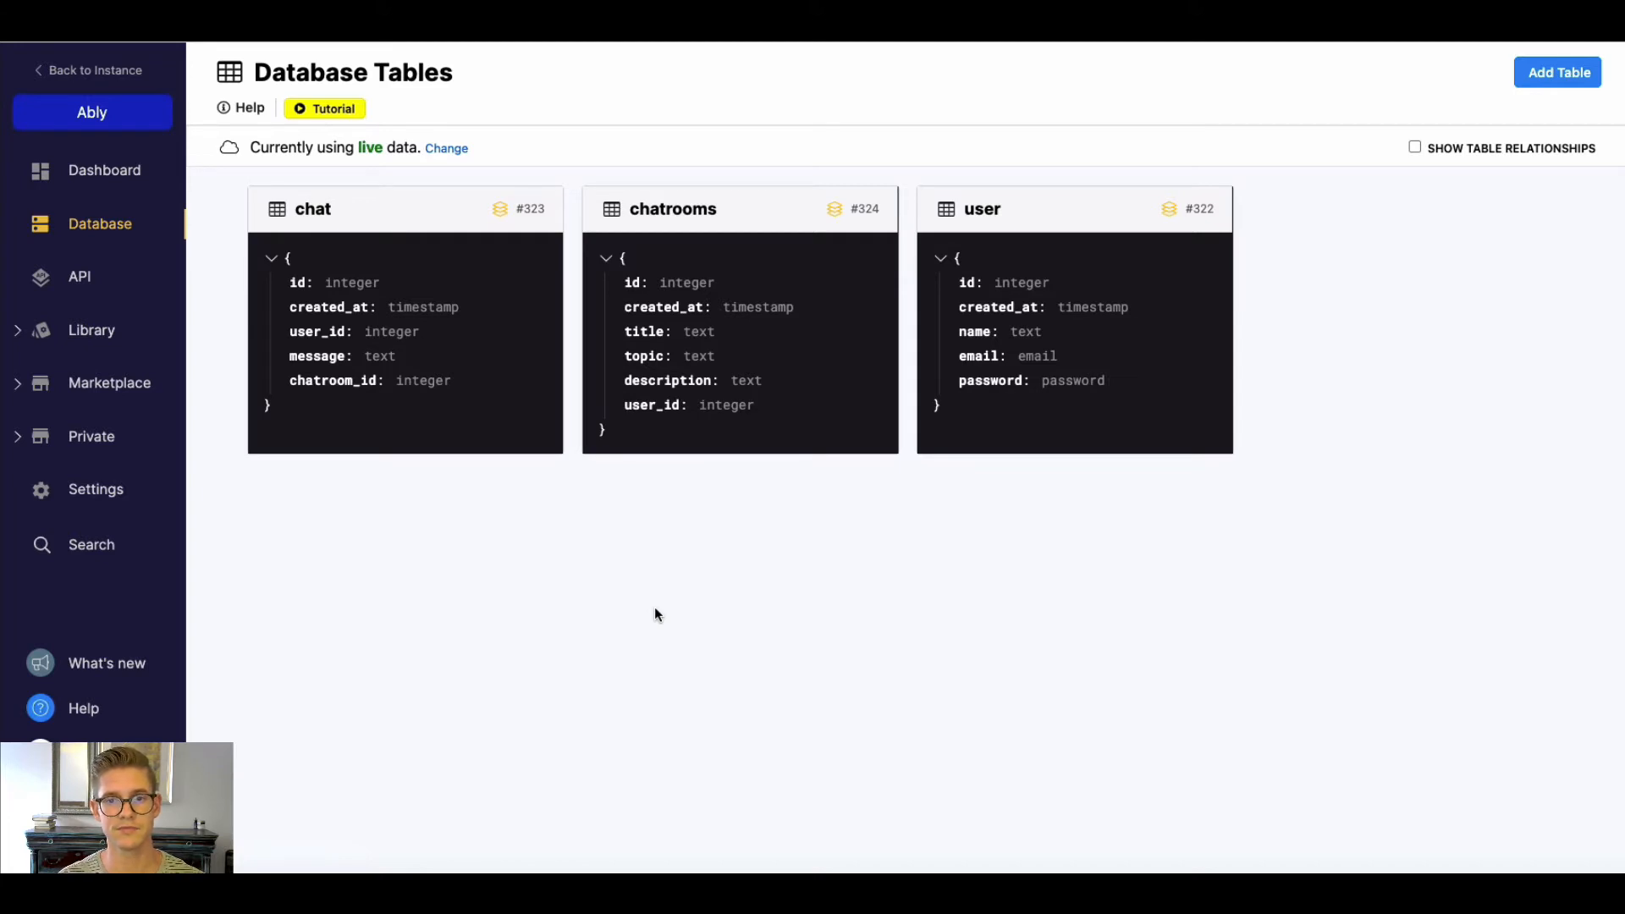
mouse_move(834, 661)
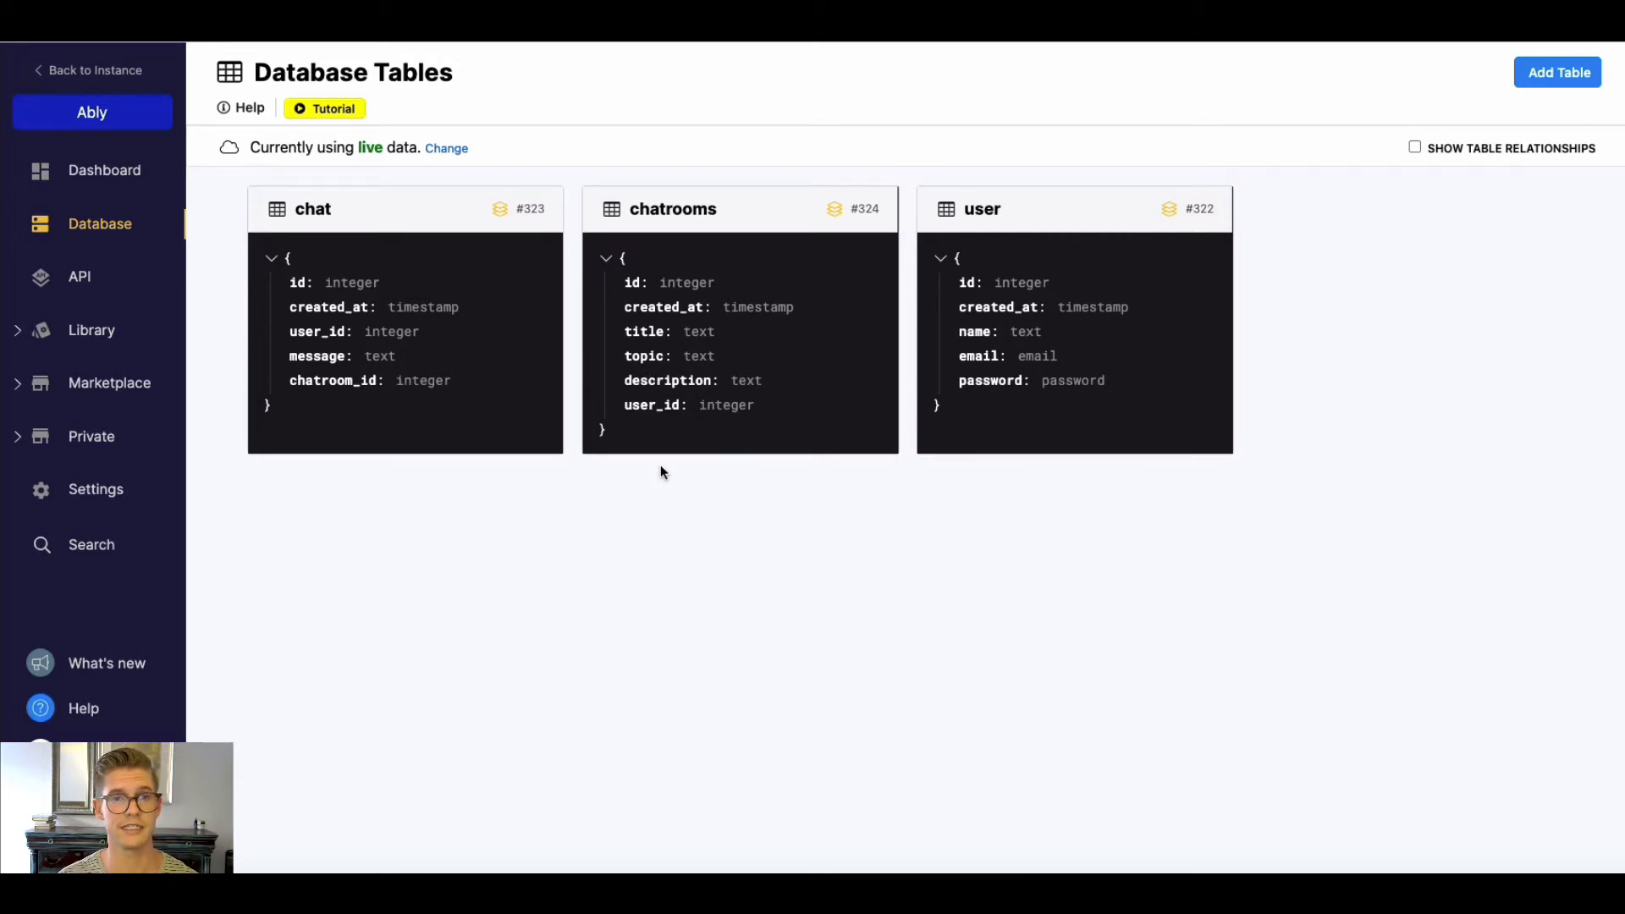
mouse_move(619, 609)
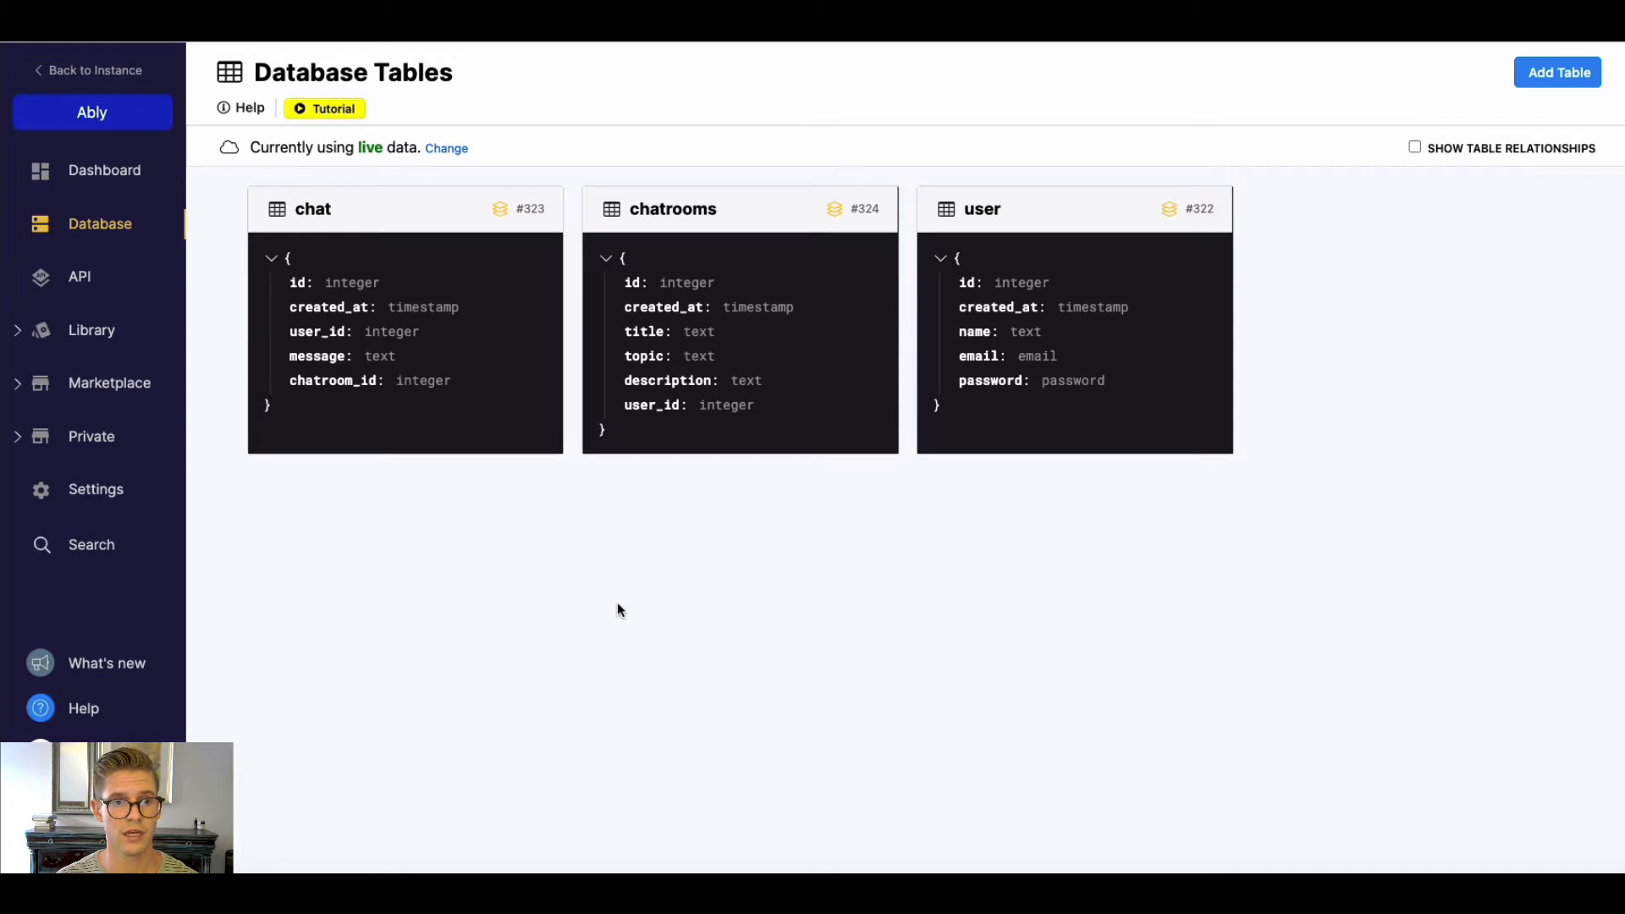
mouse_move(294, 391)
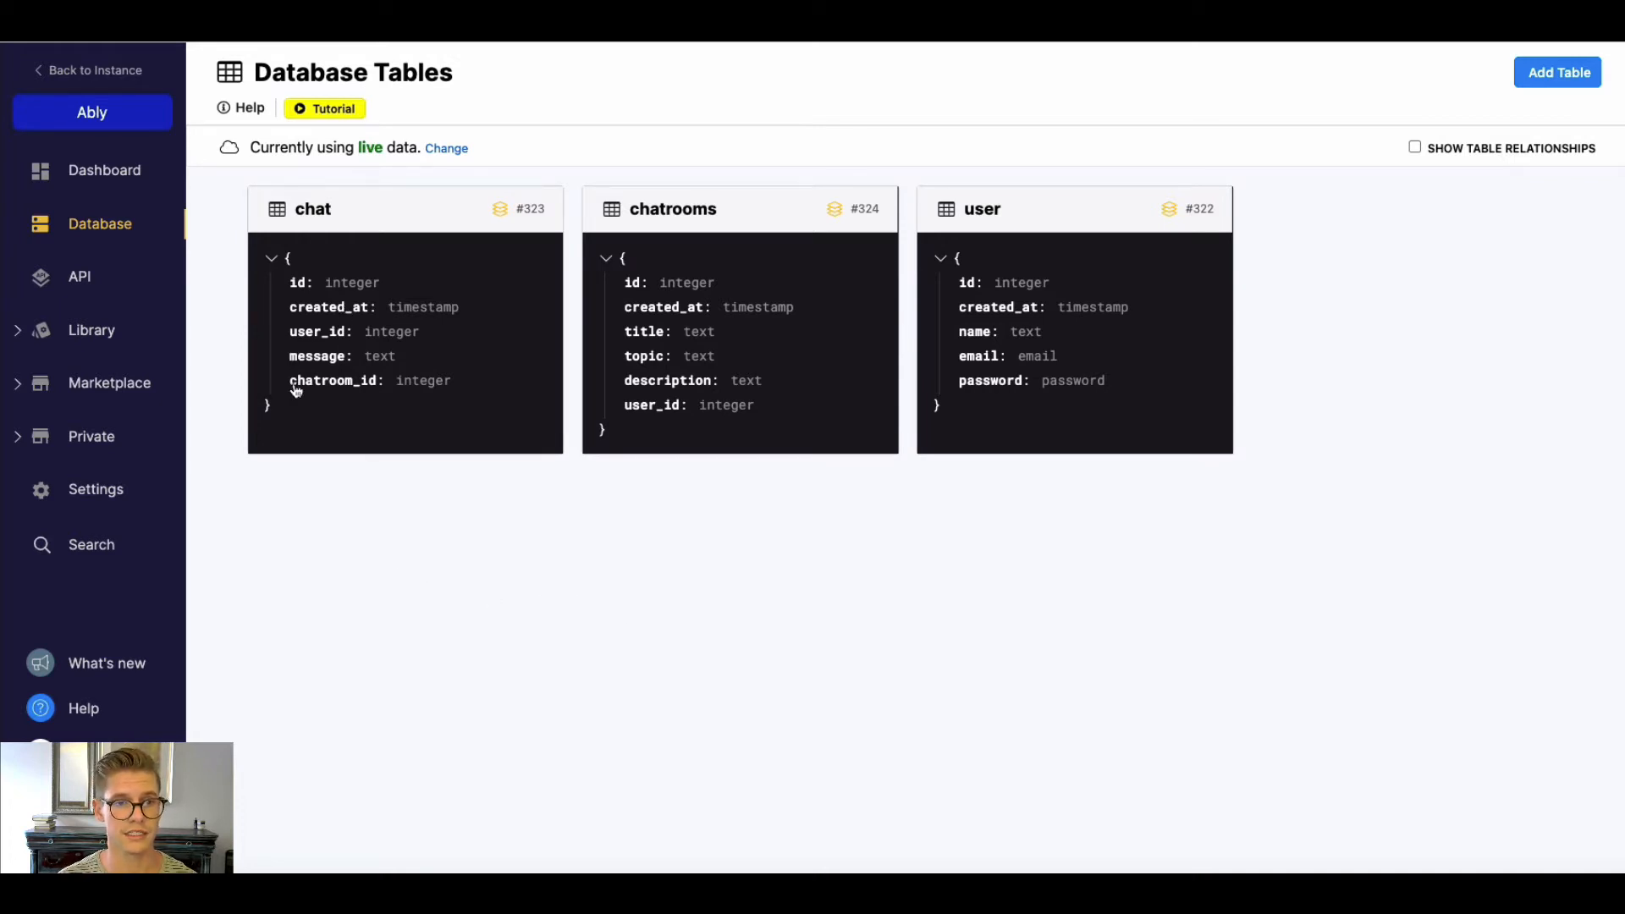
mouse_move(305, 339)
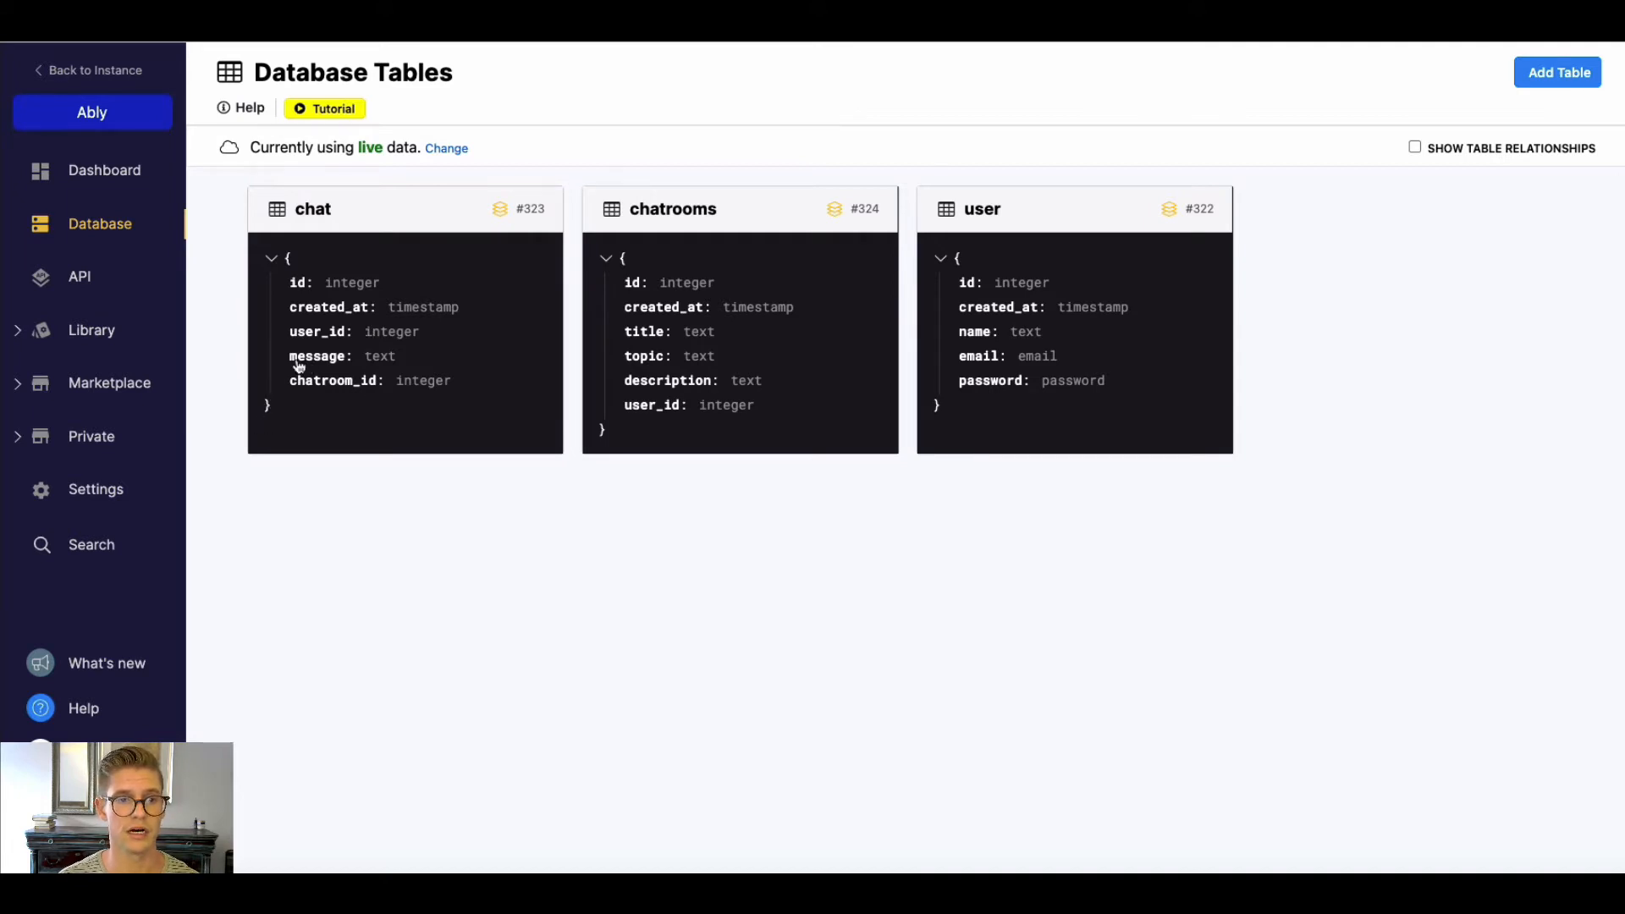
mouse_move(1414, 150)
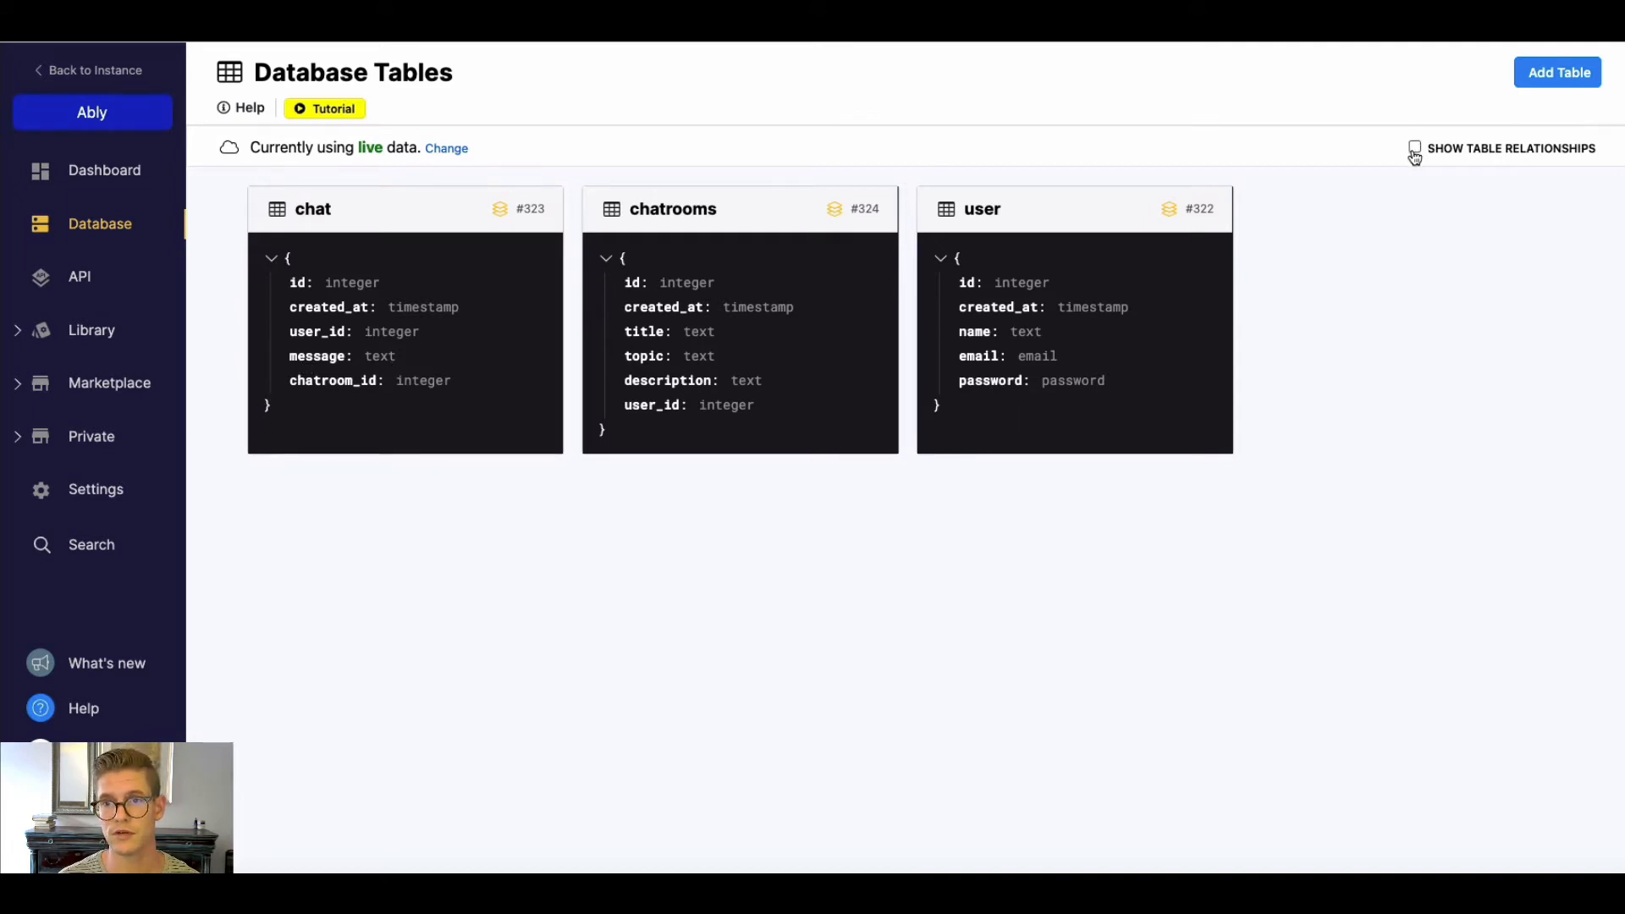
left_click(1414, 148)
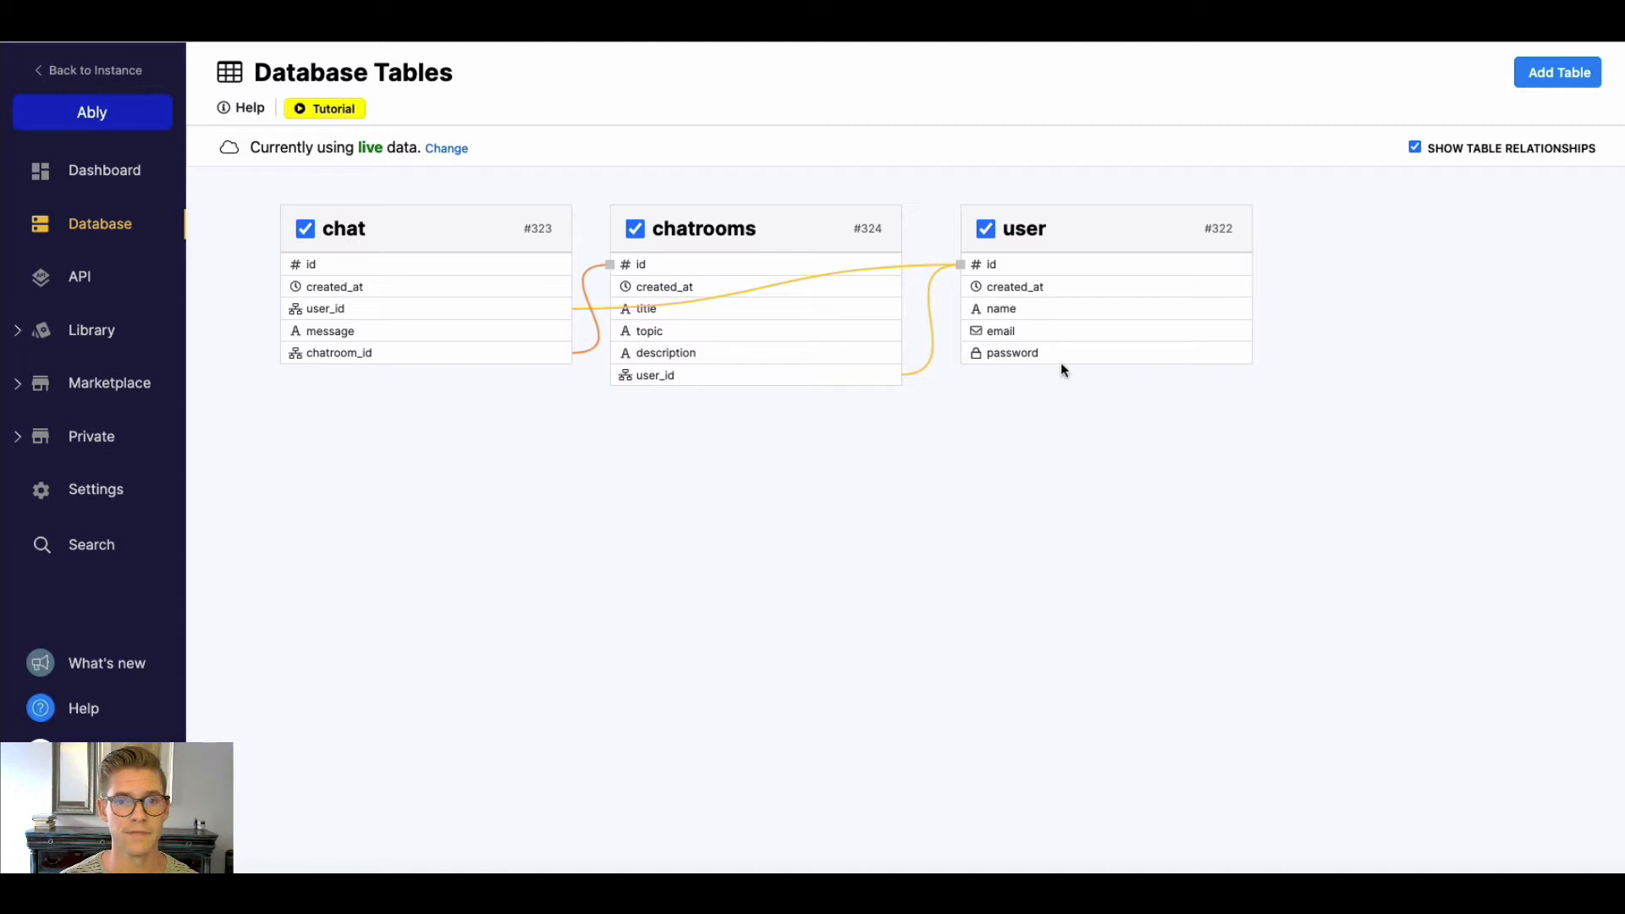
left_click(1415, 148)
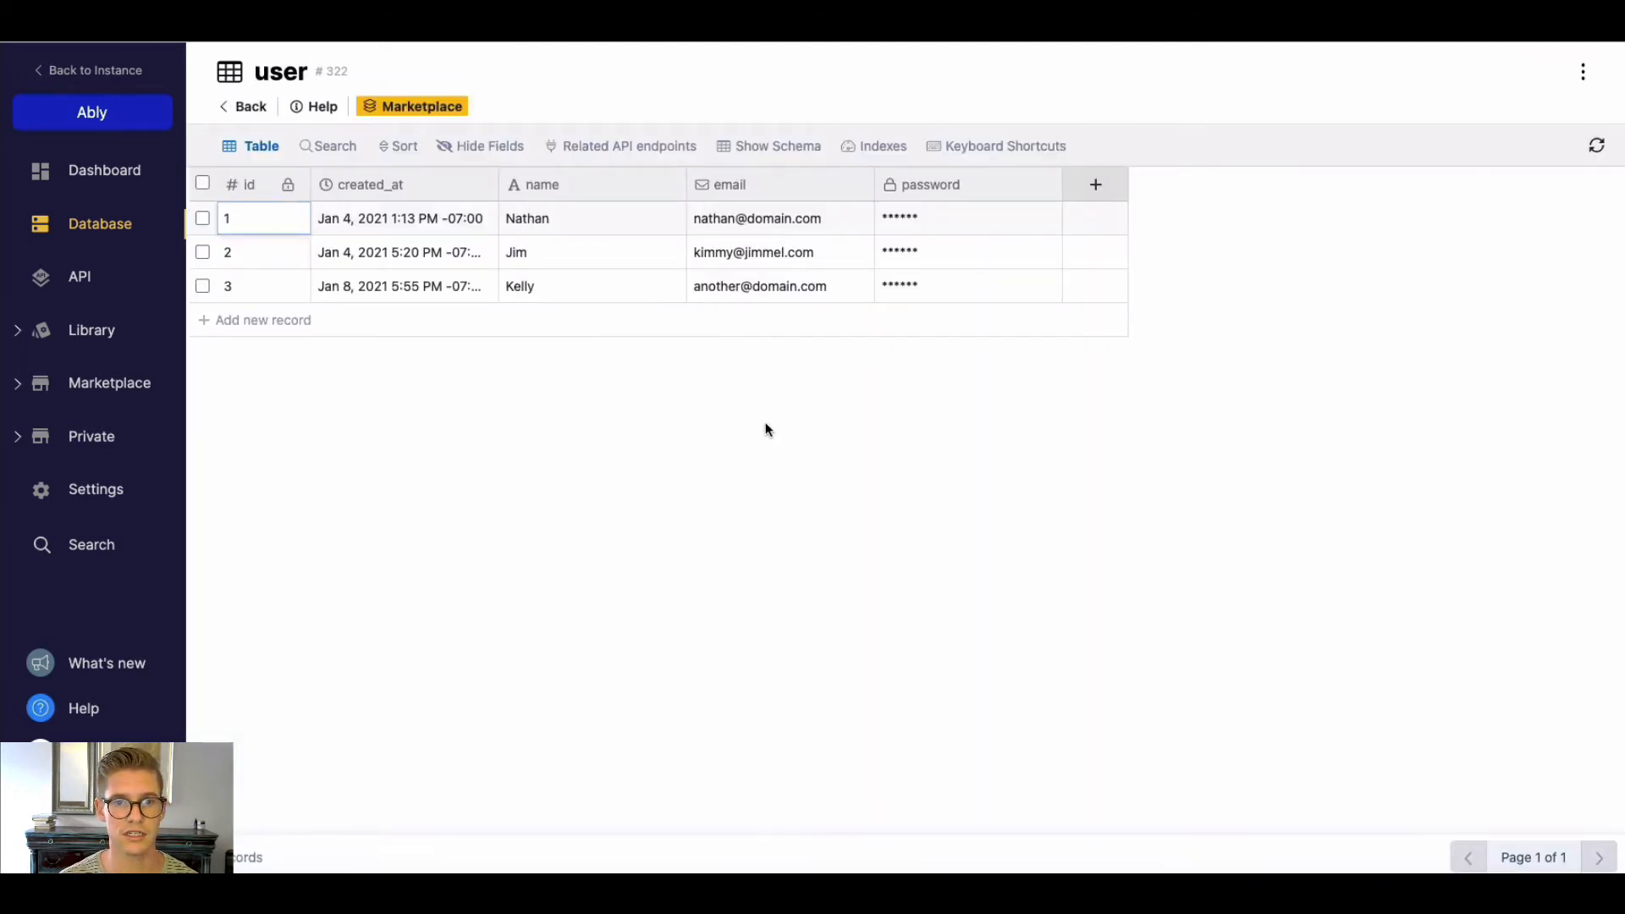
mouse_move(1180, 473)
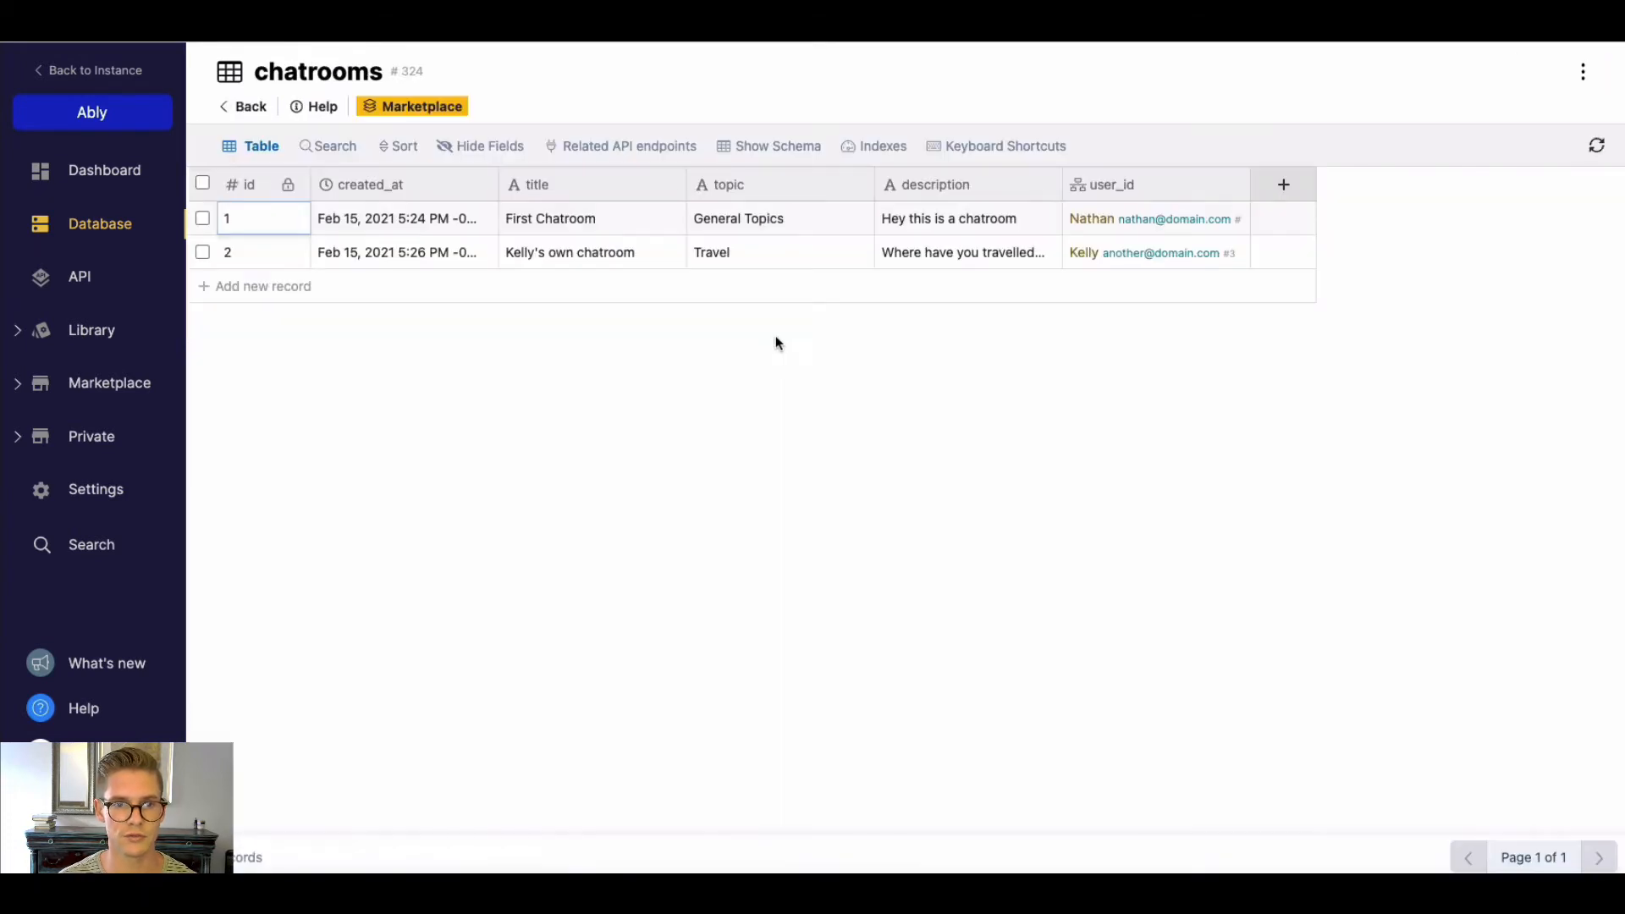
- Review the two chatrooms records, then open the chat table's four messages
left_click(719, 252)
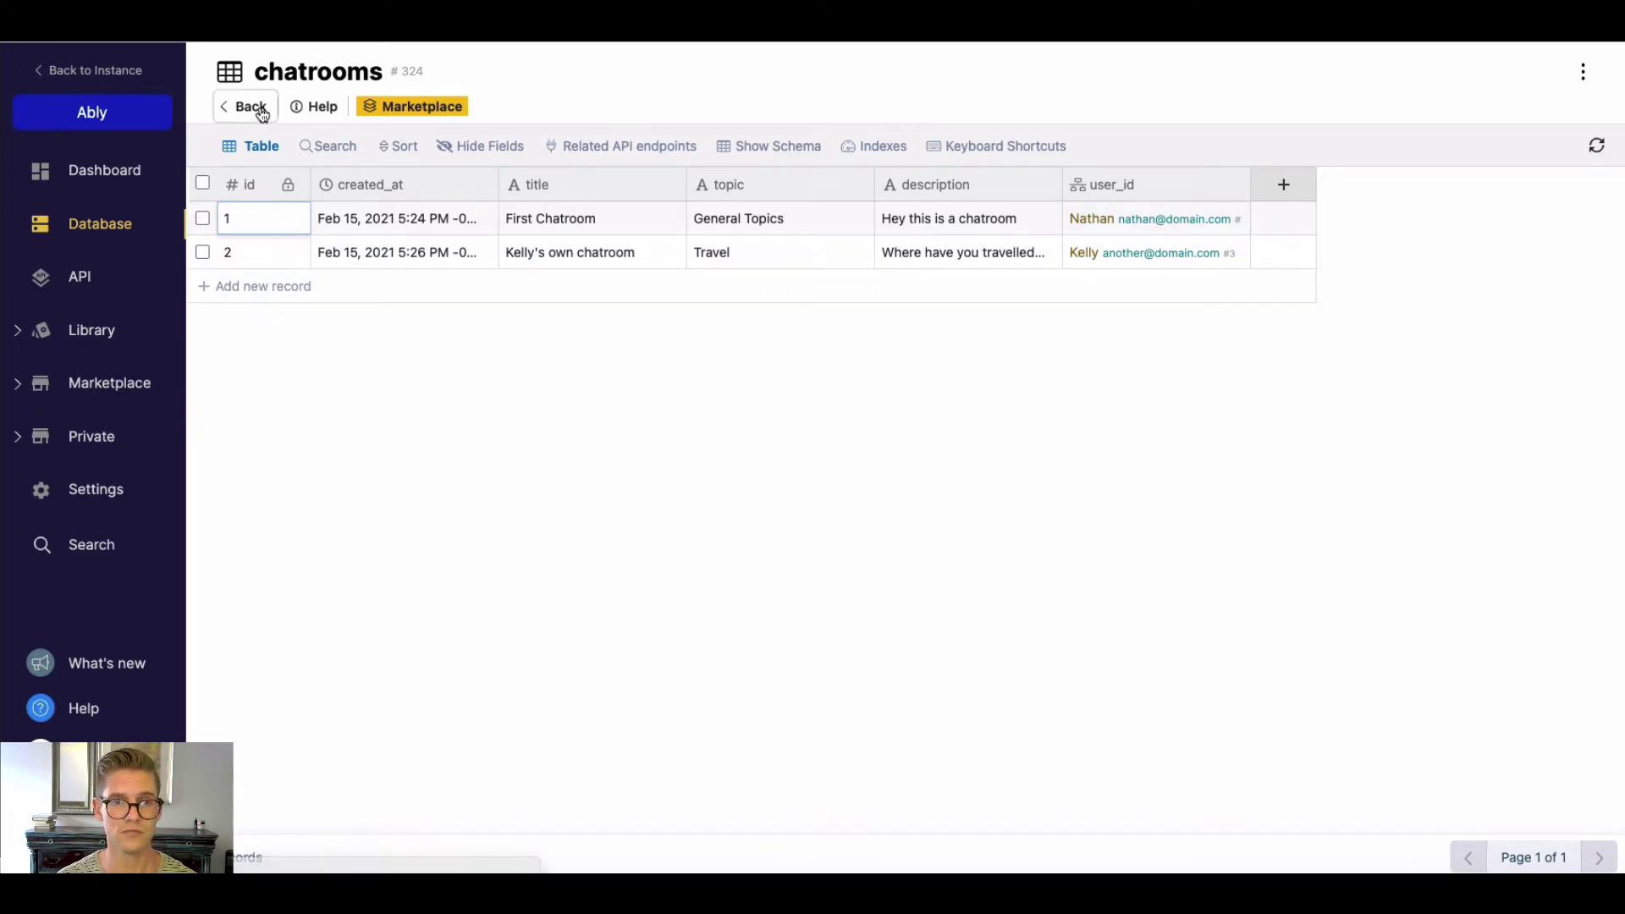
left_click(245, 106)
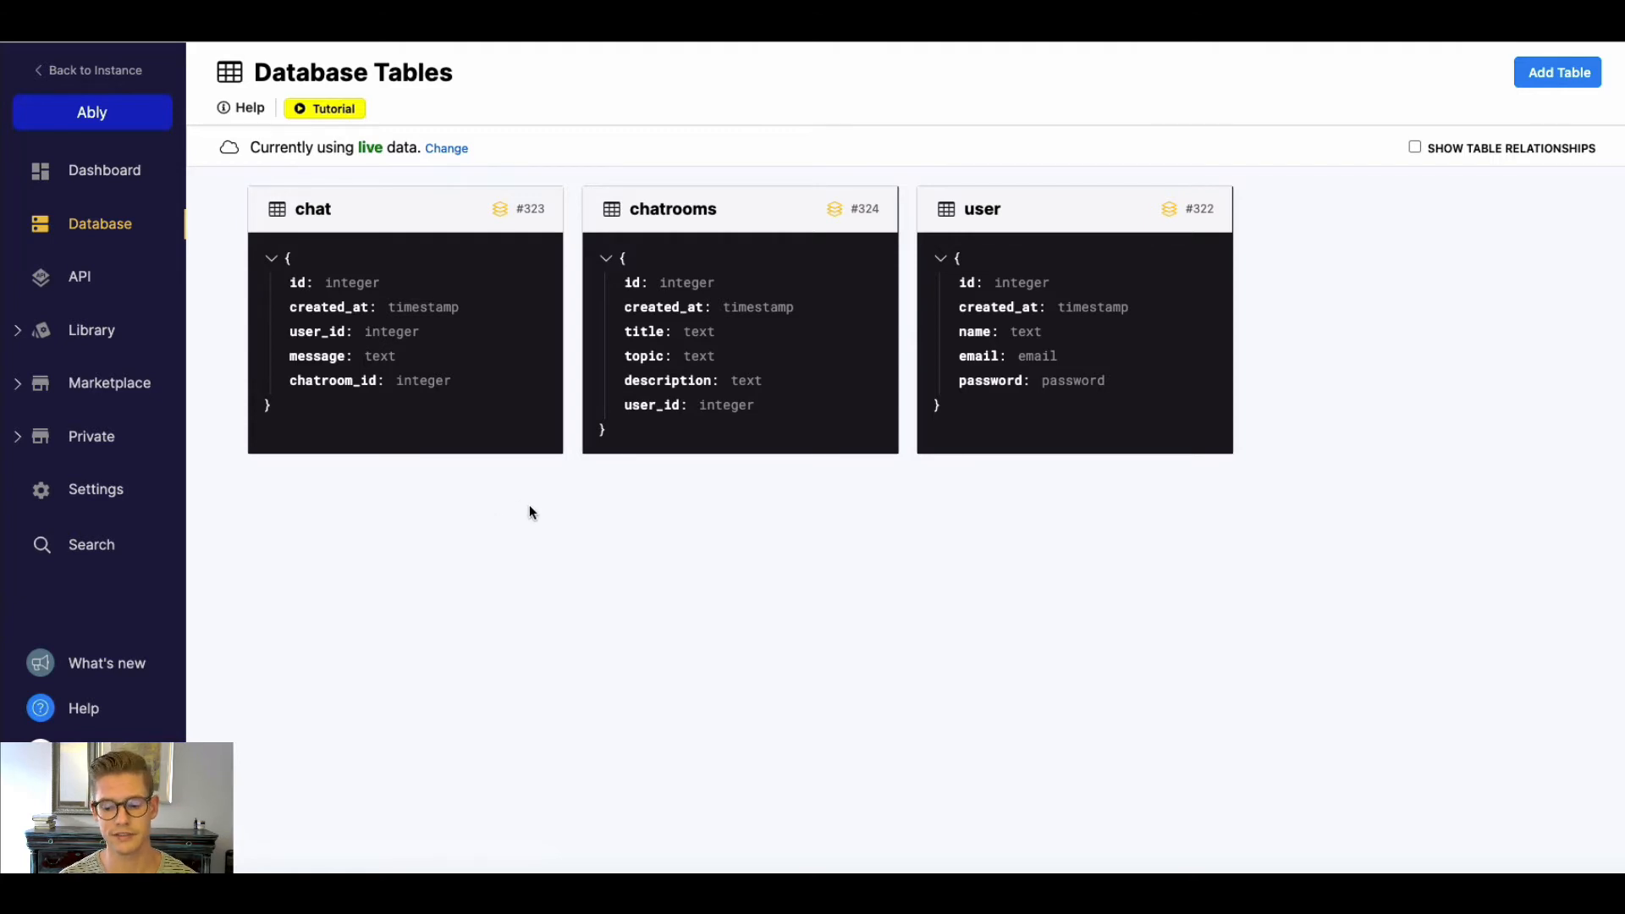
left_click(312, 209)
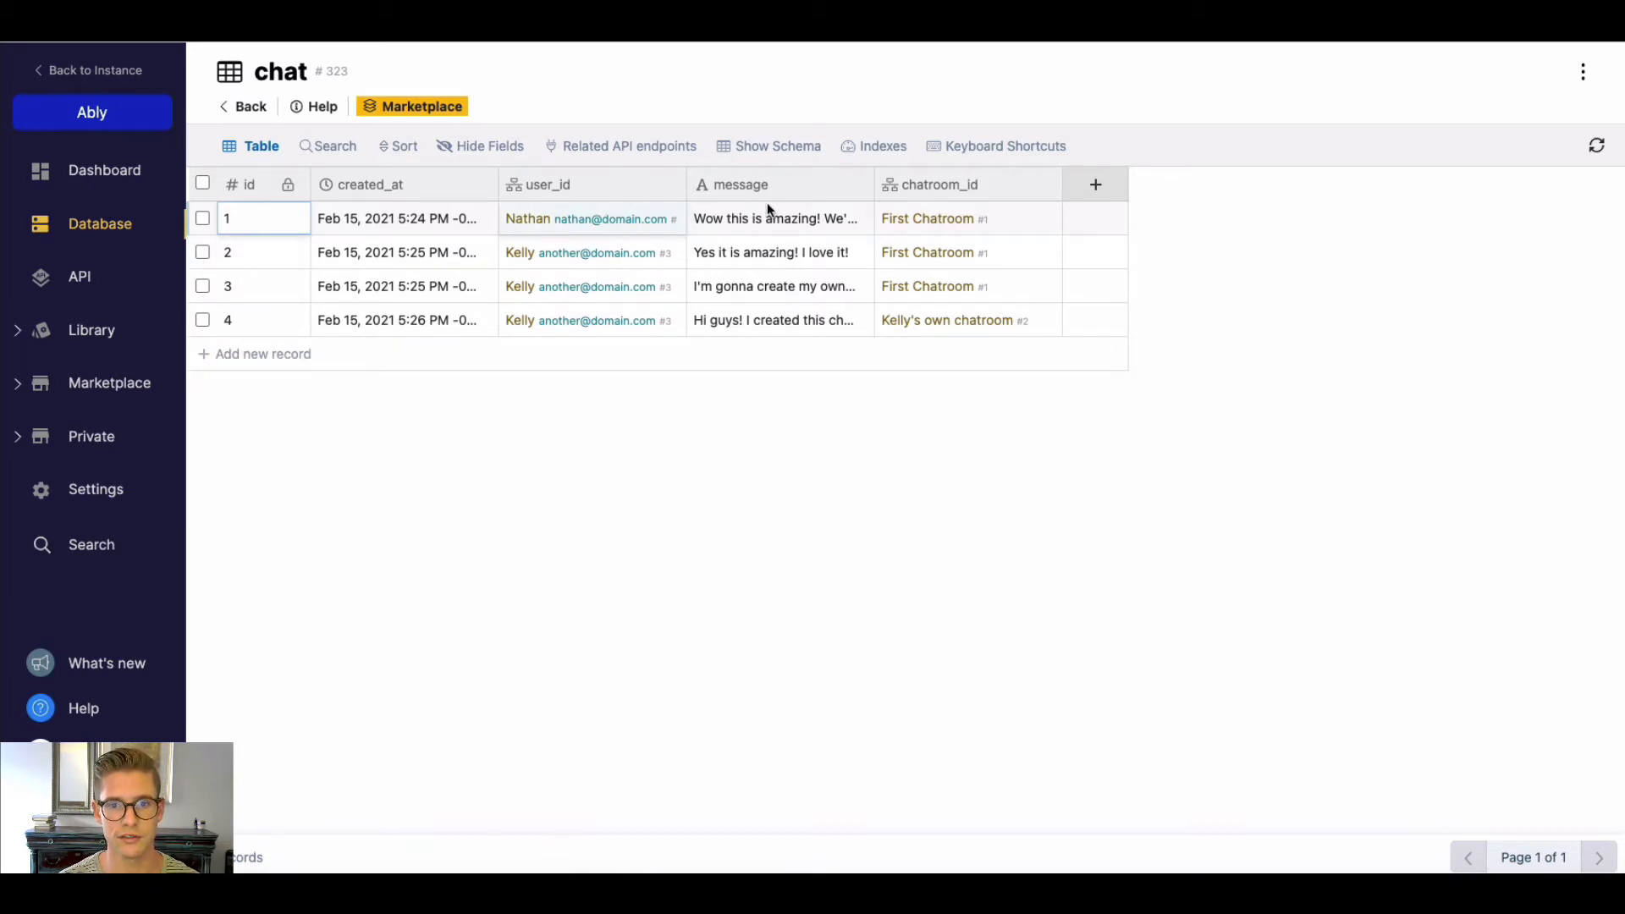
mouse_move(657, 210)
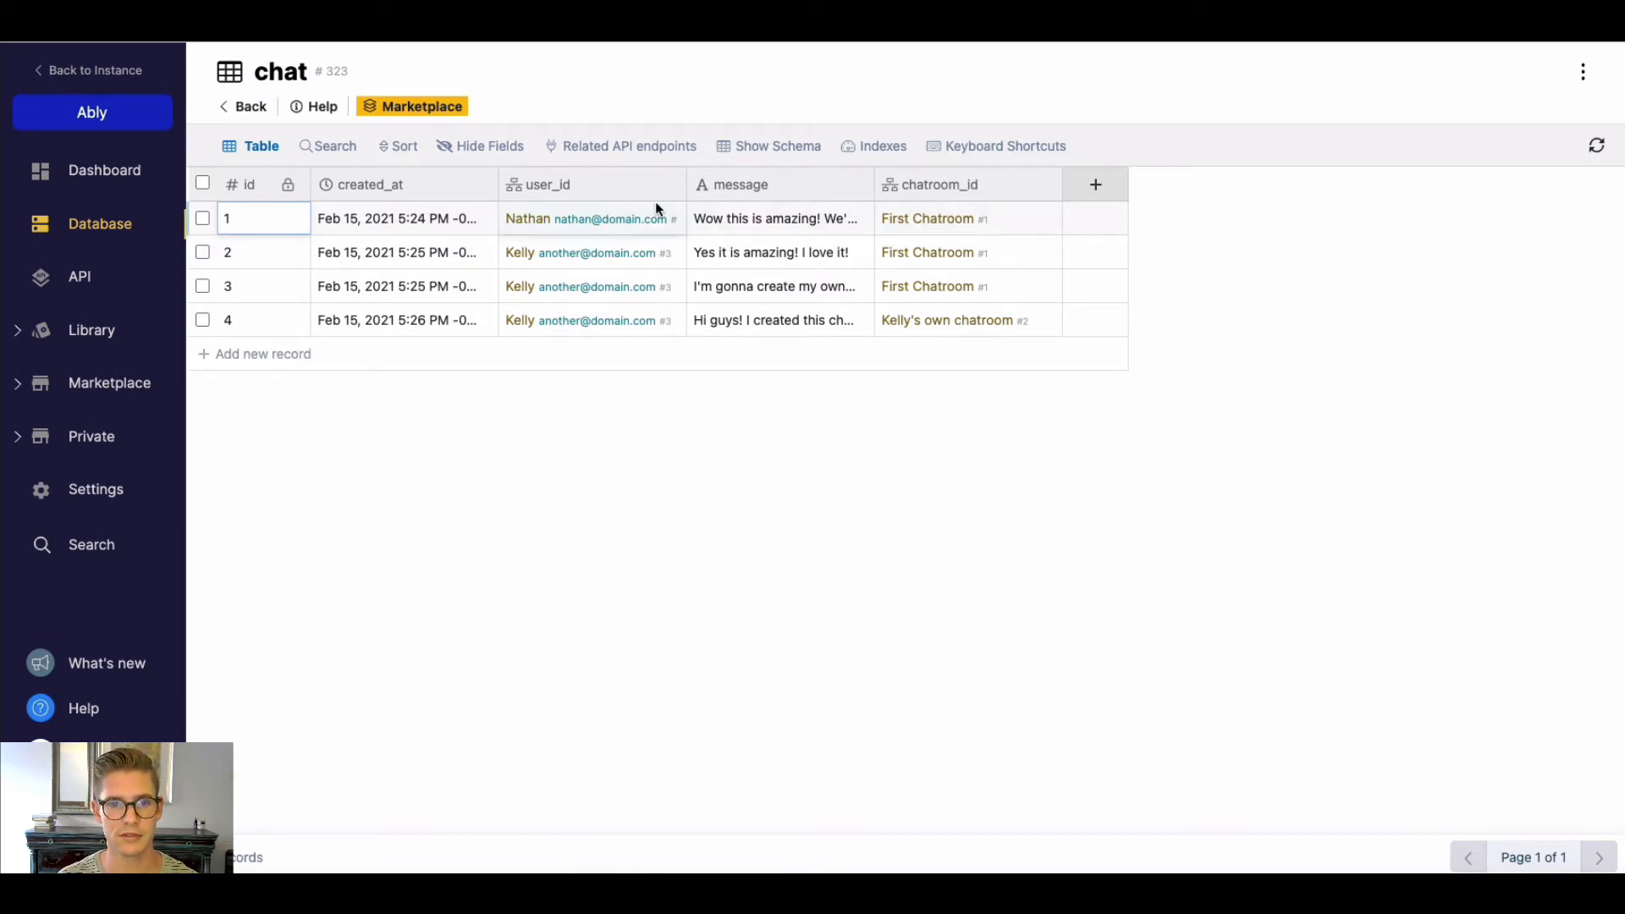
mouse_move(876, 186)
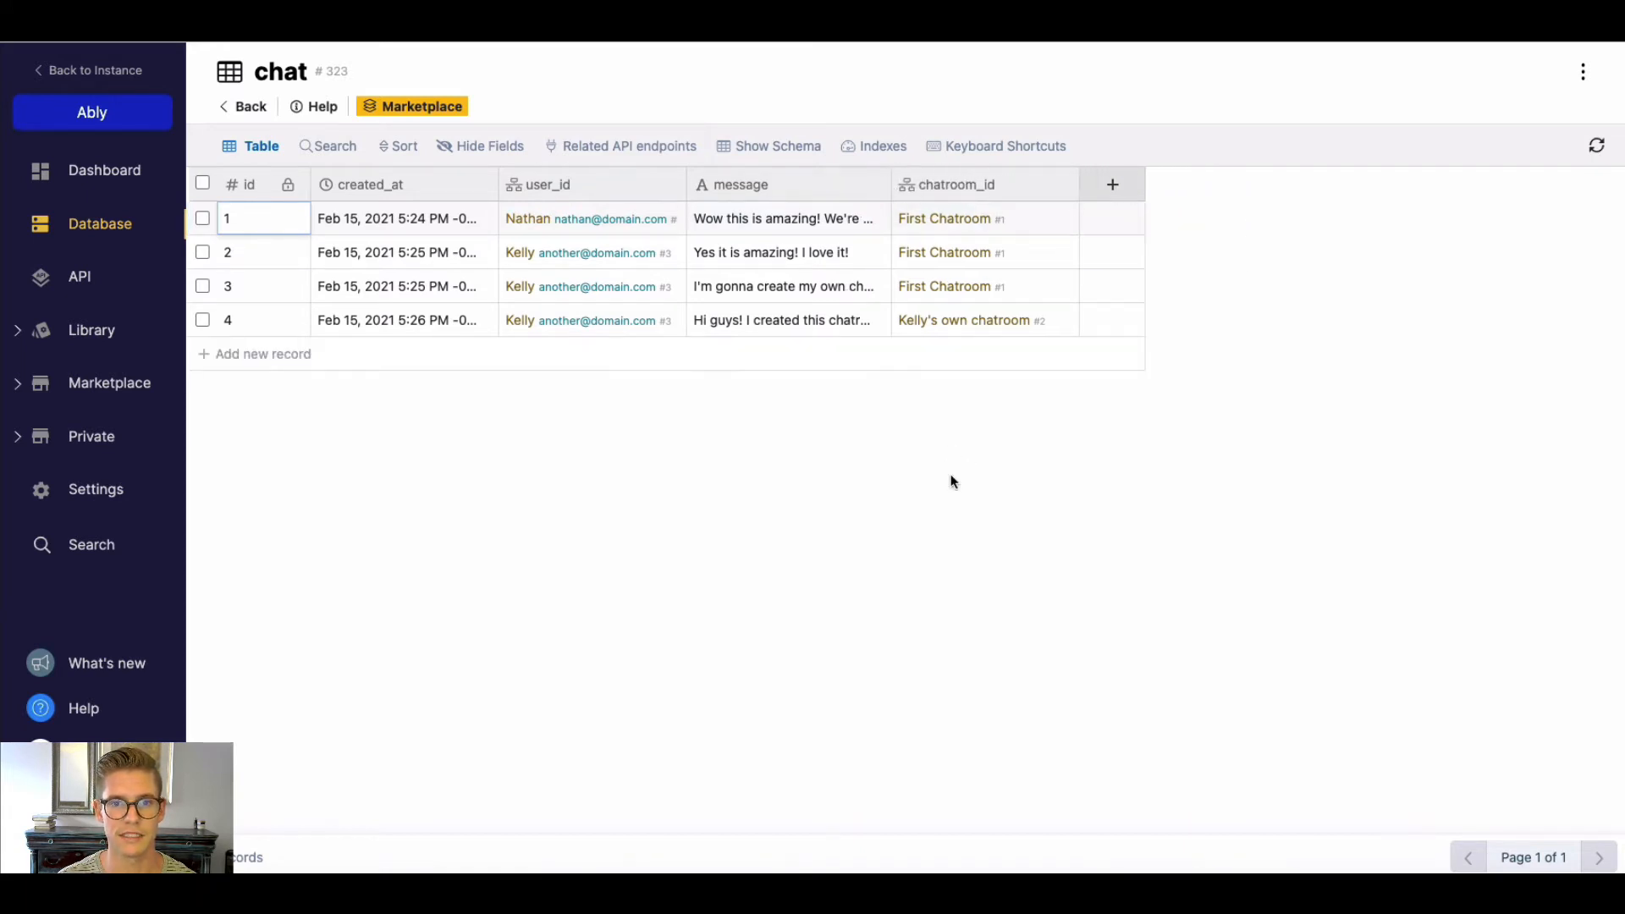
mouse_move(178, 367)
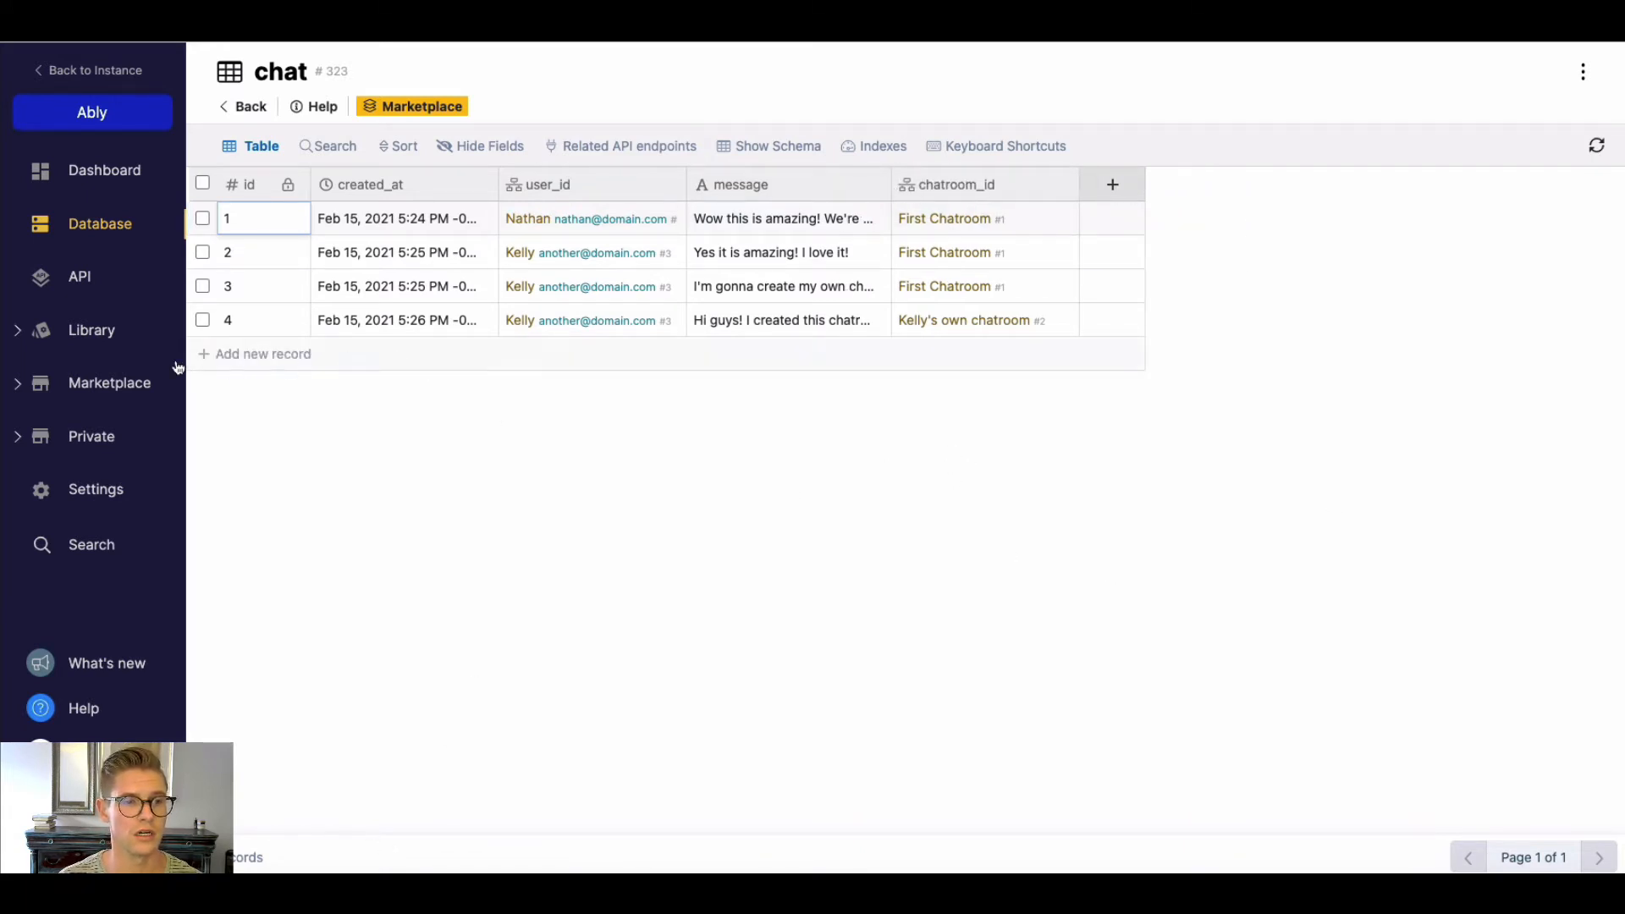
- Open the POST /chat endpoint and inspect its Get Record user step
left_click(79, 277)
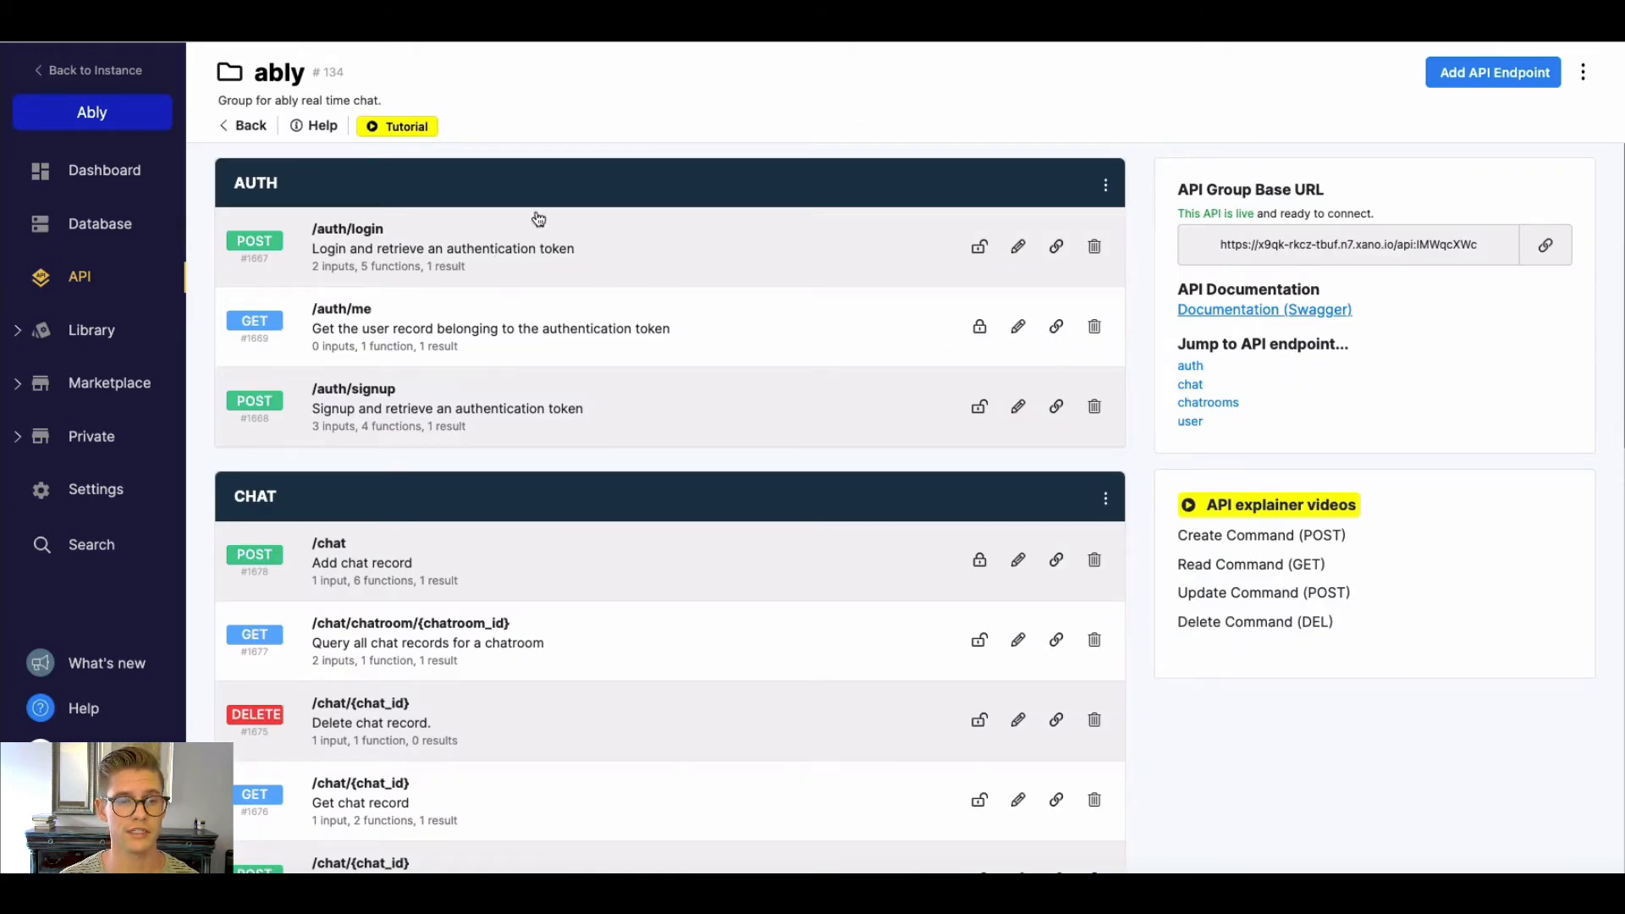
mouse_move(490, 418)
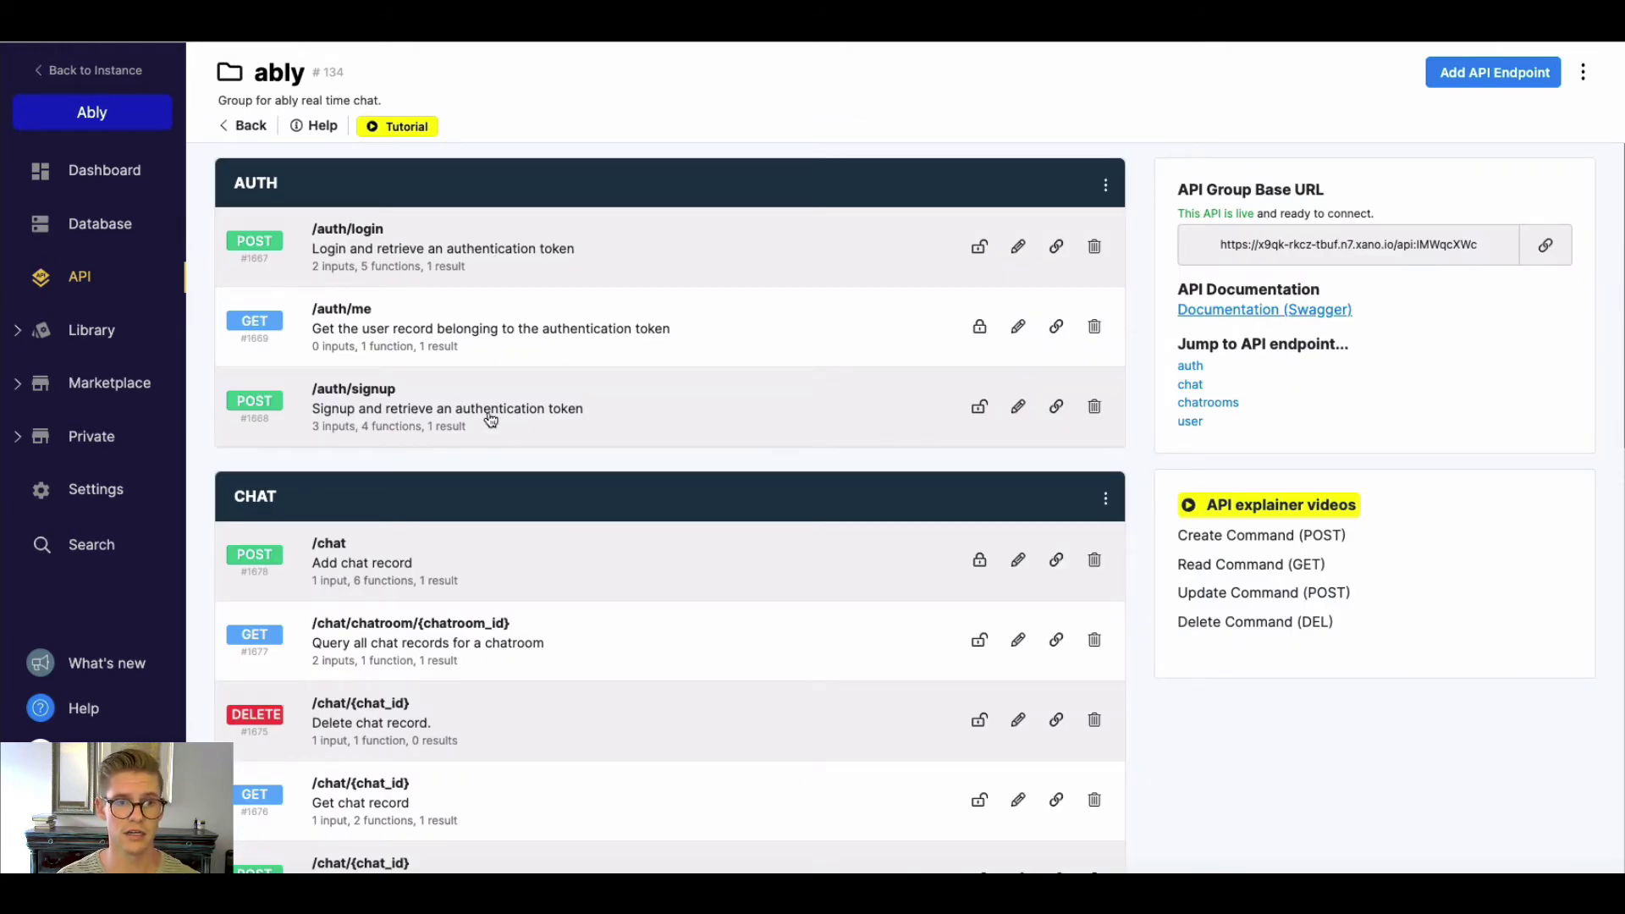
scroll("down", 3)
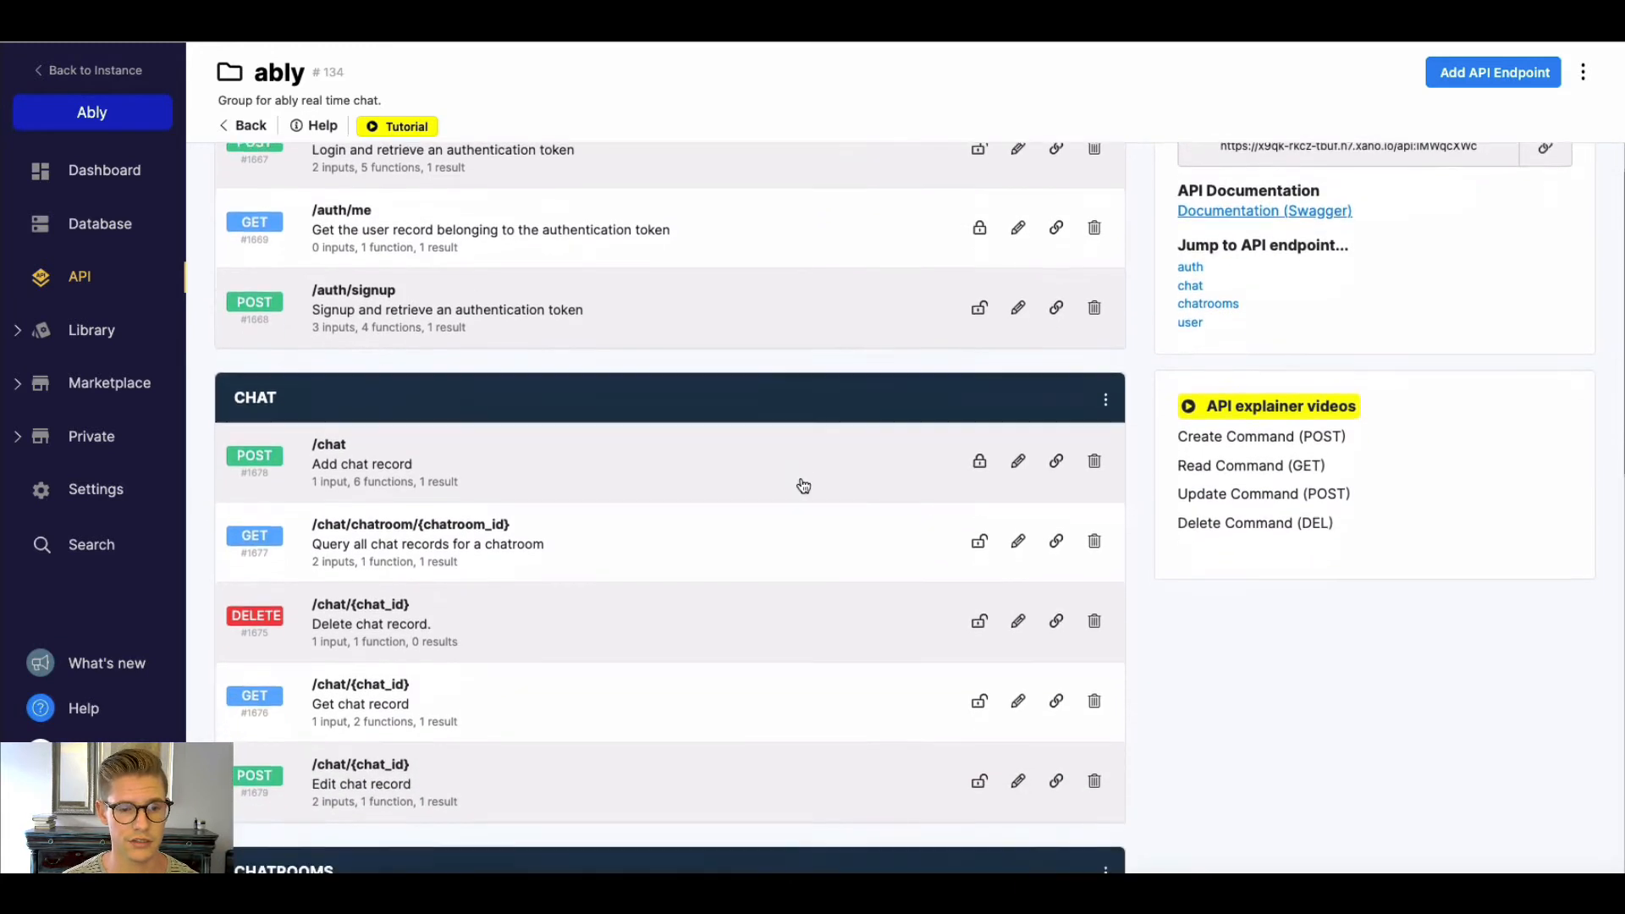
scroll("down", 3)
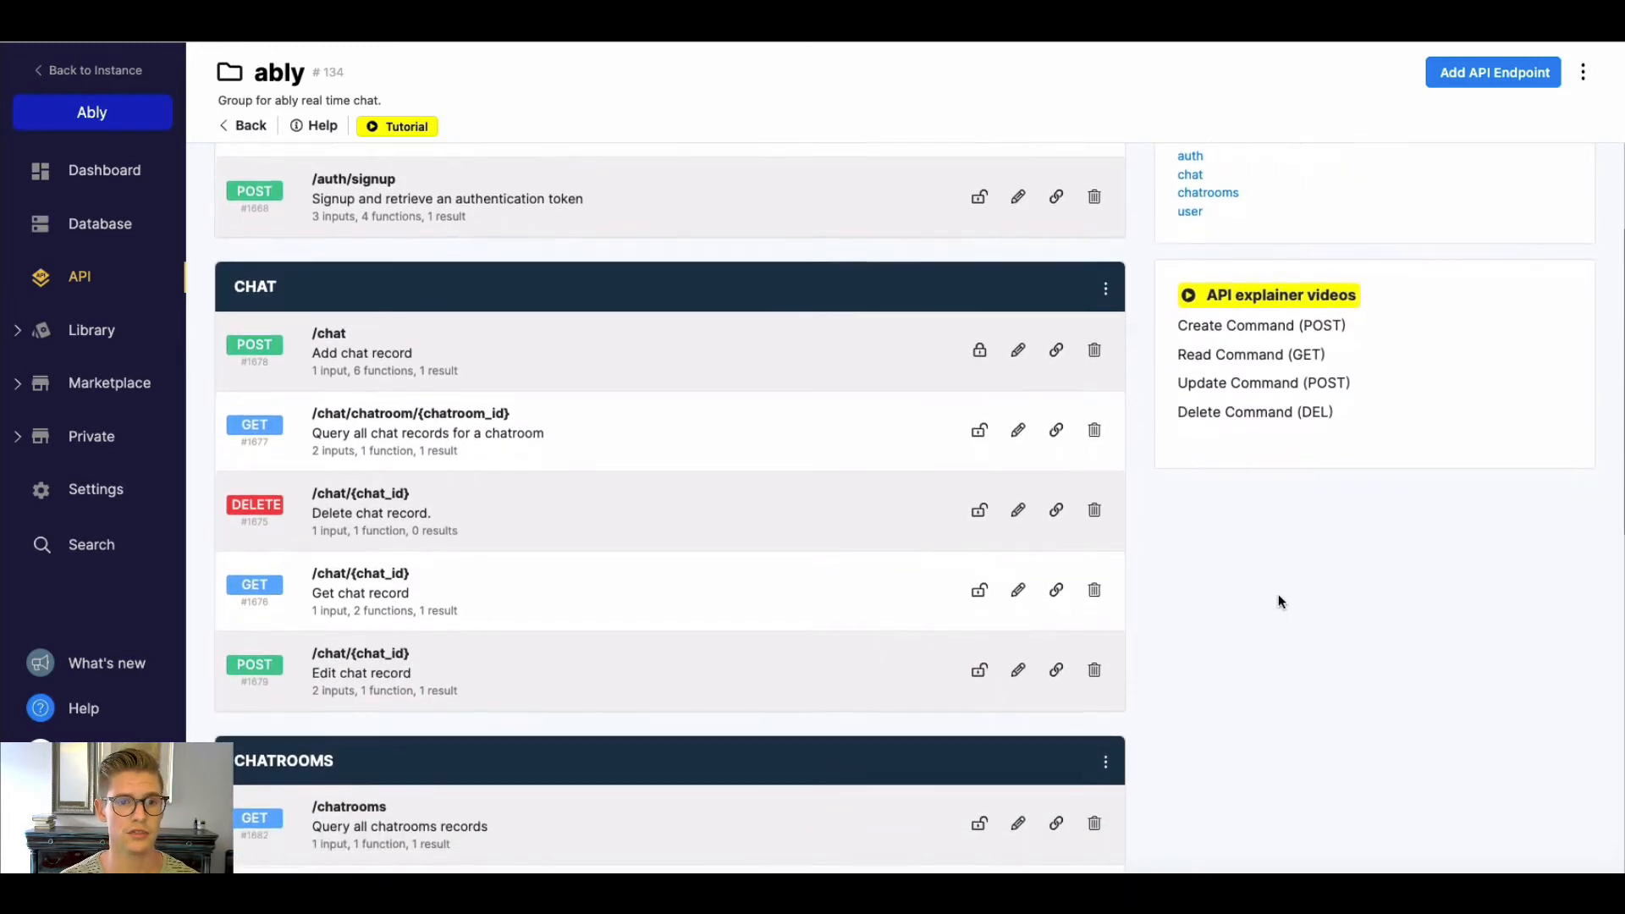
scroll("down", 3)
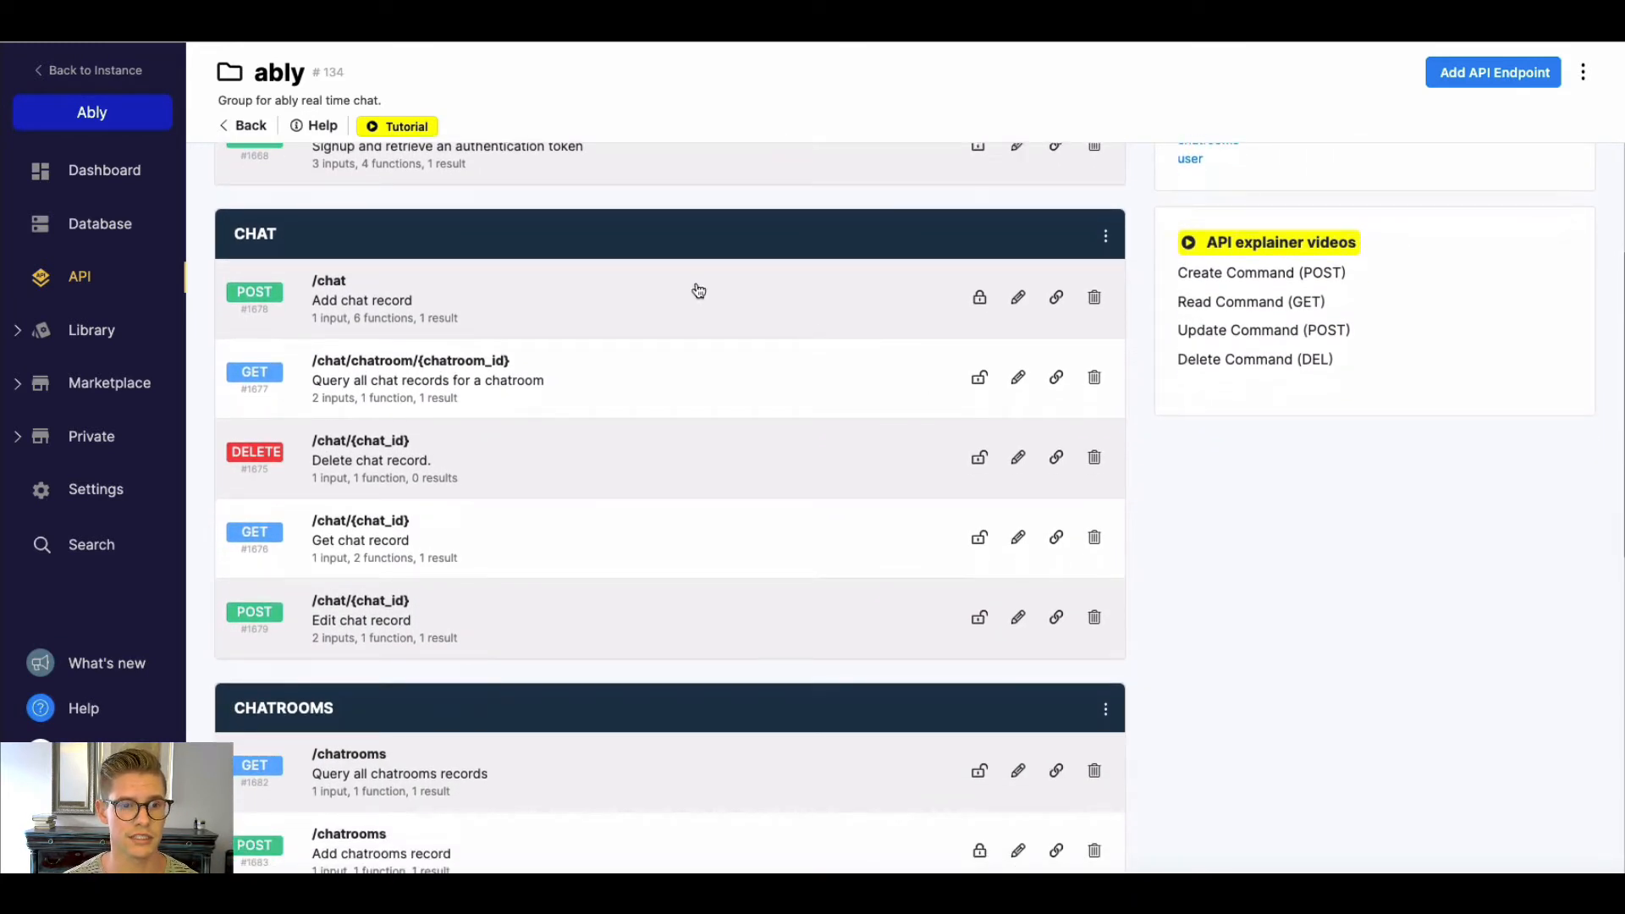
mouse_move(537, 313)
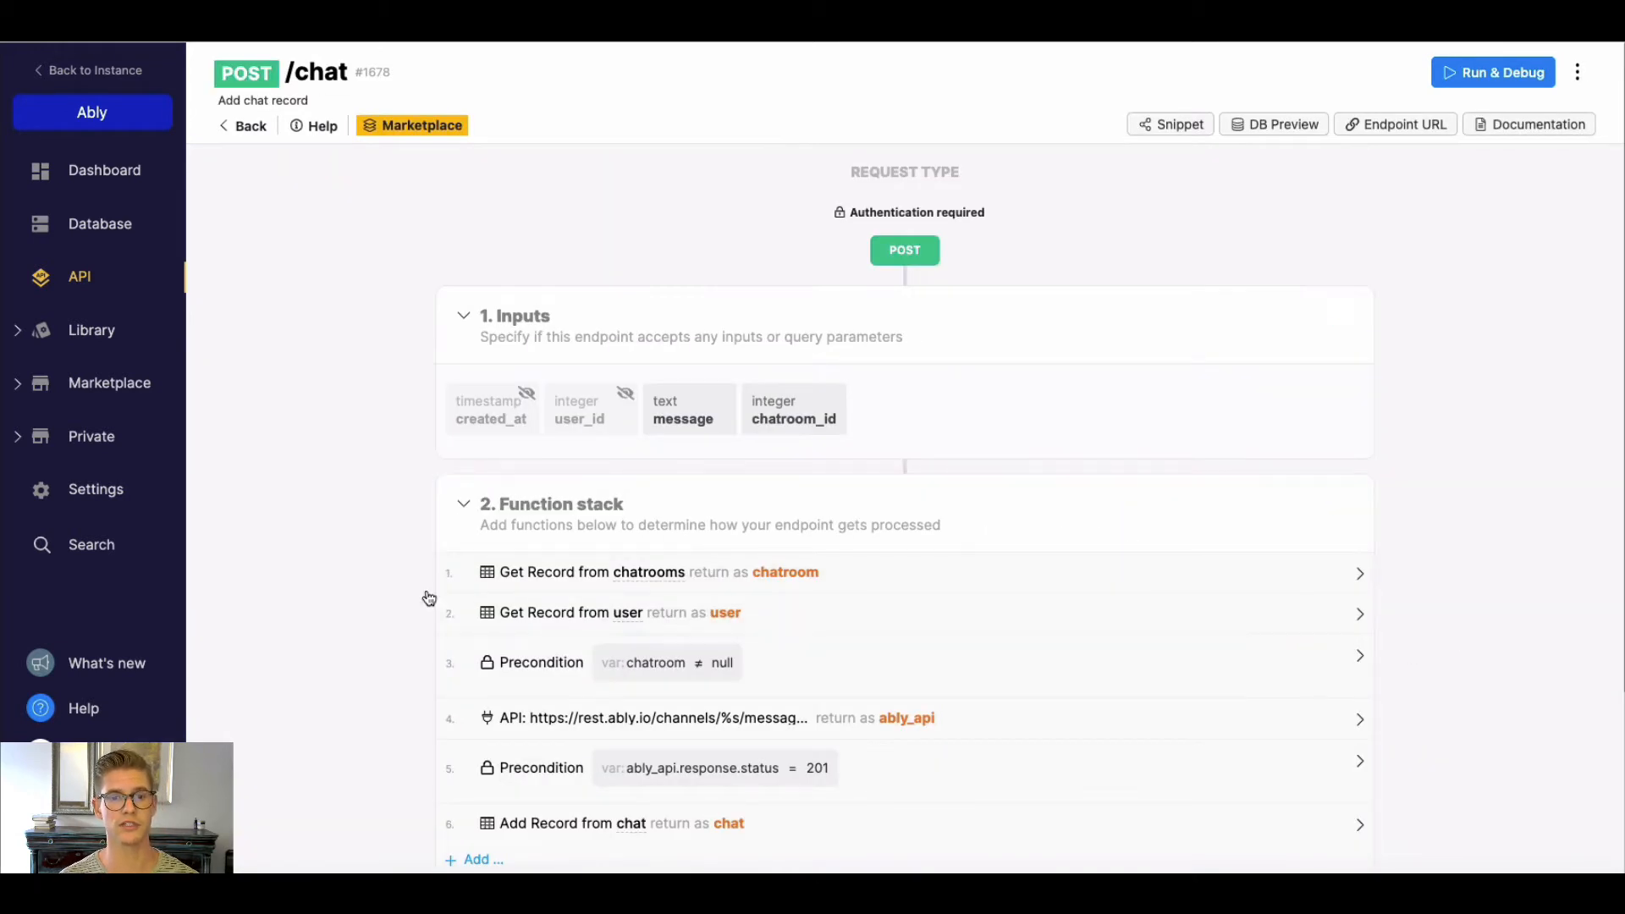
mouse_move(305, 535)
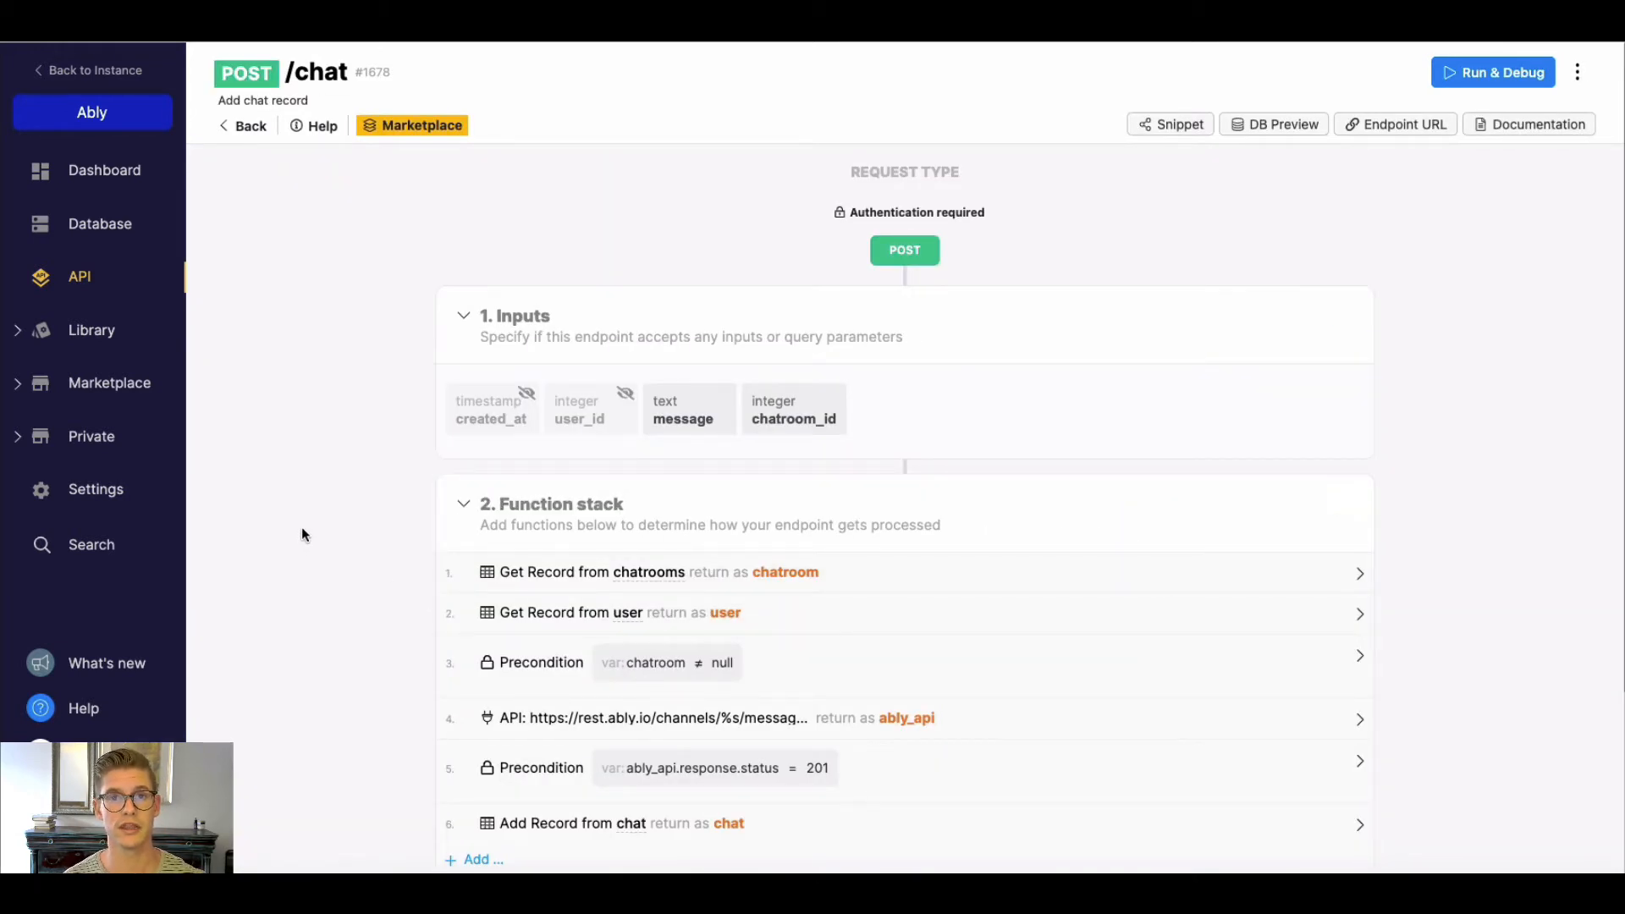
scroll("down", 3)
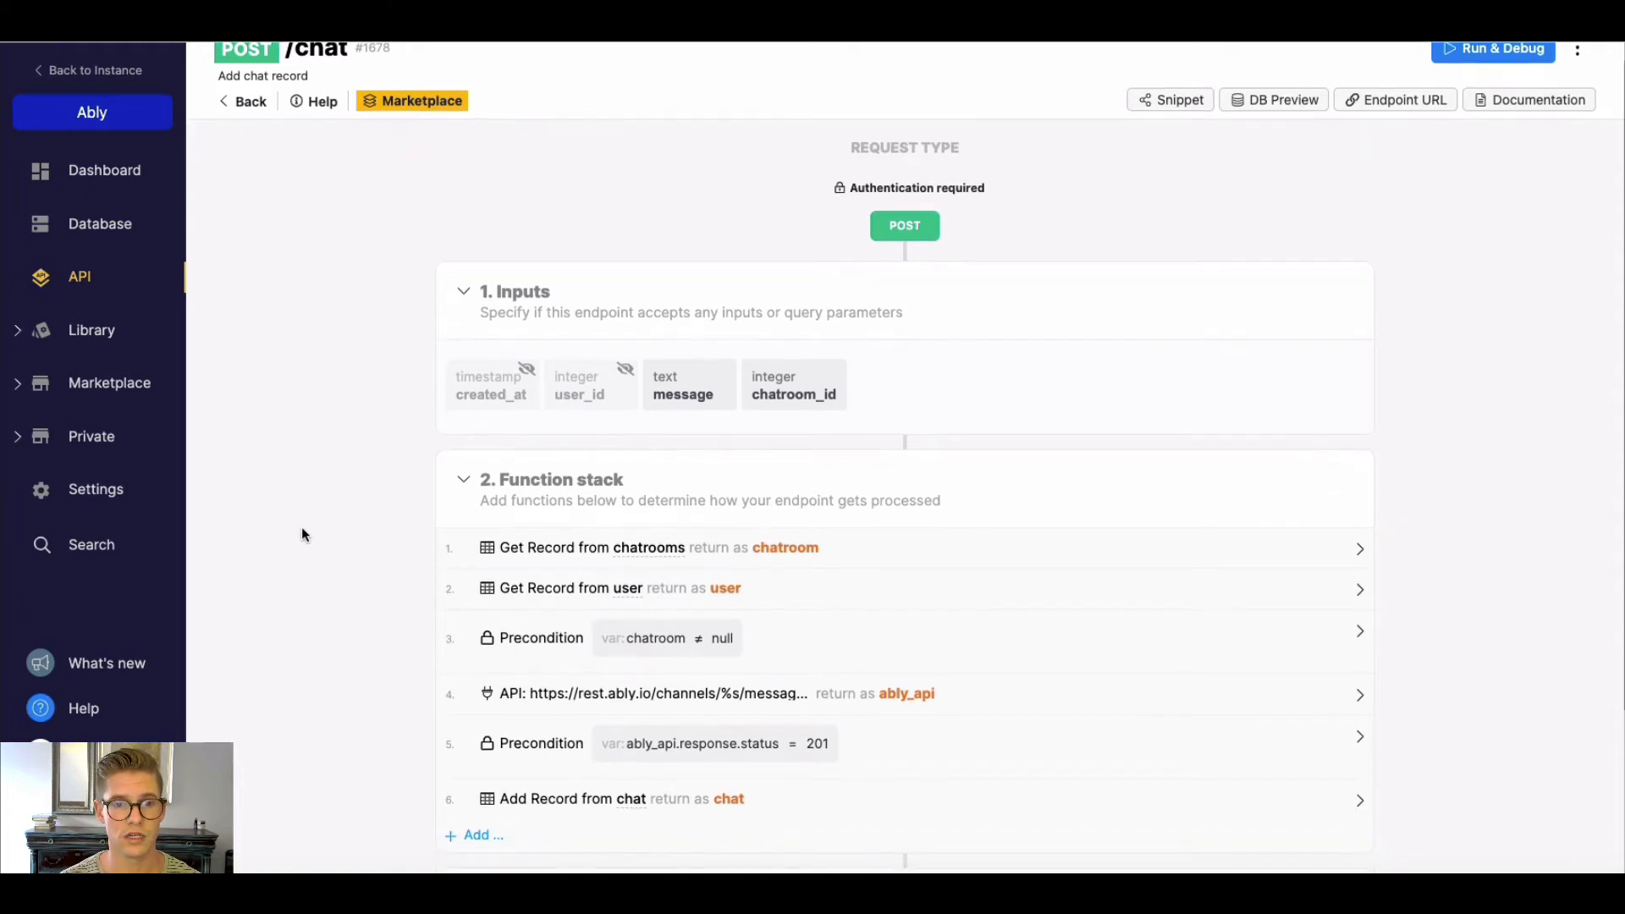
scroll("down", 3)
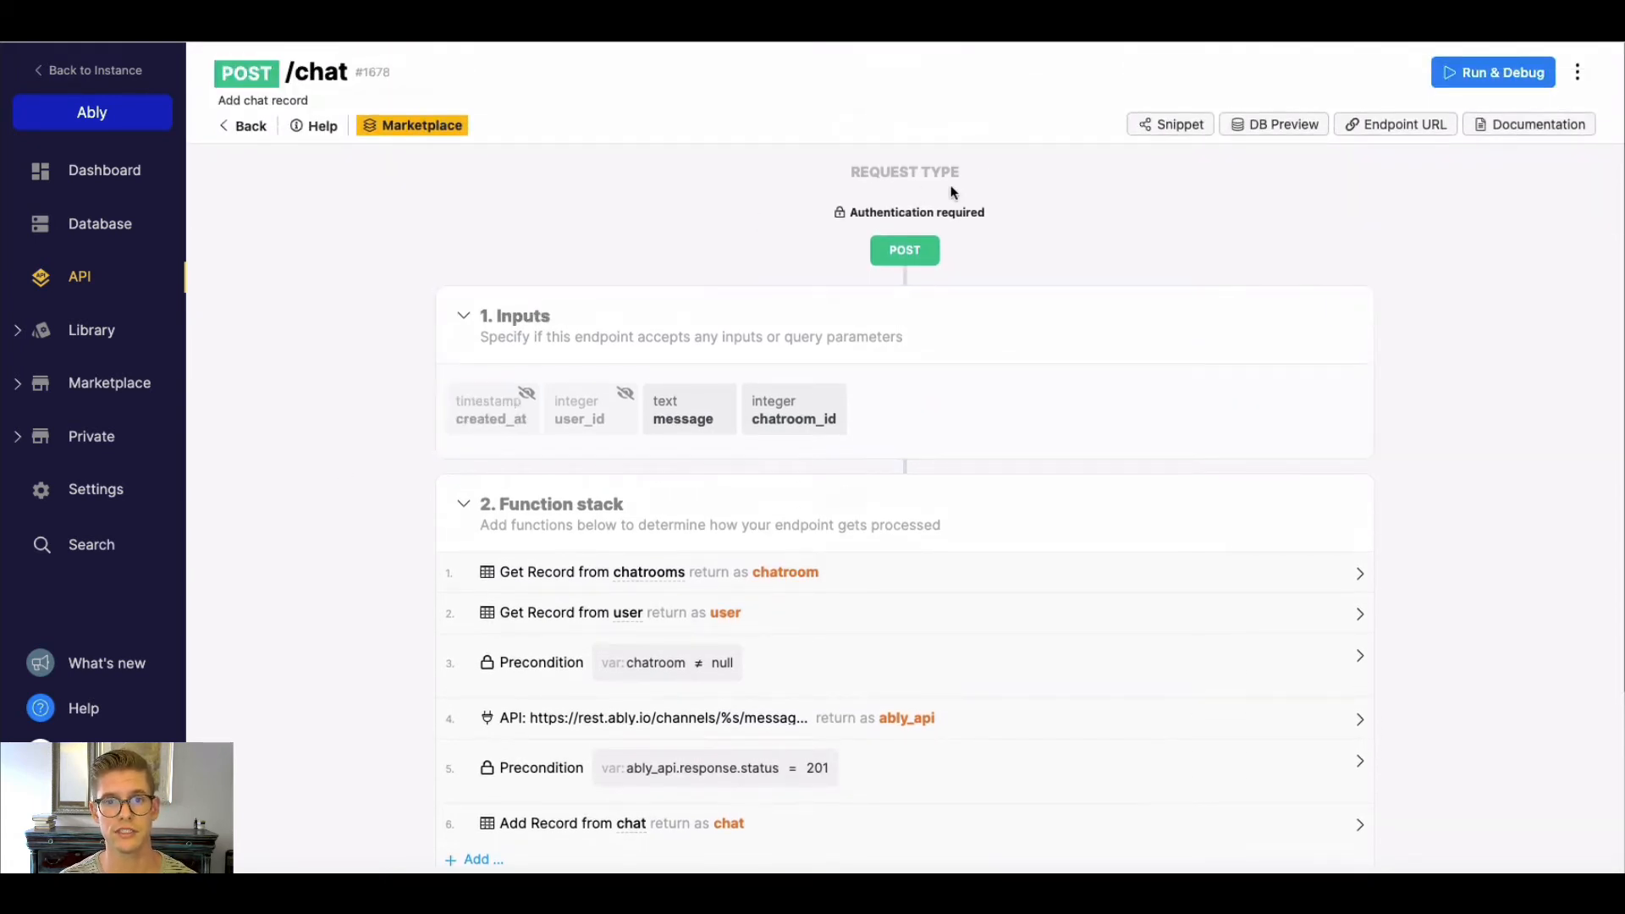
mouse_move(906, 150)
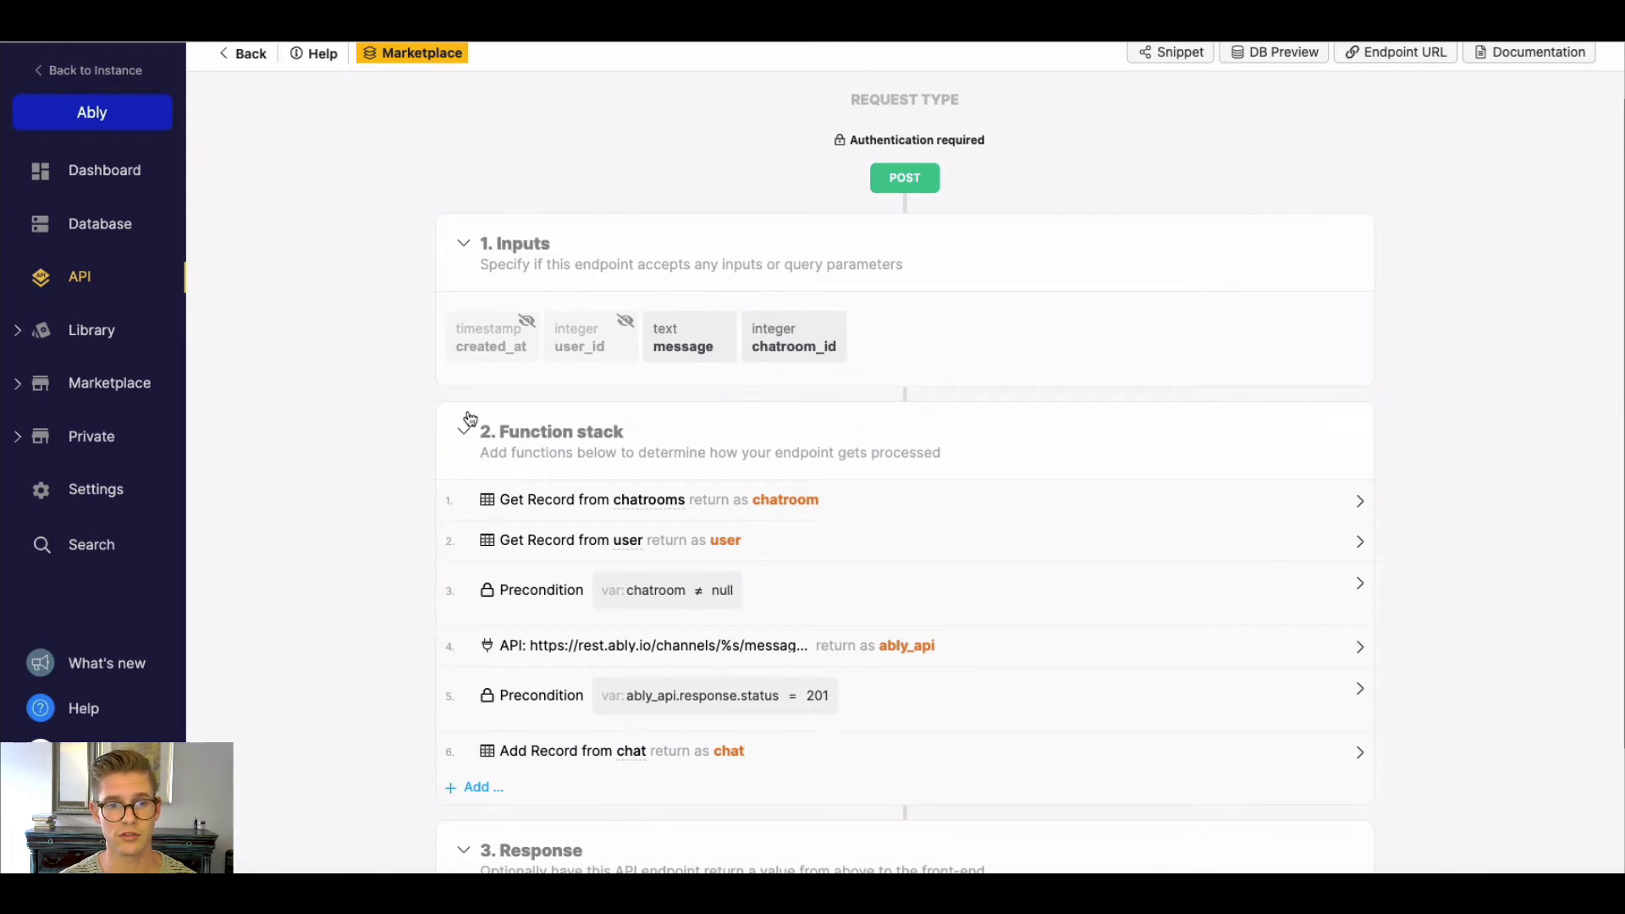
scroll("down", 3)
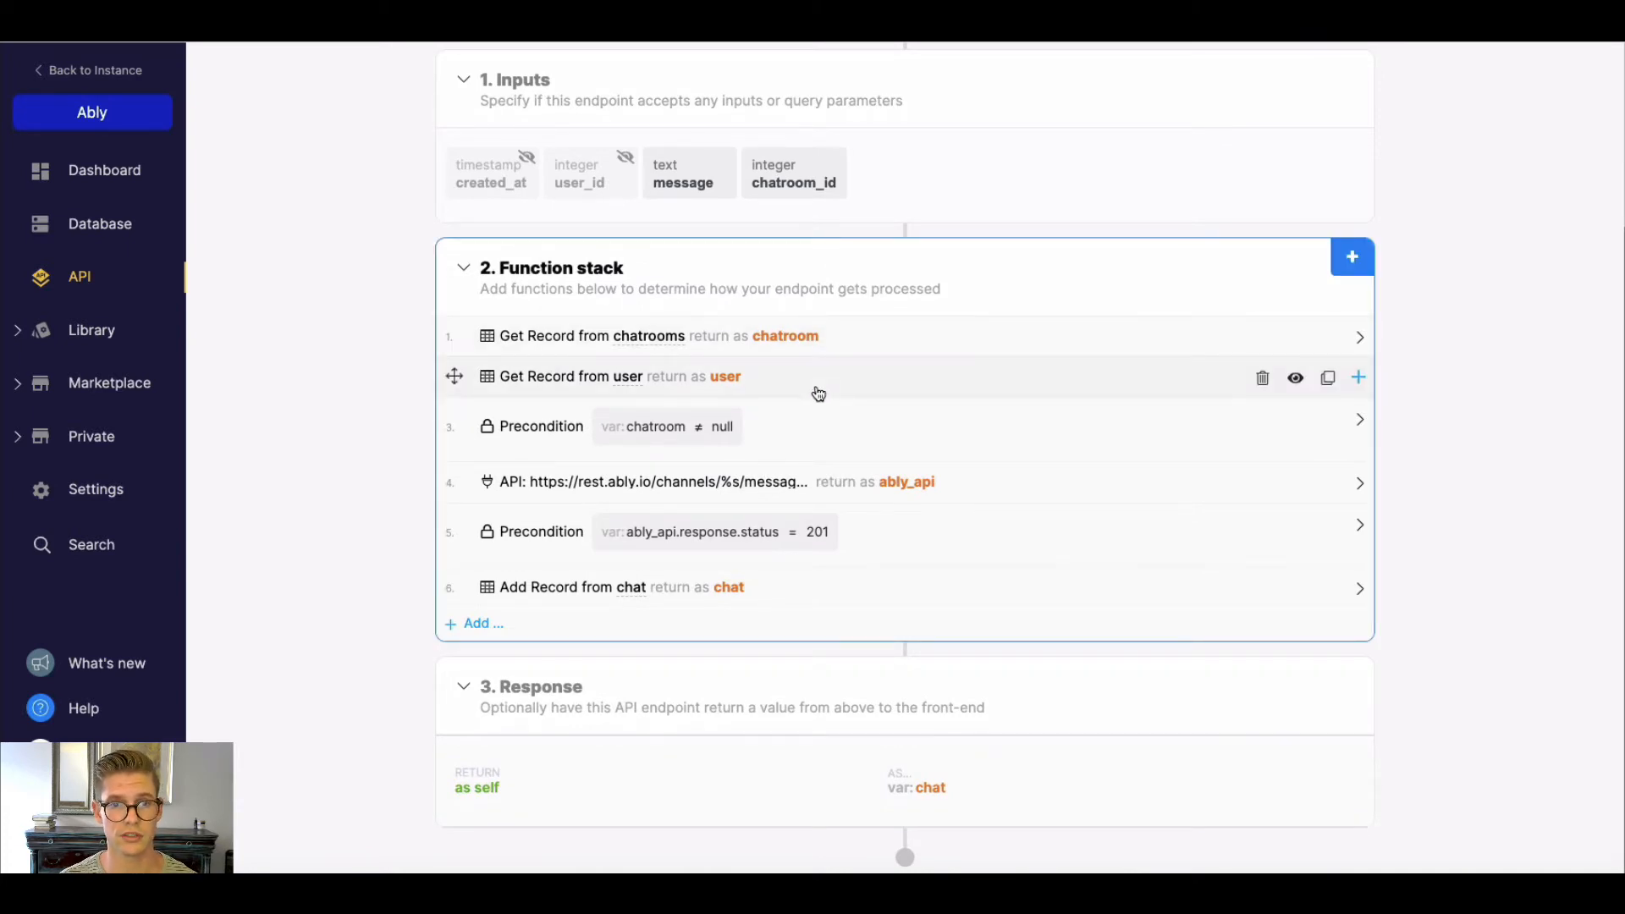
left_click(819, 393)
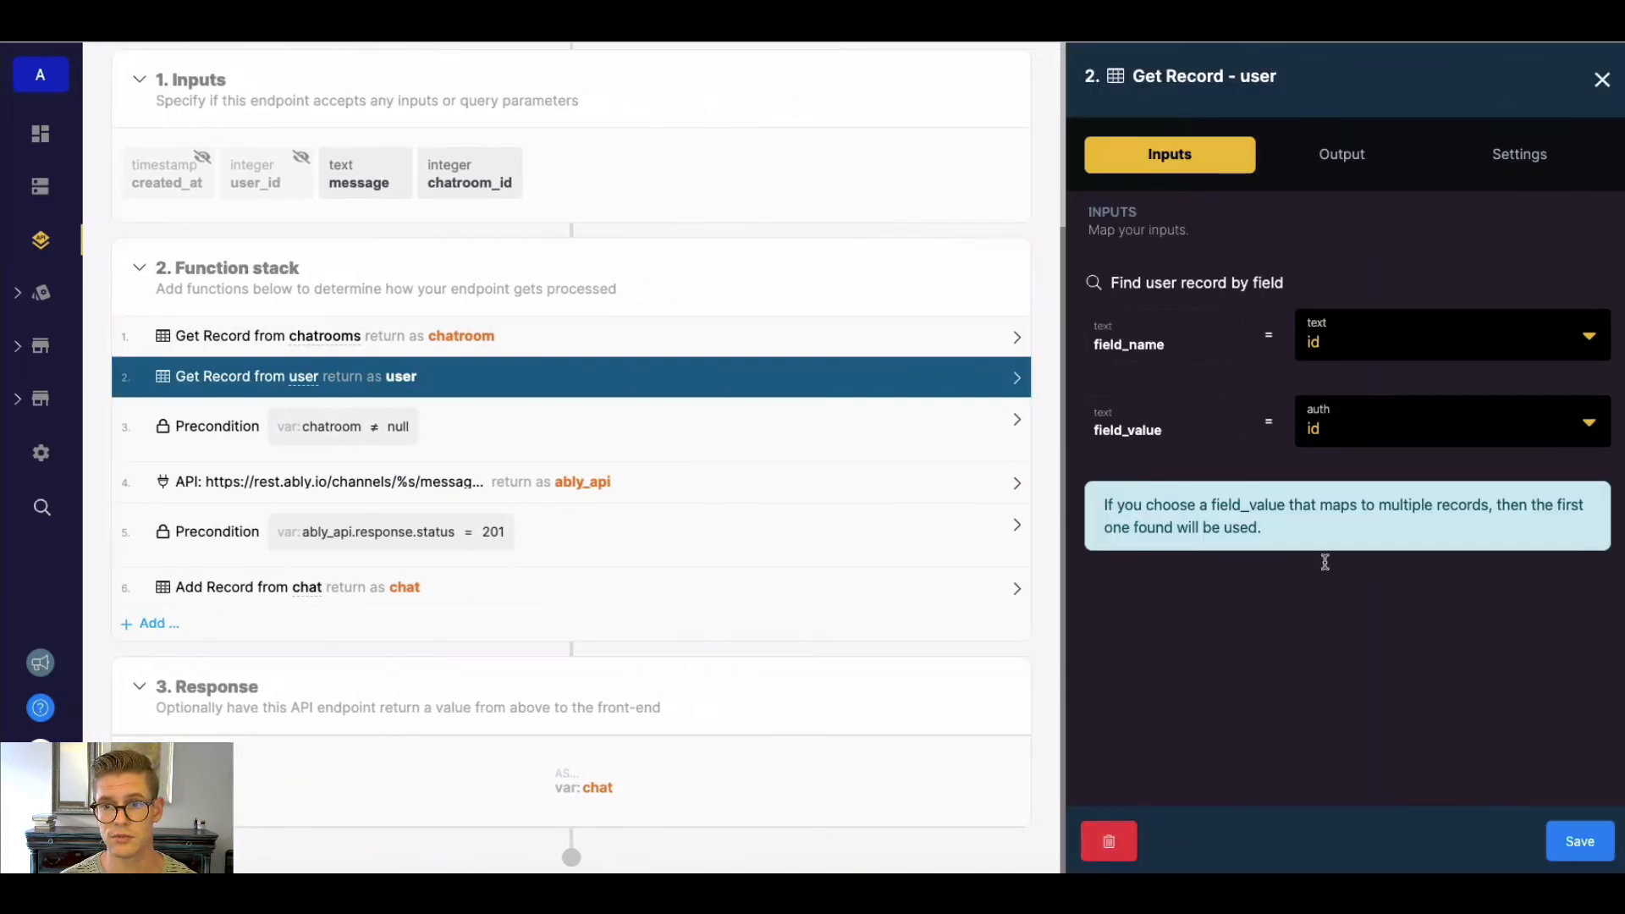
left_click(1597, 78)
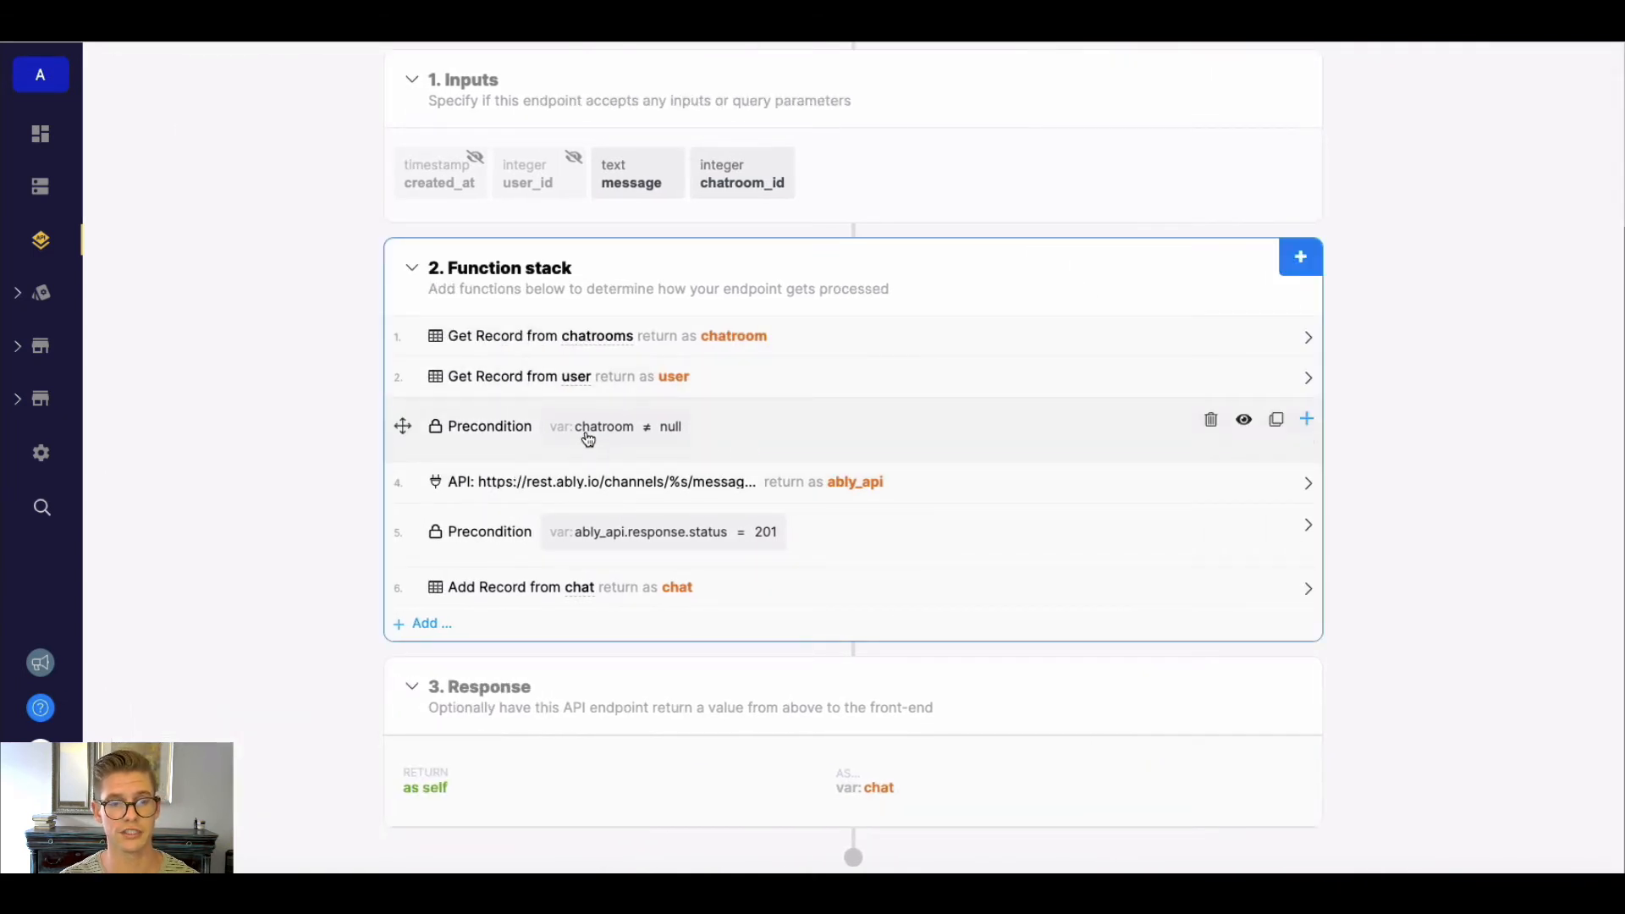
mouse_move(311, 557)
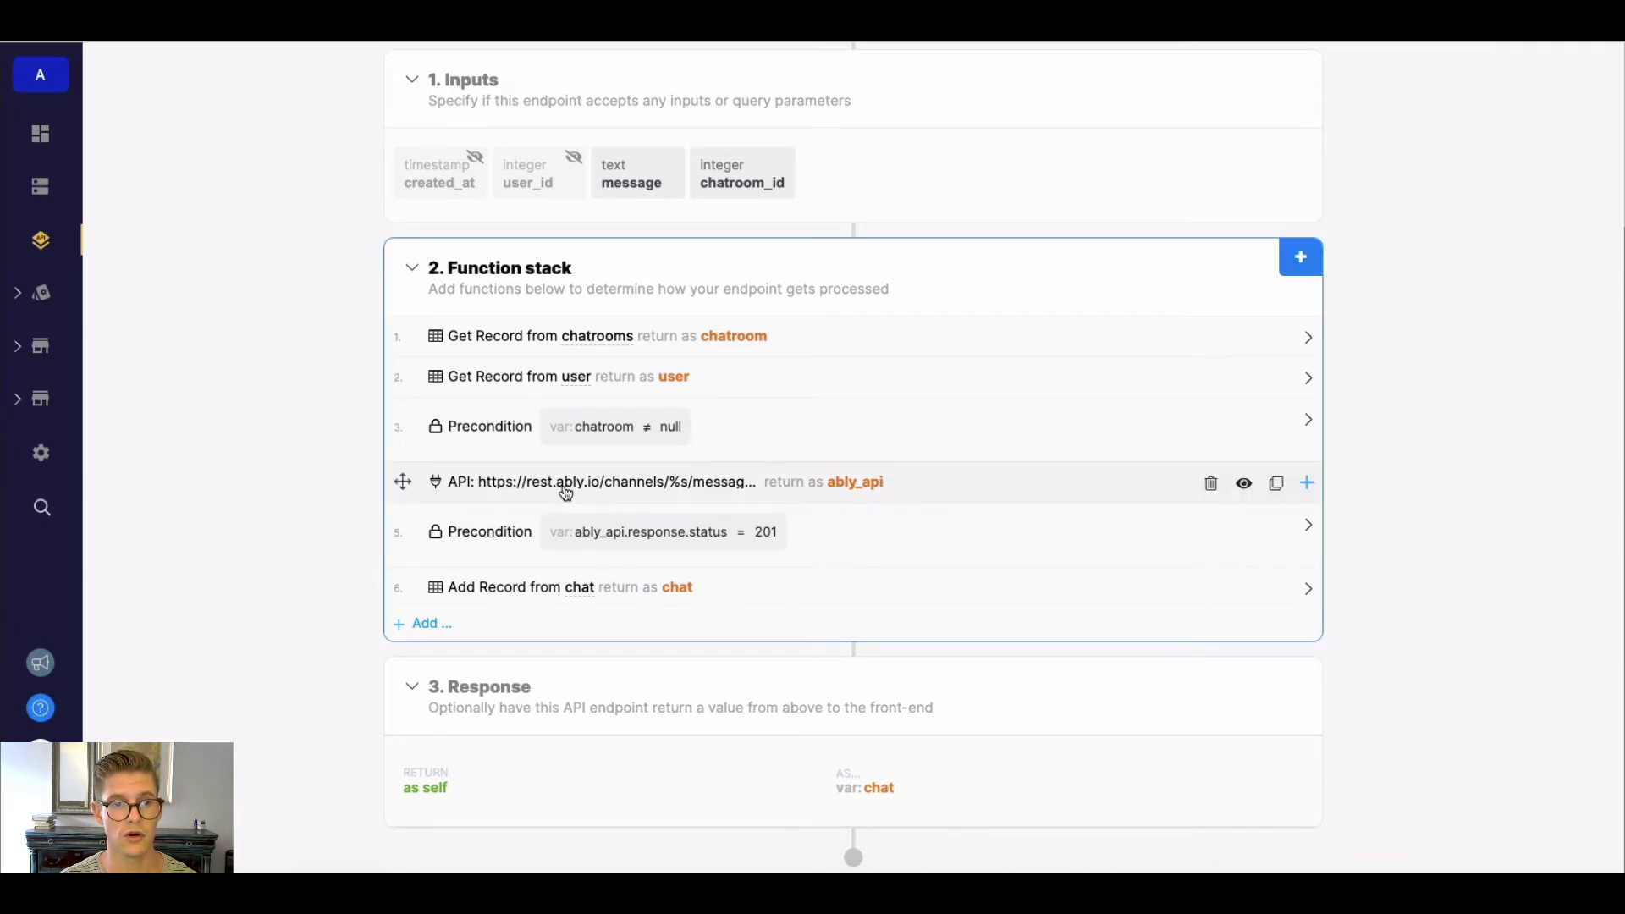
- Inspect the Ably External API Request step, then view the Add Record - chat inputs
left_click(565, 482)
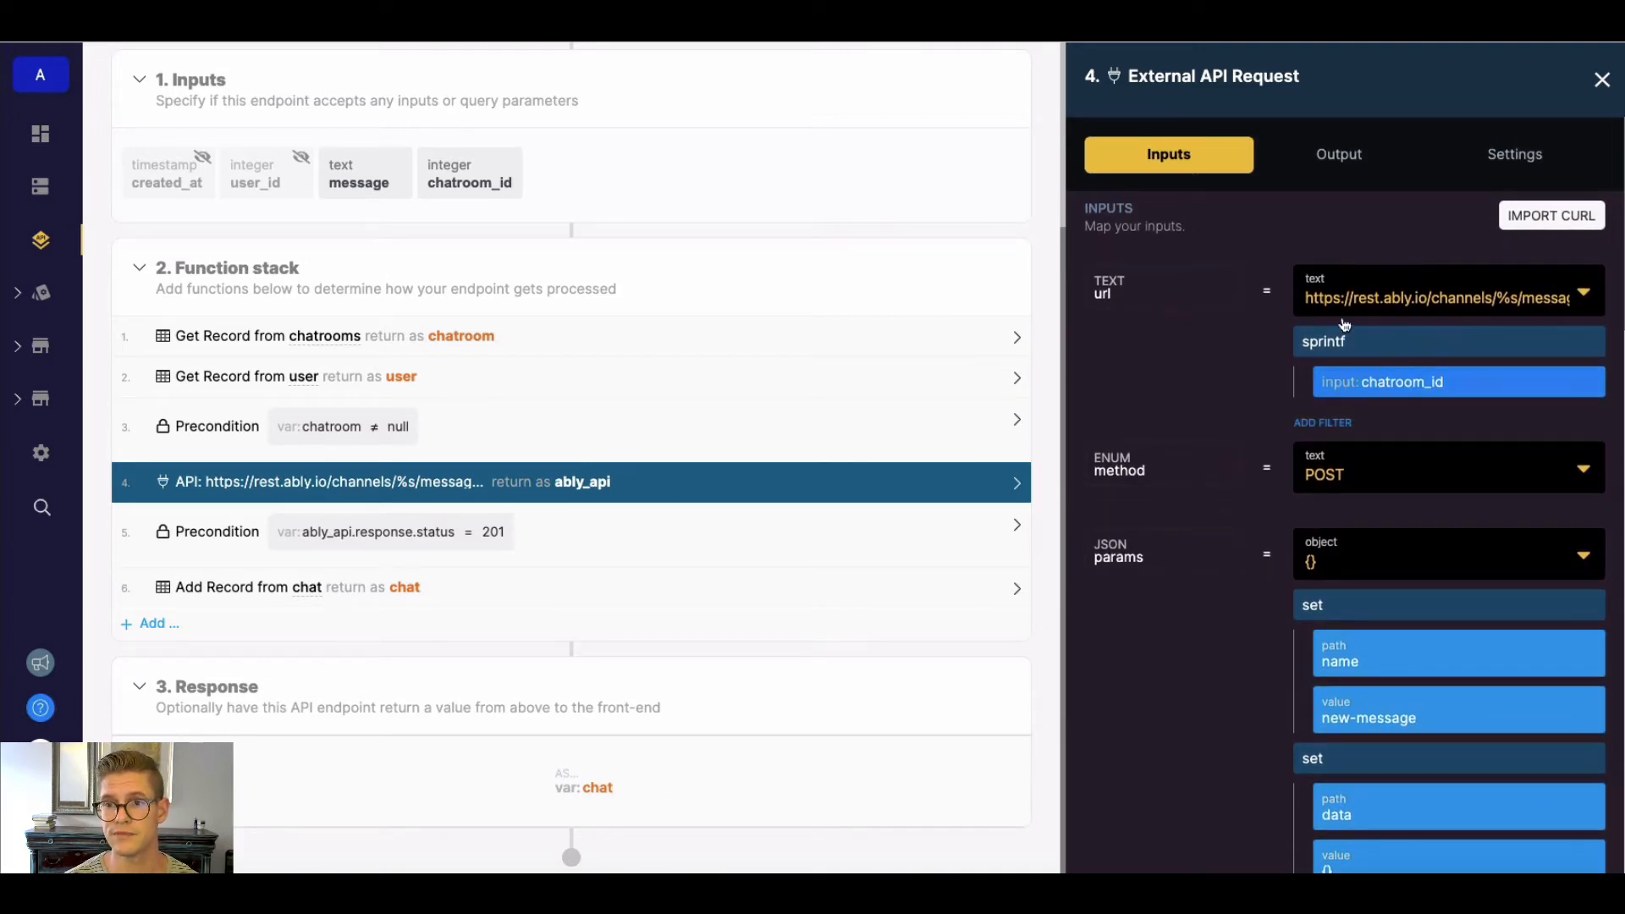
scroll("down", 3)
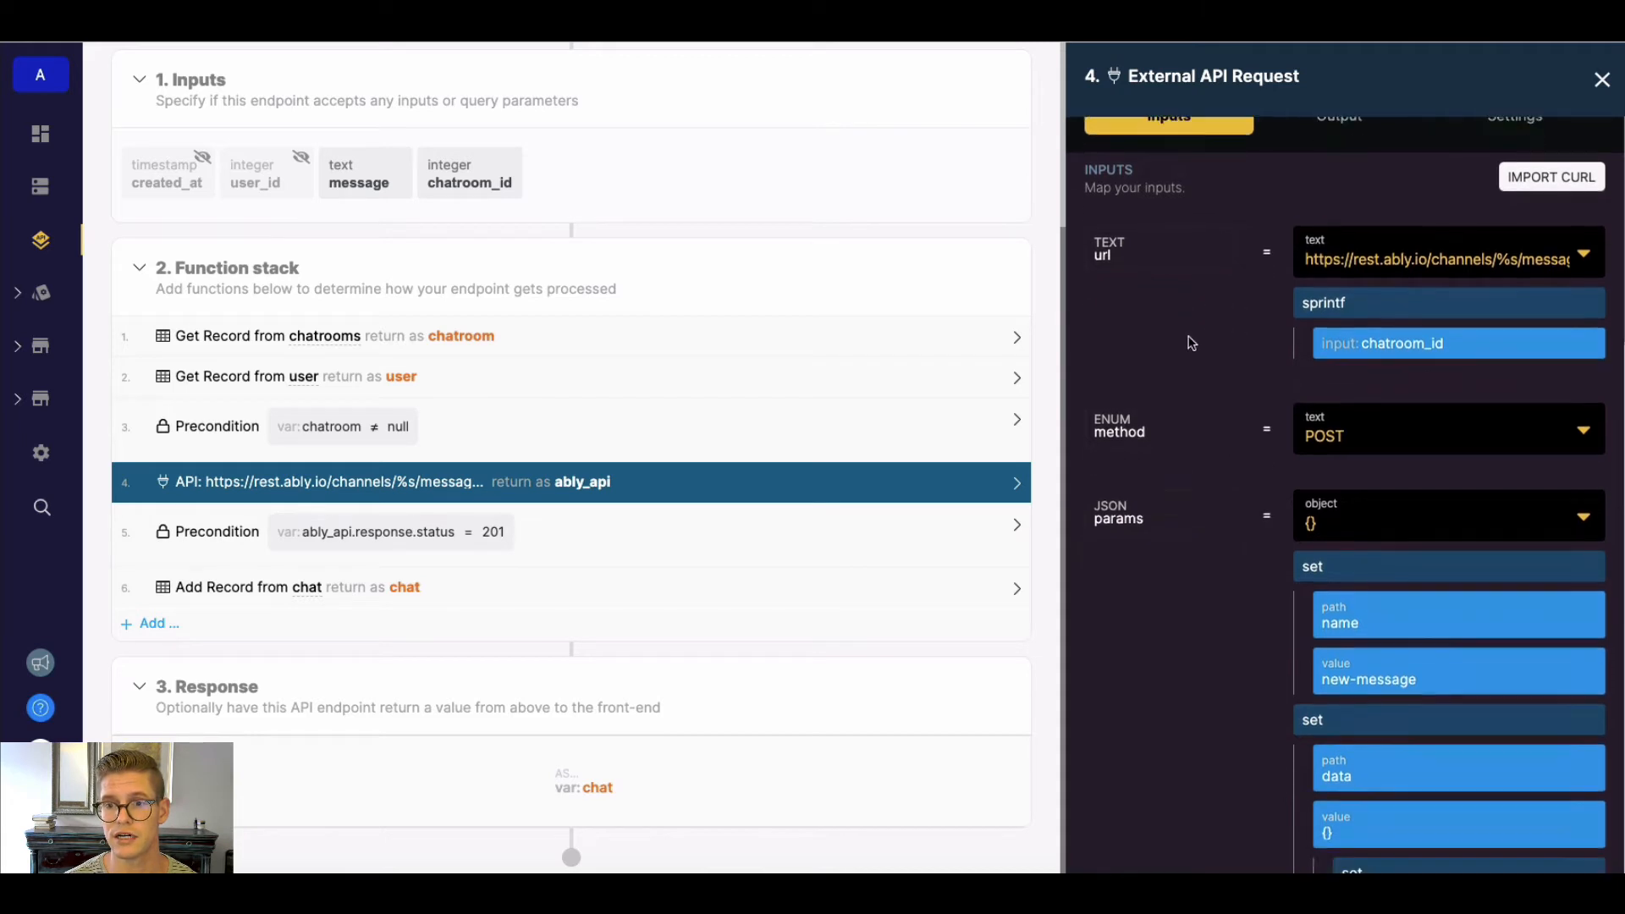
scroll("down", 3)
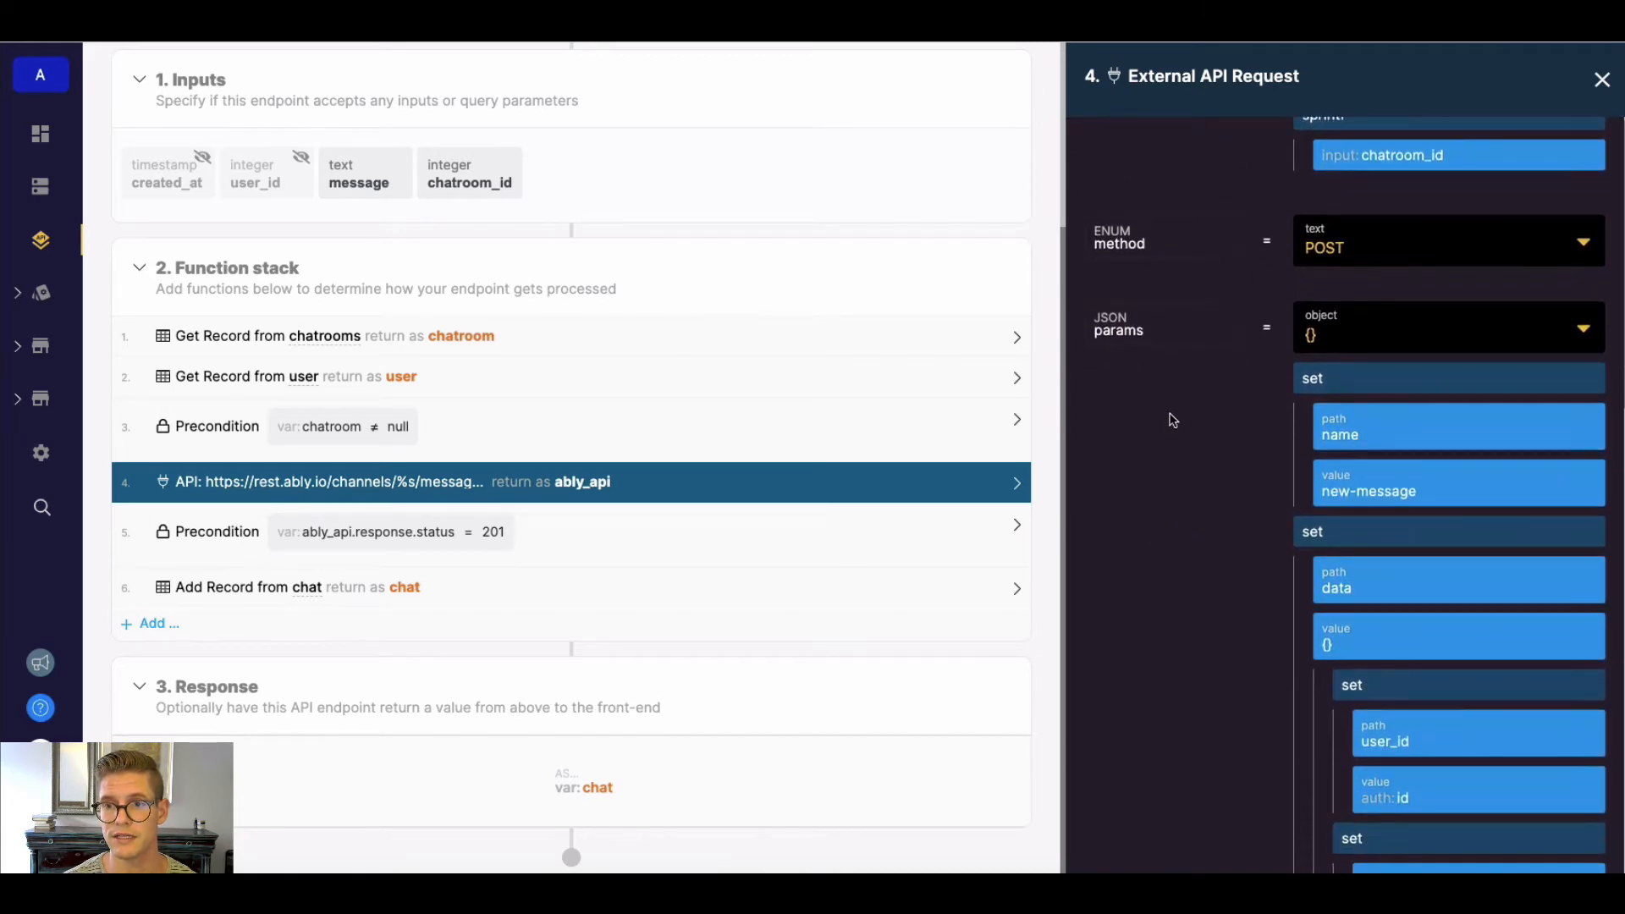
scroll("down", 3)
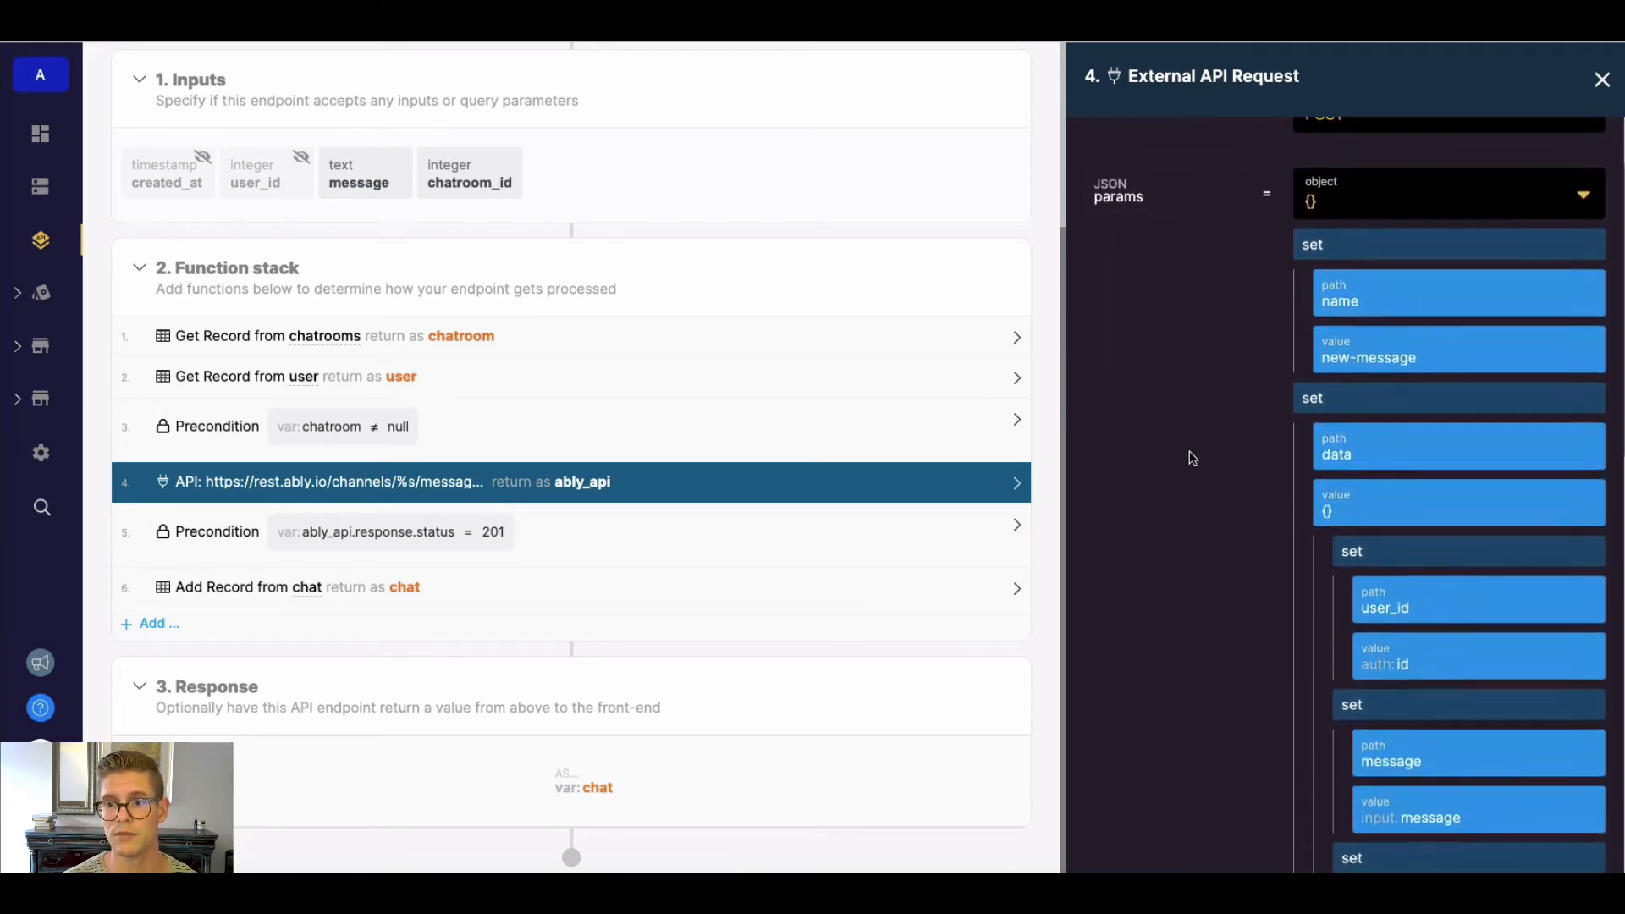
scroll("down", 3)
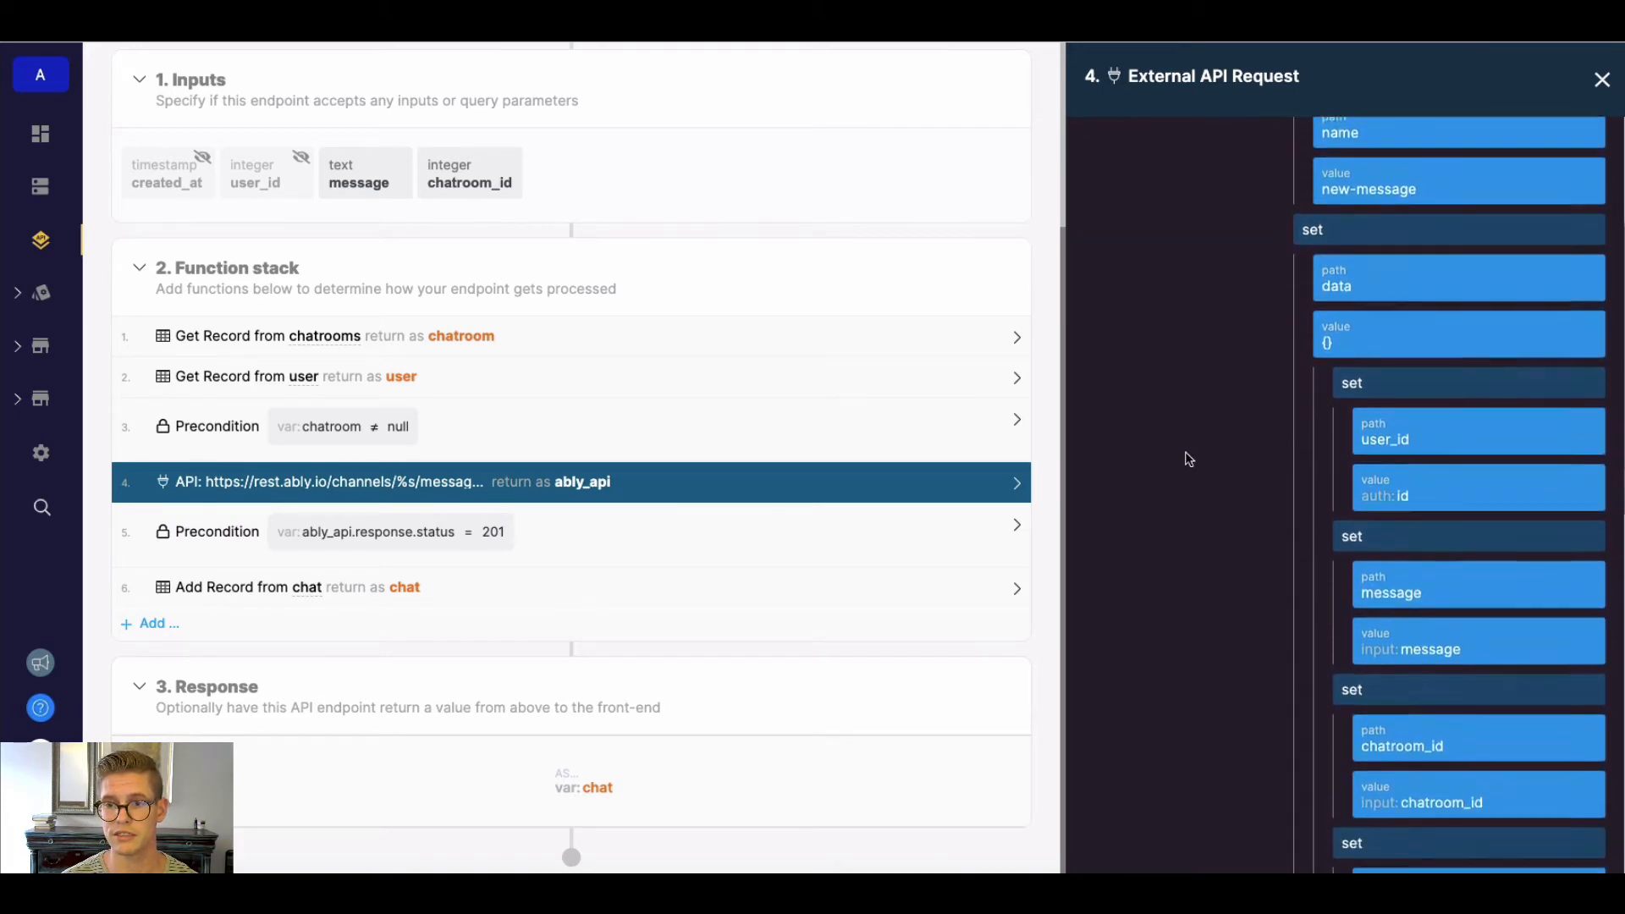
scroll("down", 3)
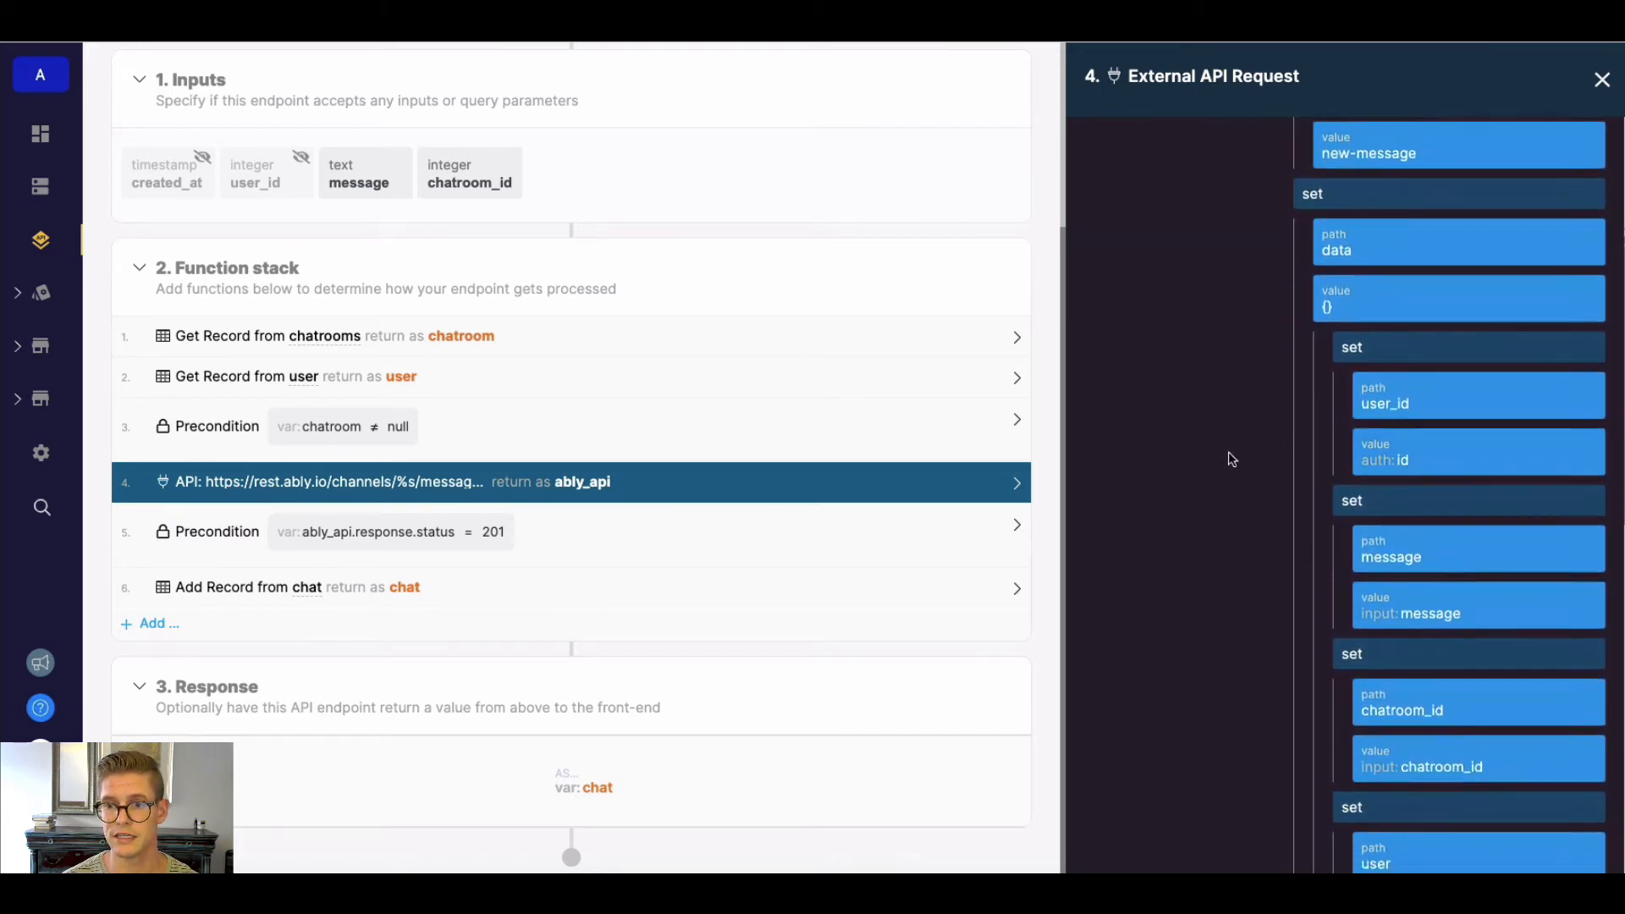
scroll("down", 3)
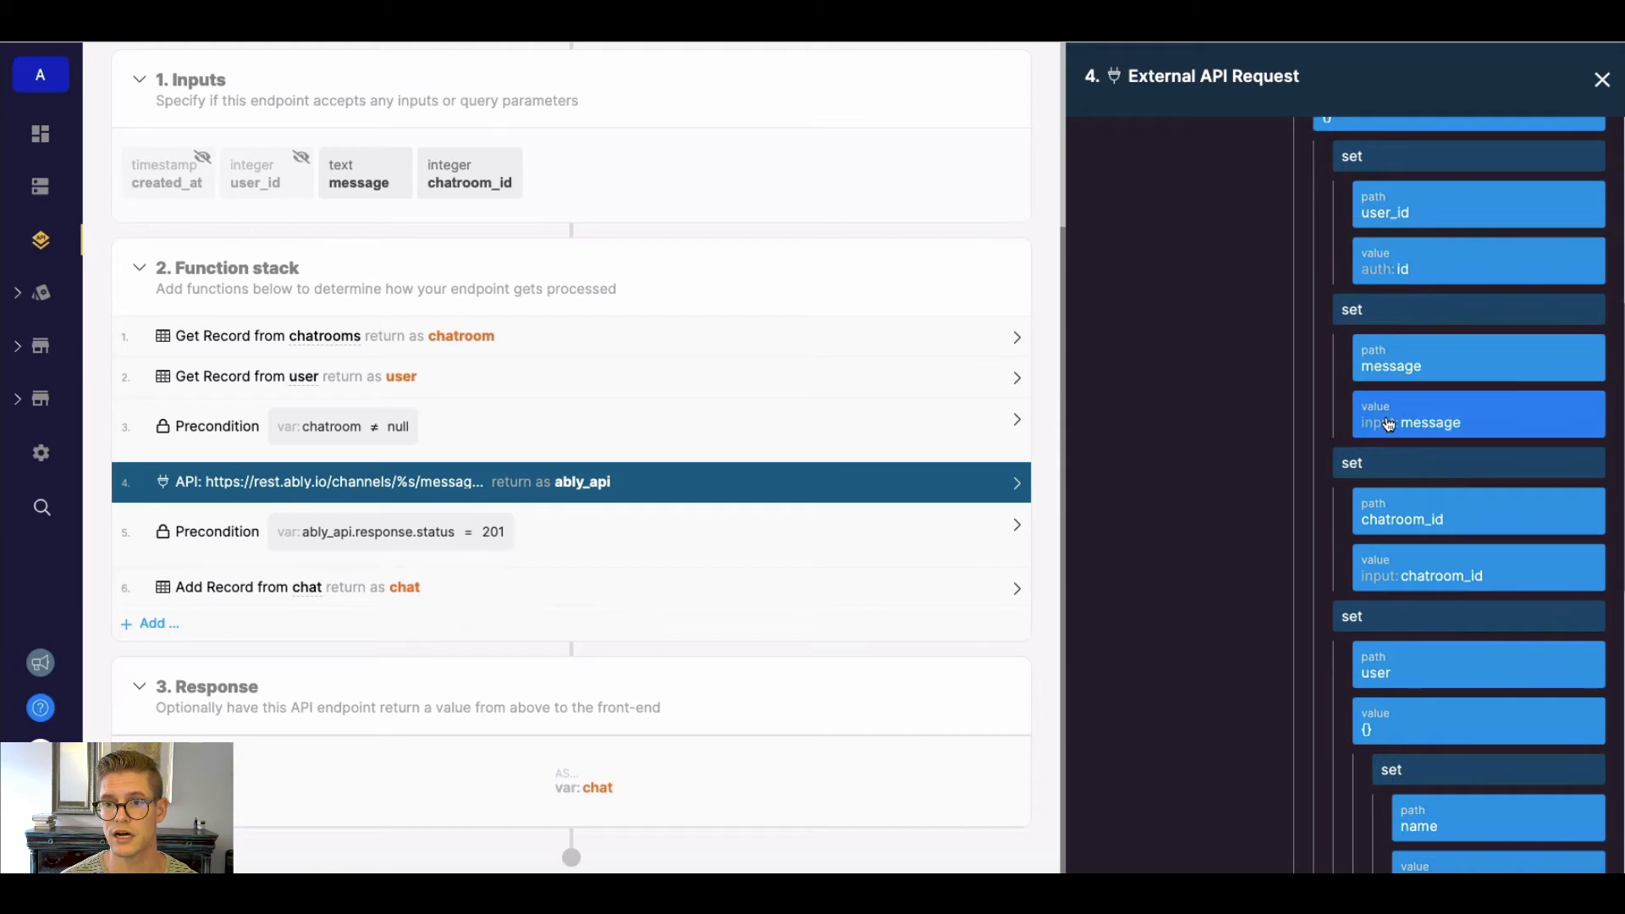
scroll("down", 3)
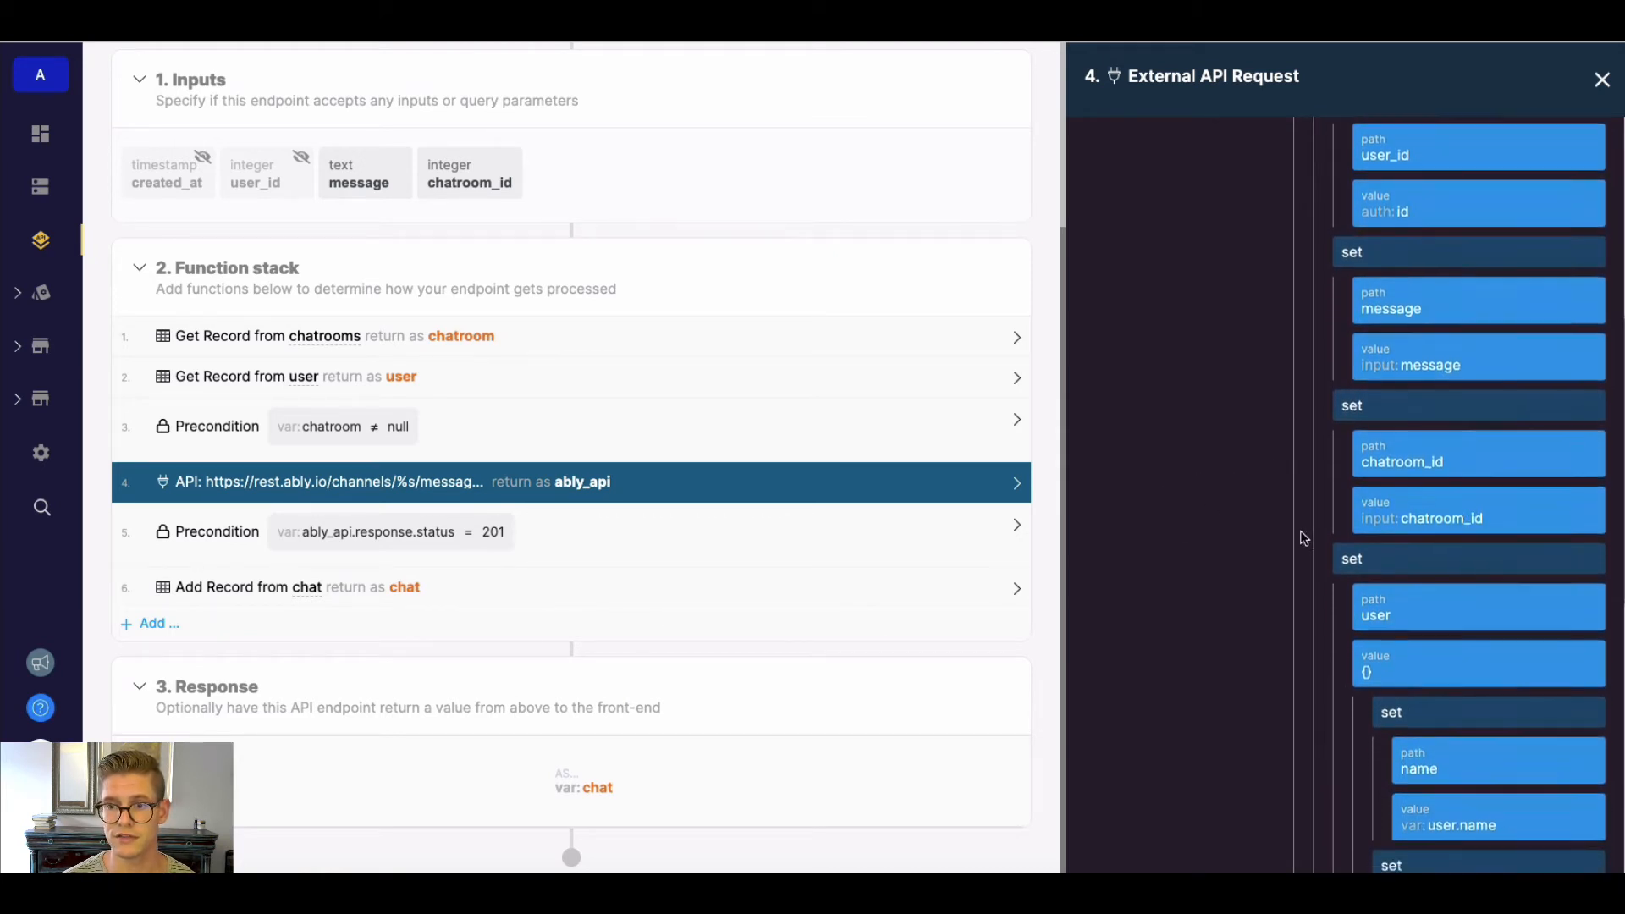
scroll("down", 3)
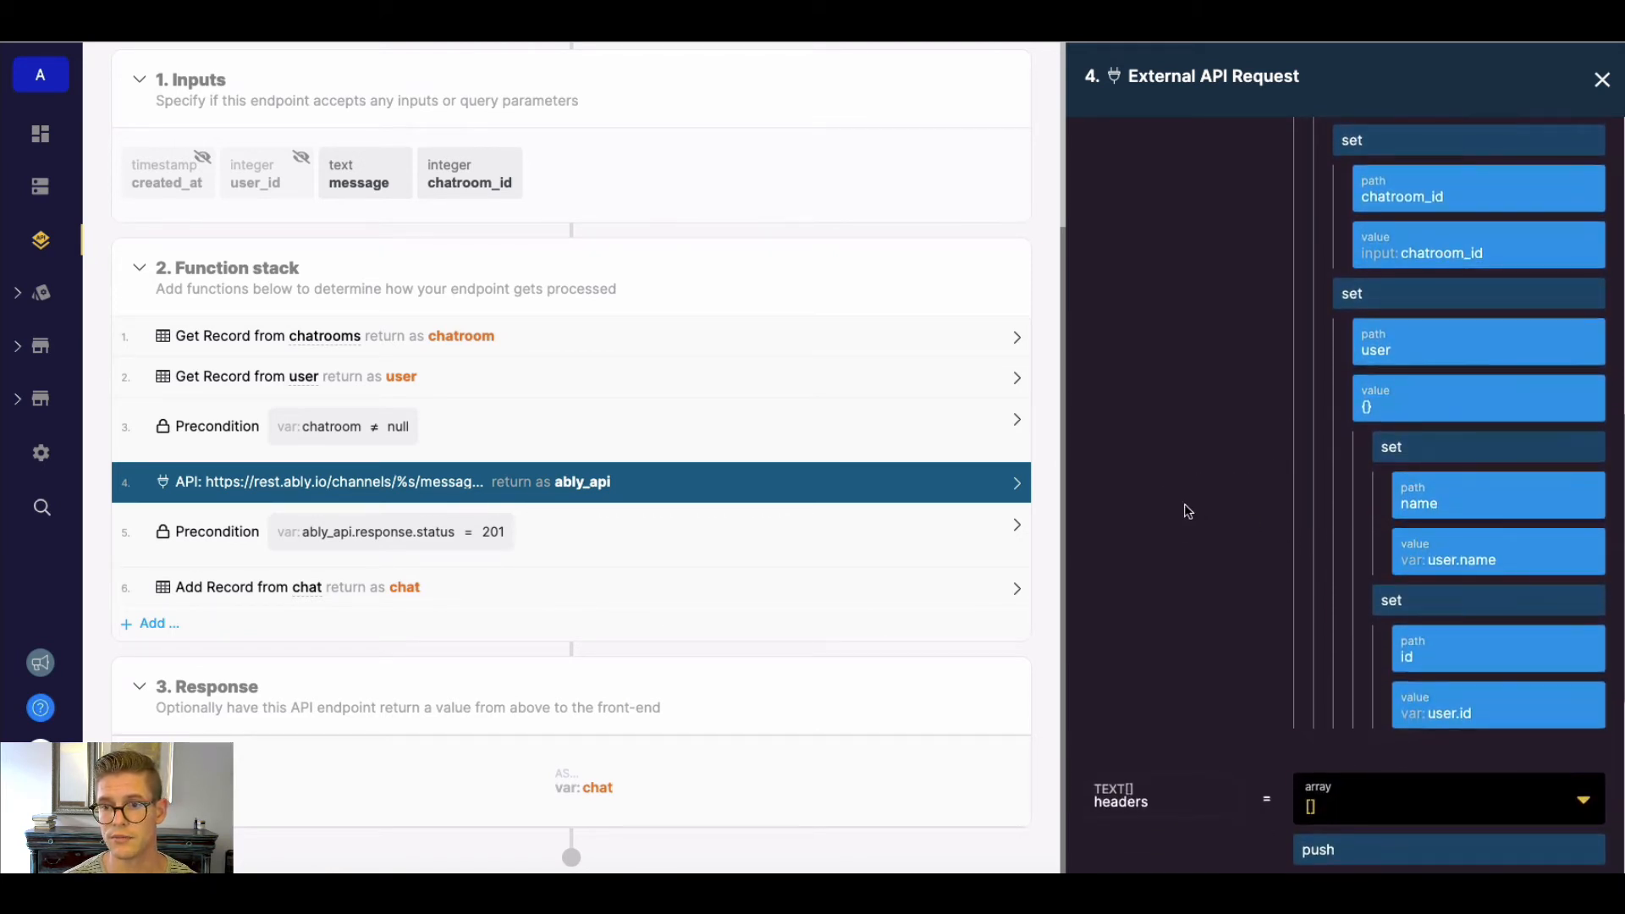
scroll("down", 3)
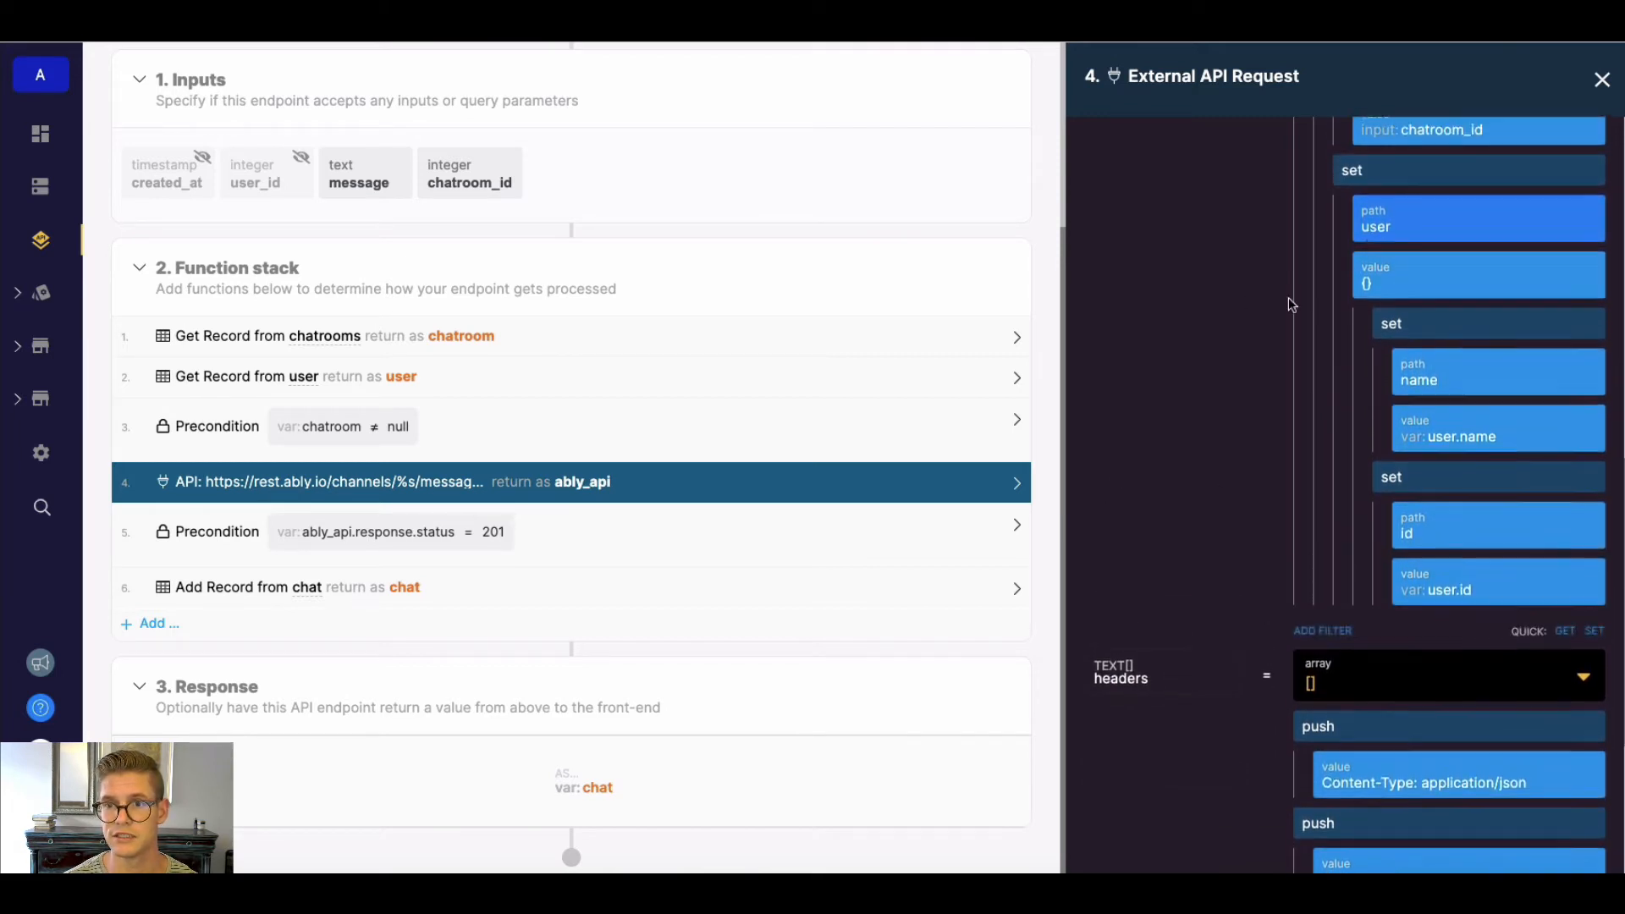
scroll("down", 3)
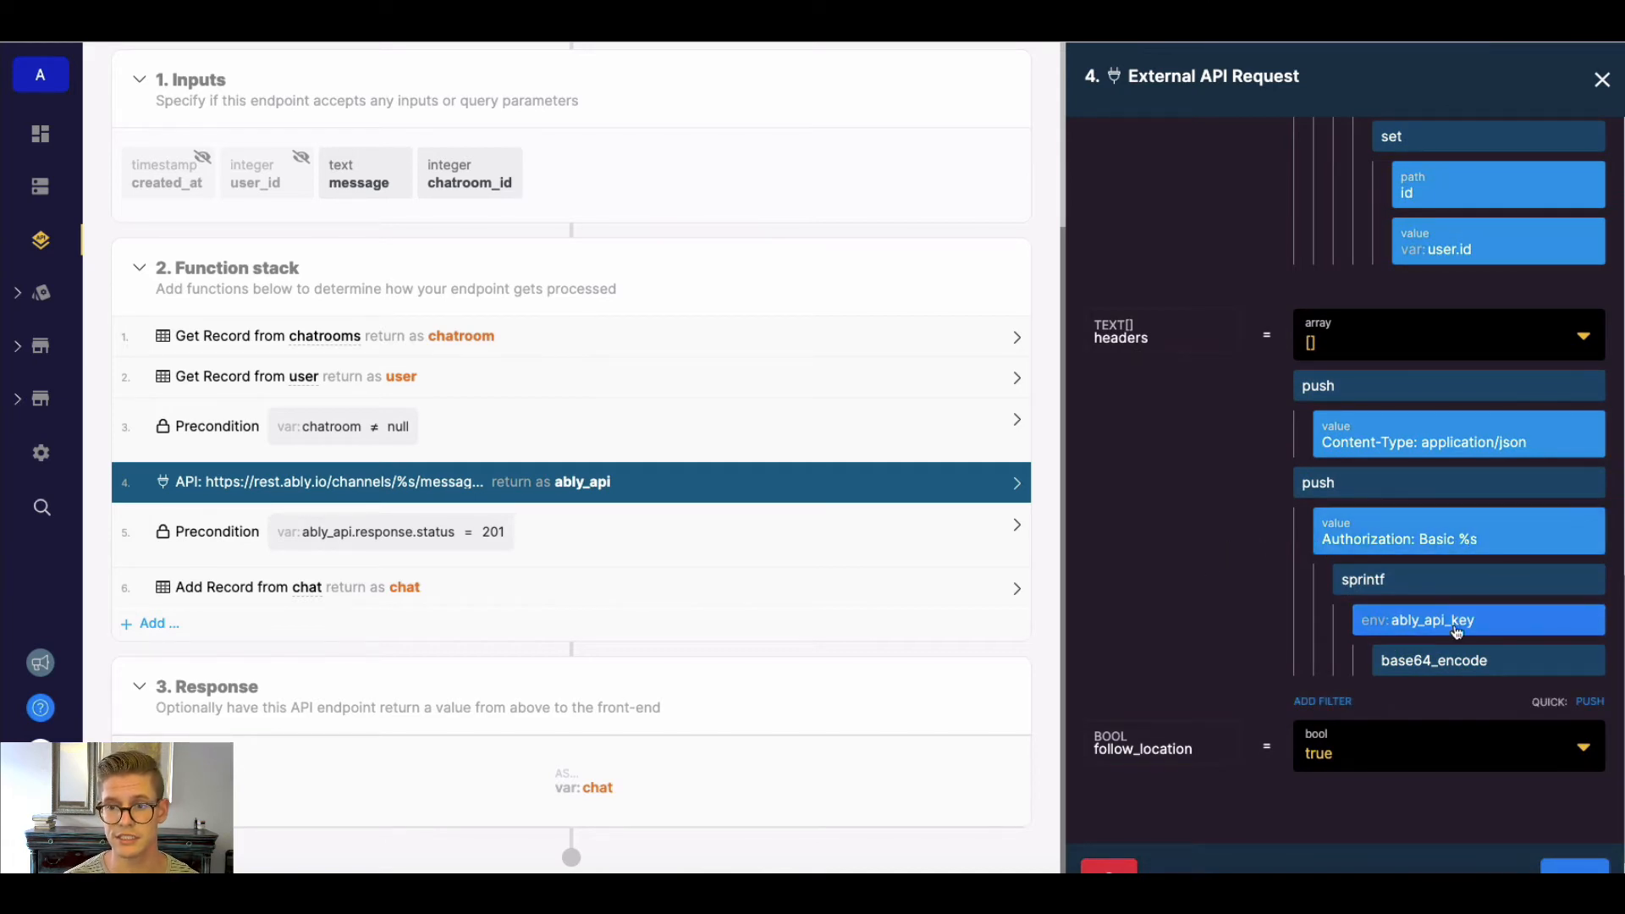
mouse_move(1432, 619)
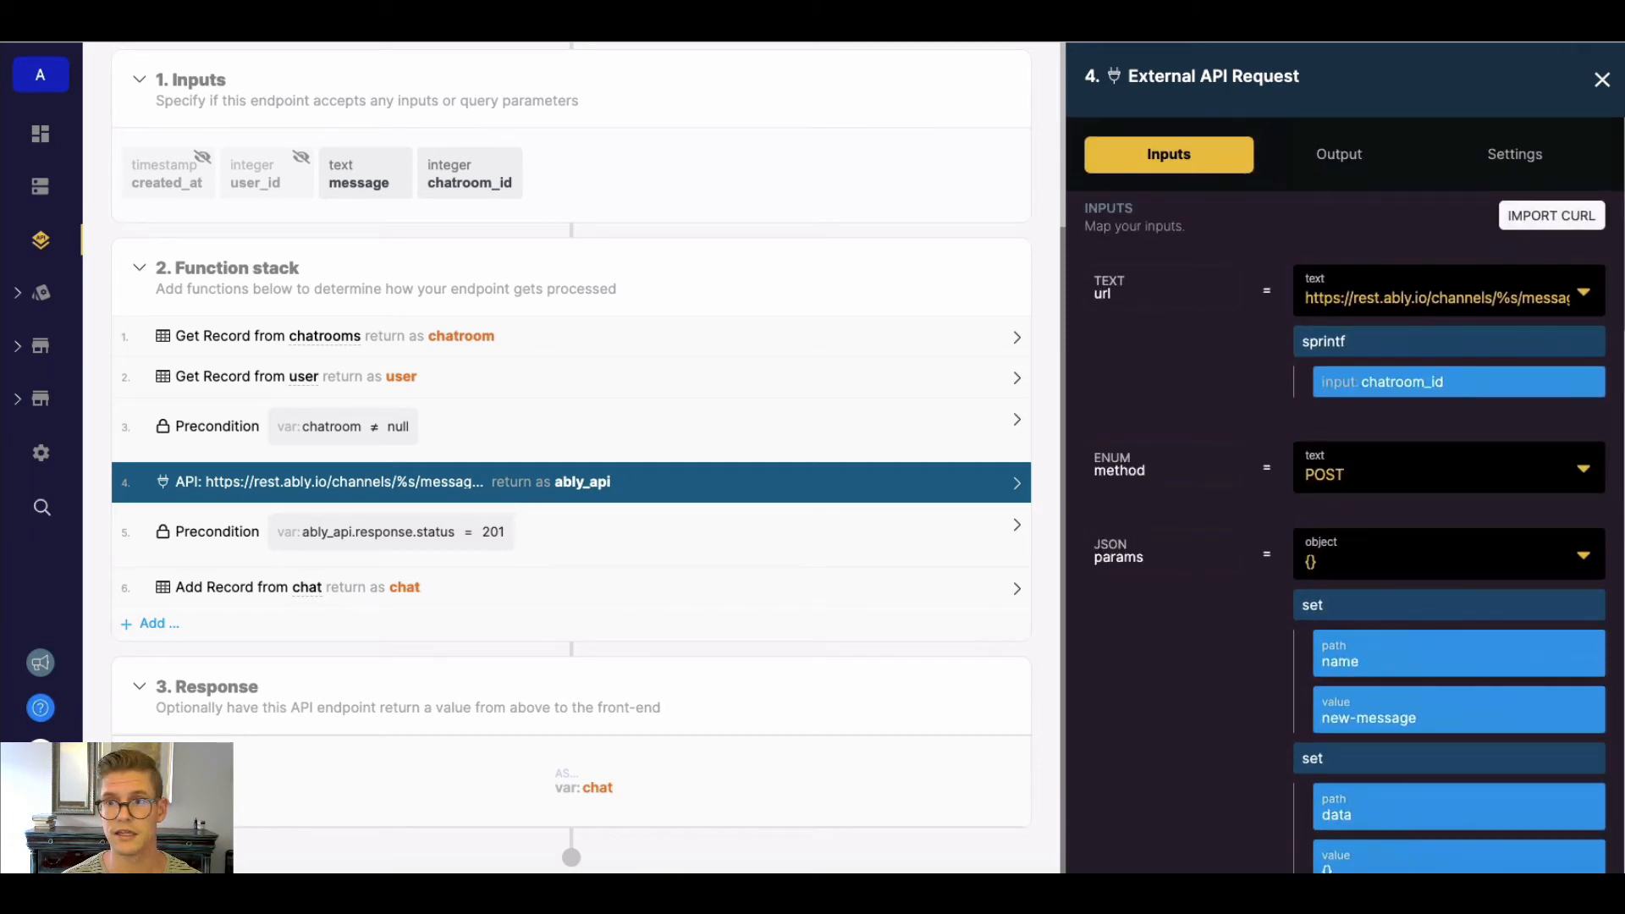
left_click(1596, 77)
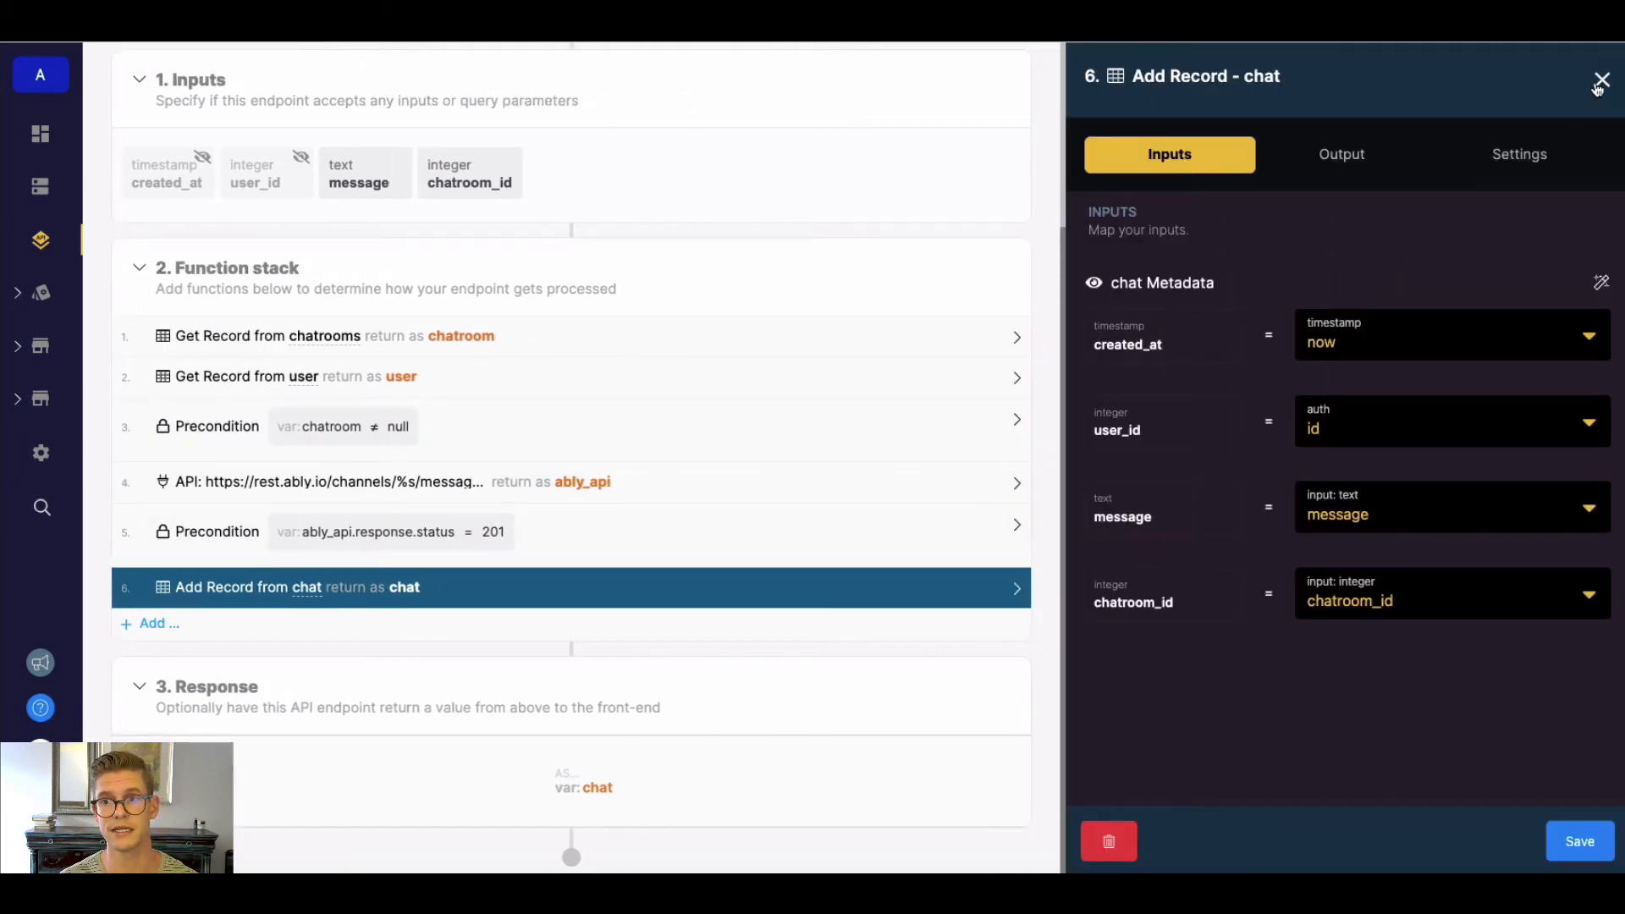
- Return to the ably API group's endpoint list and copy its base URL
left_click(1597, 78)
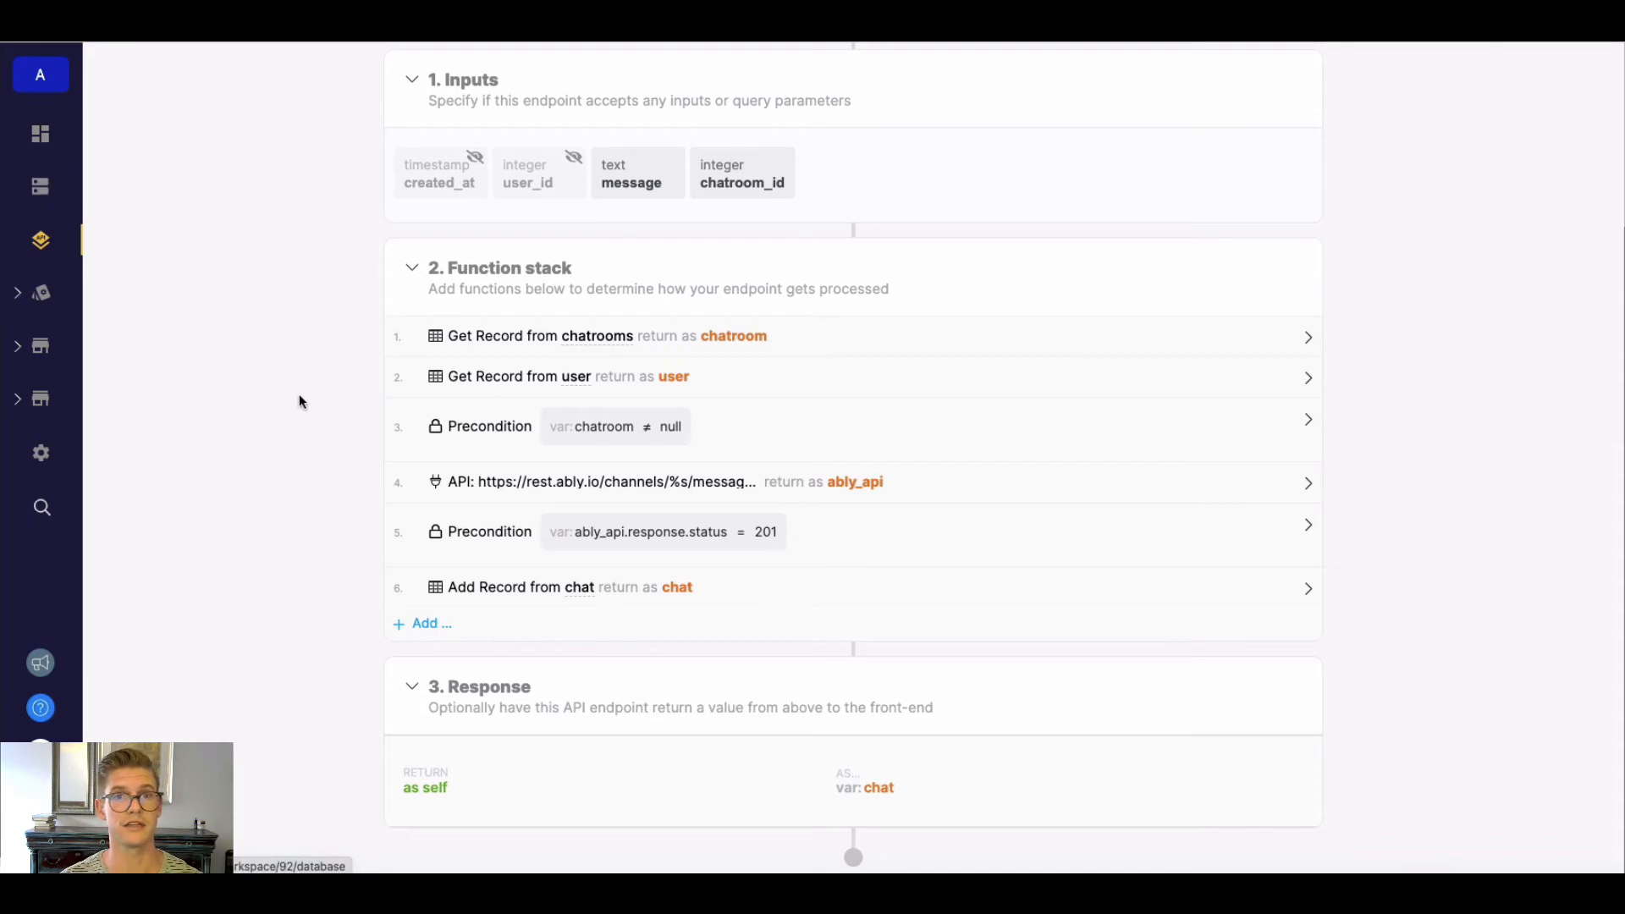
scroll("up", 3)
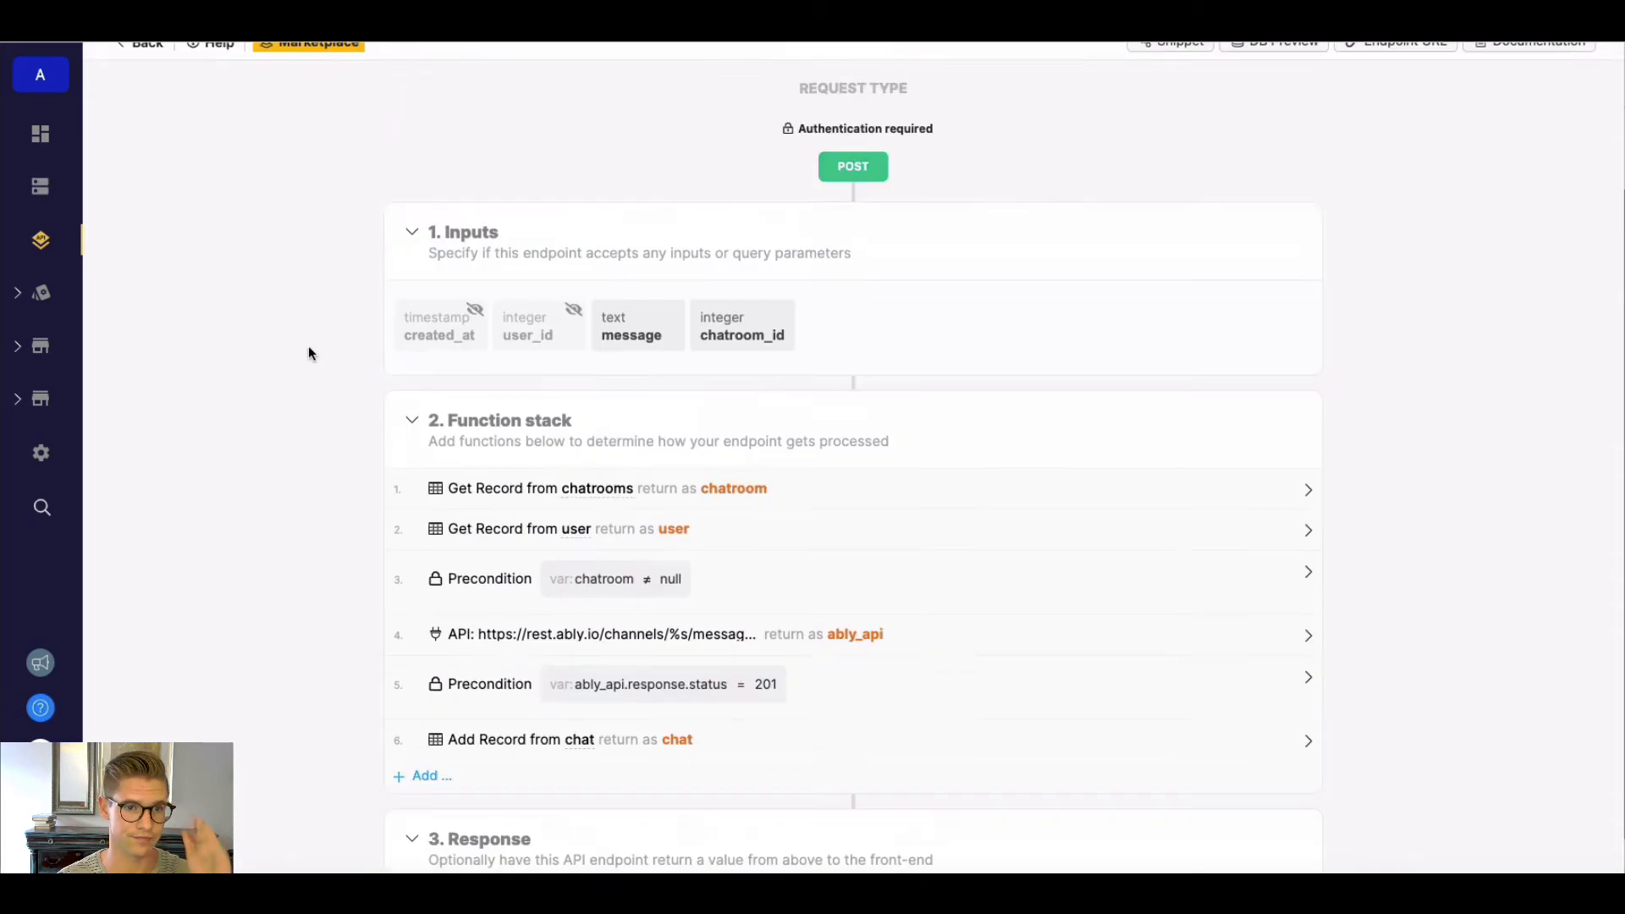
left_click(144, 42)
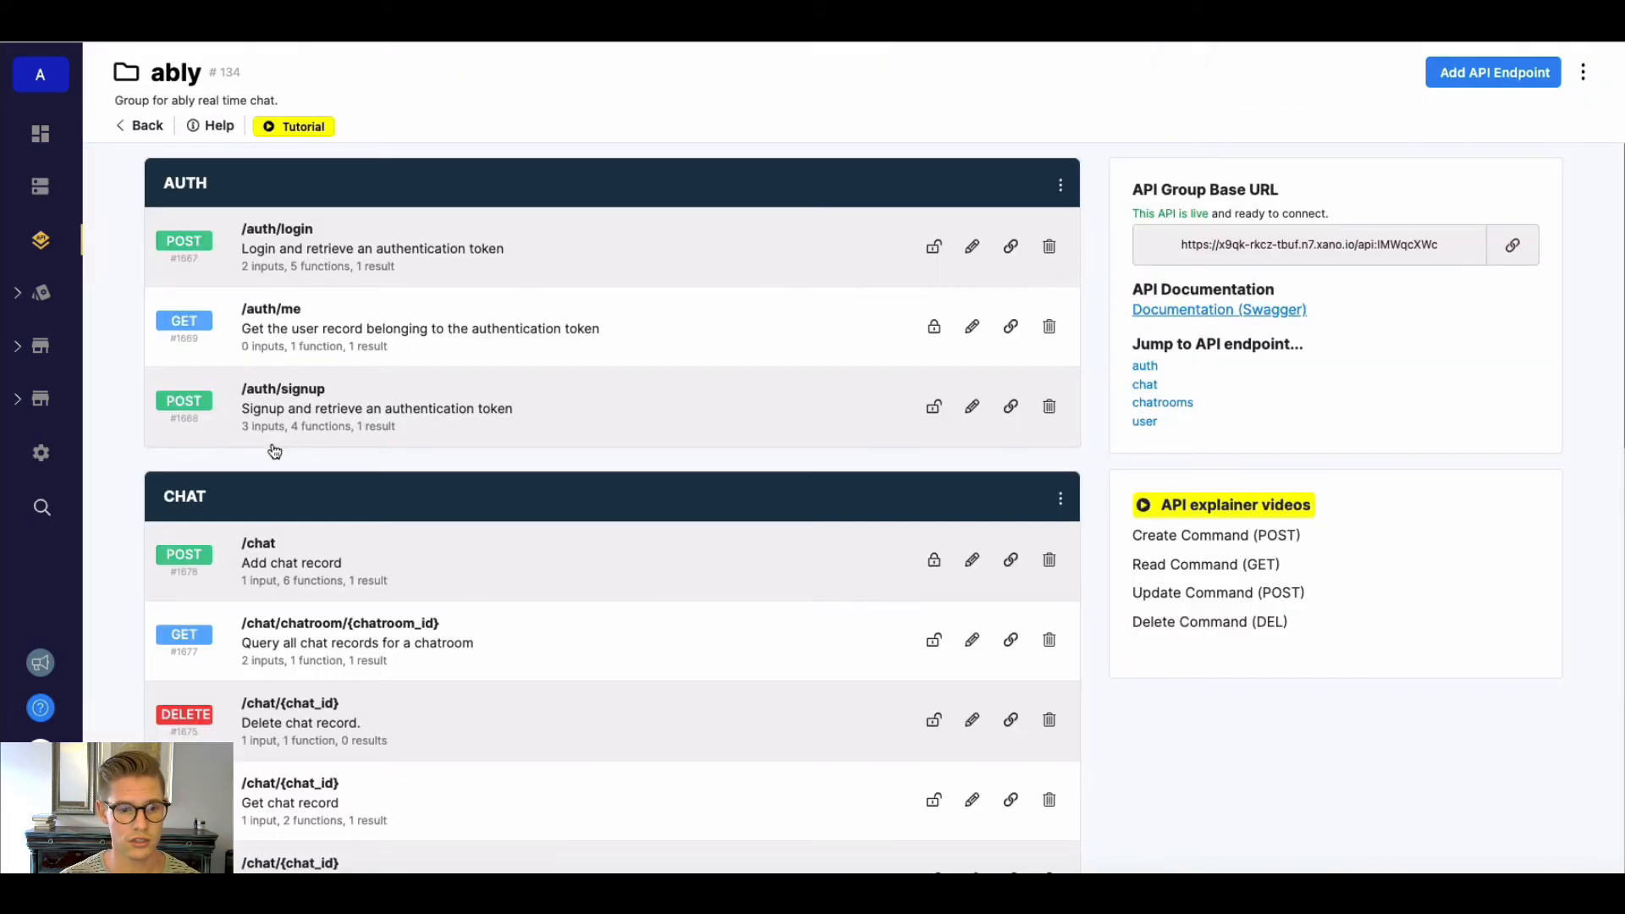
scroll("down", 3)
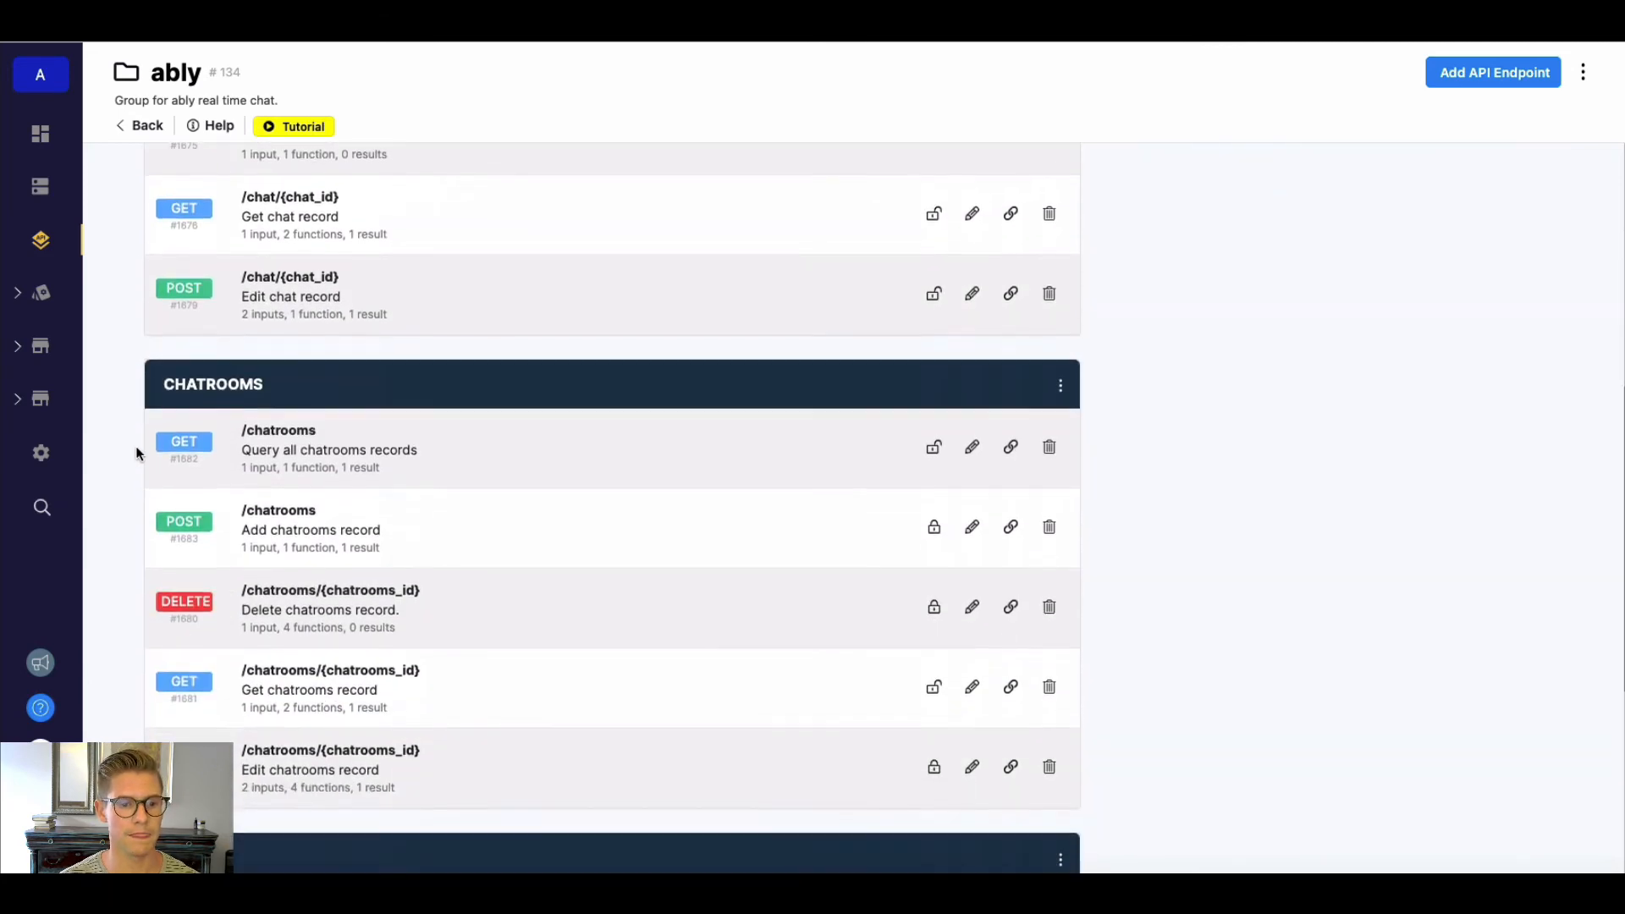
scroll("down", 3)
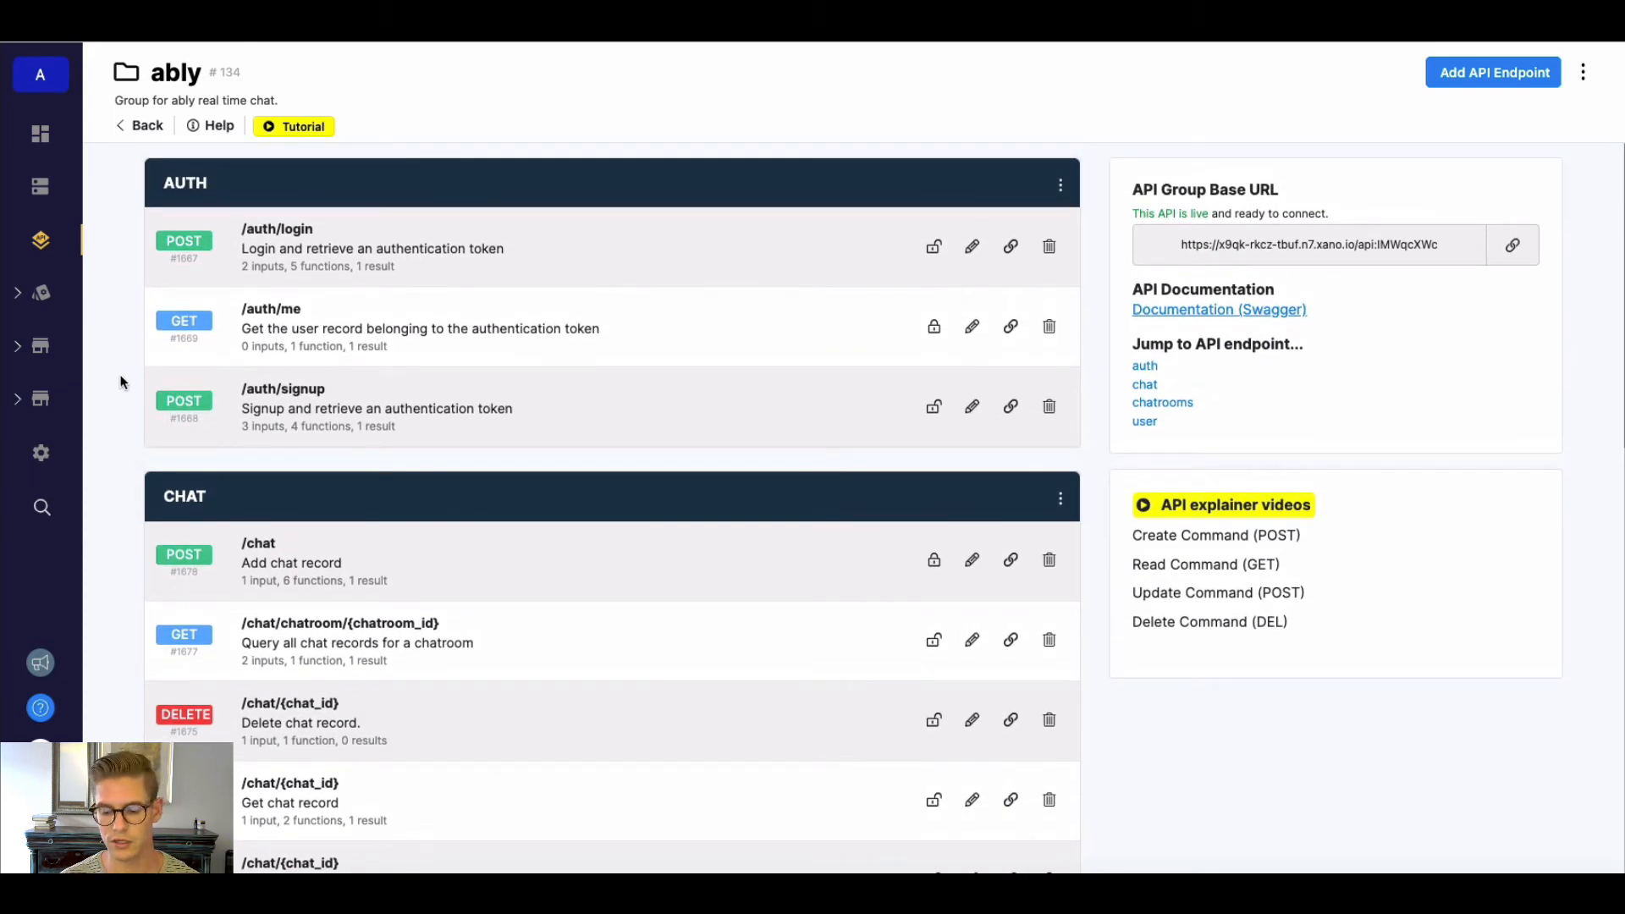
mouse_move(41, 347)
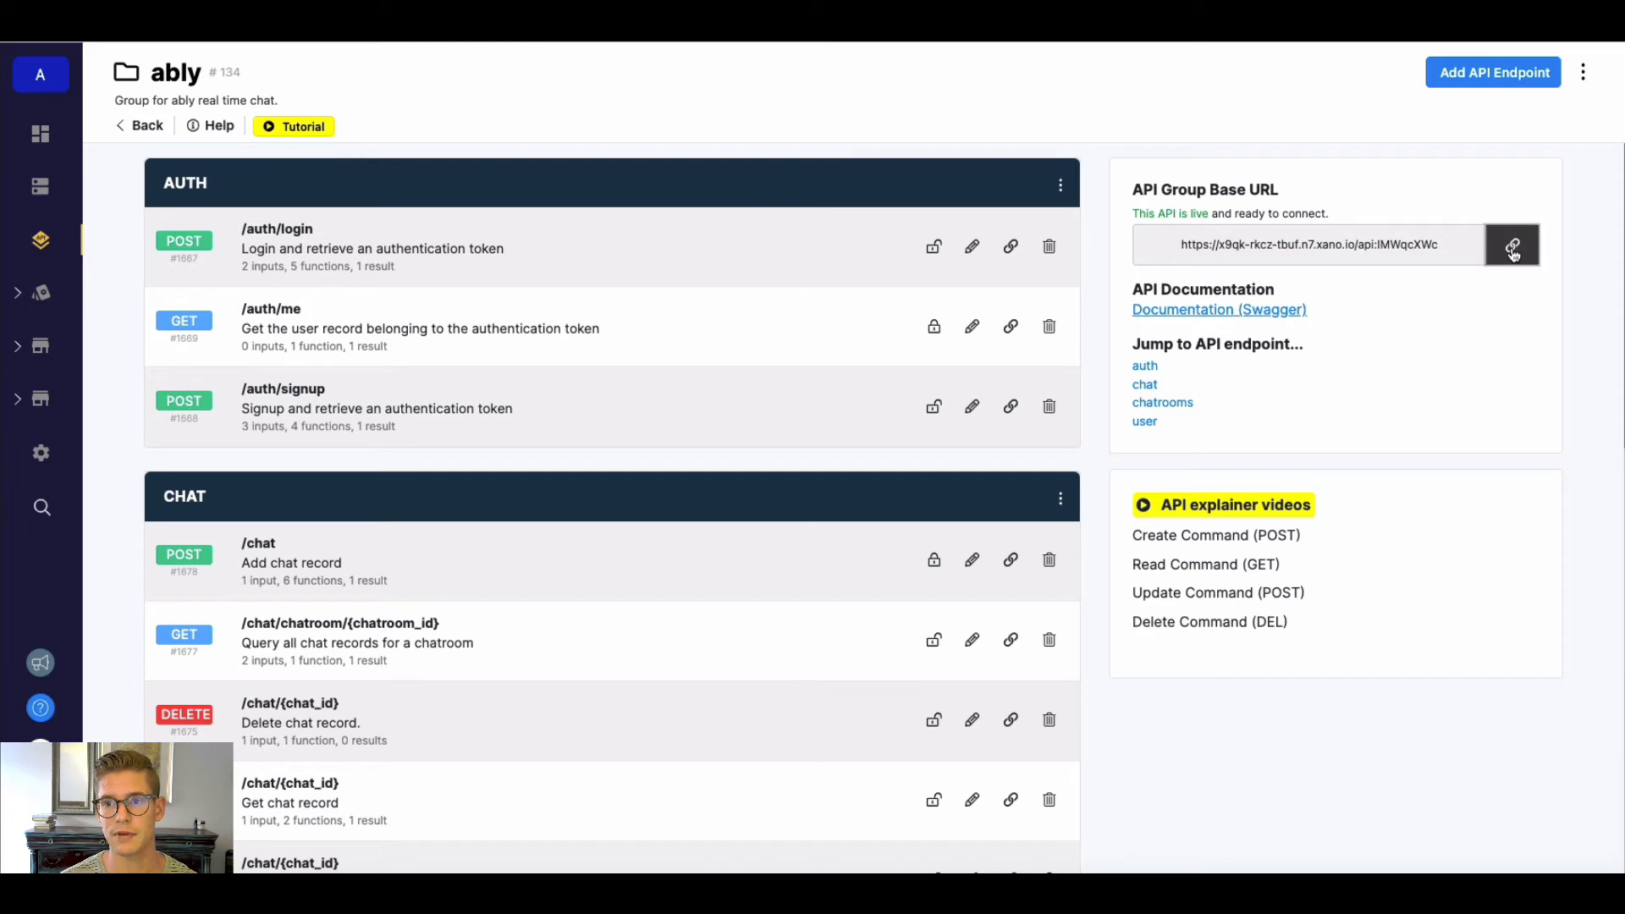
left_click(1514, 245)
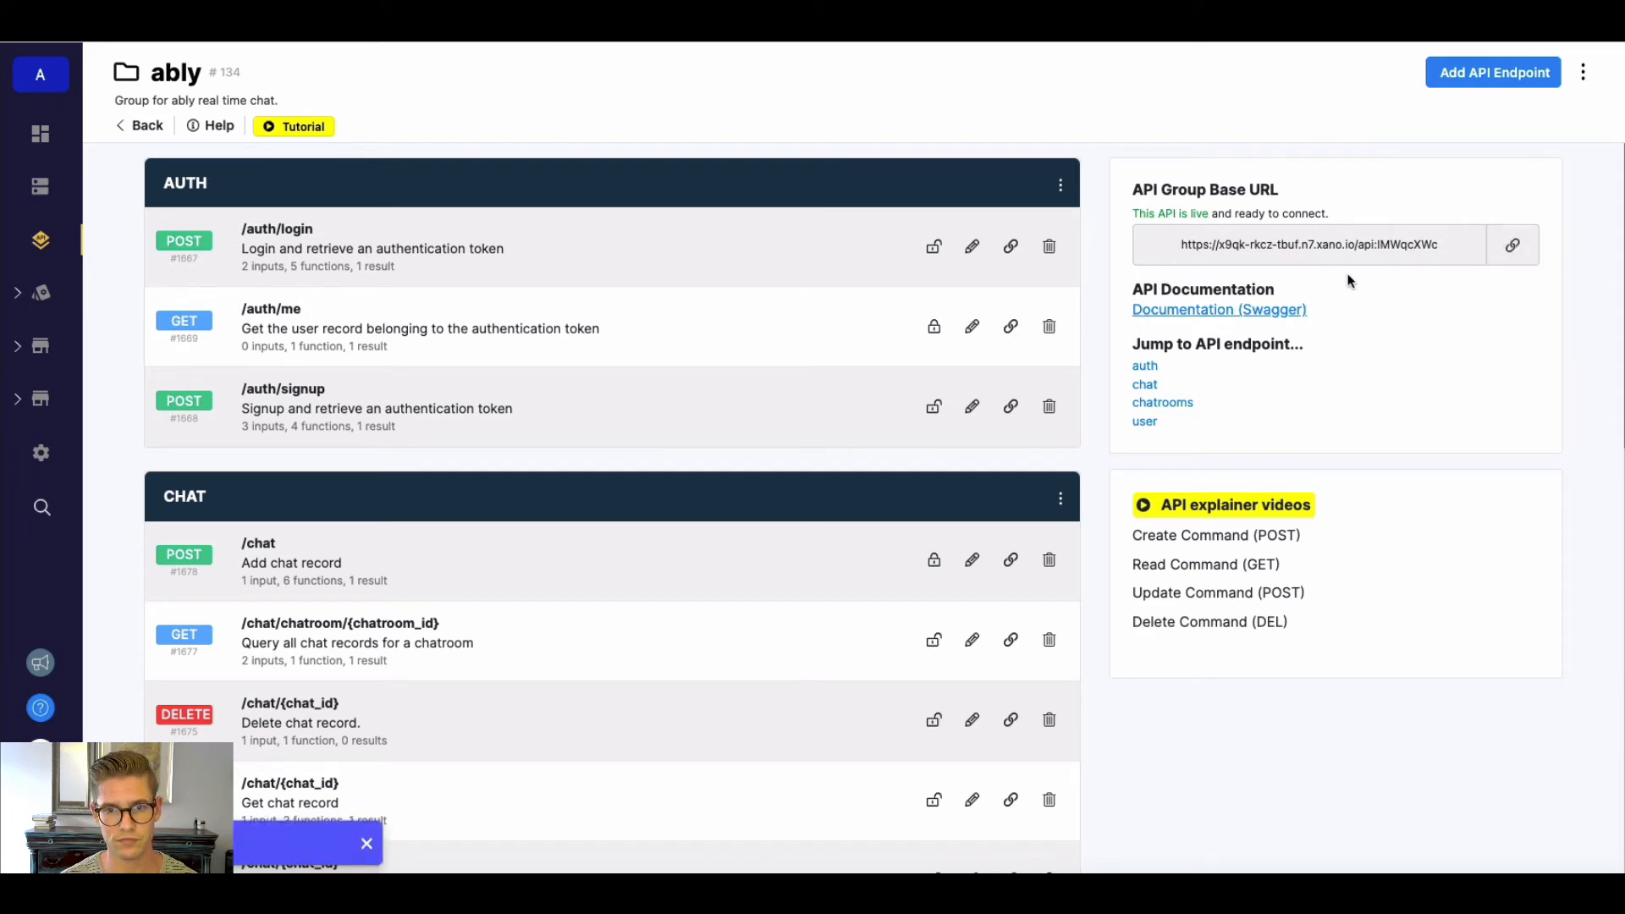
mouse_move(1310, 483)
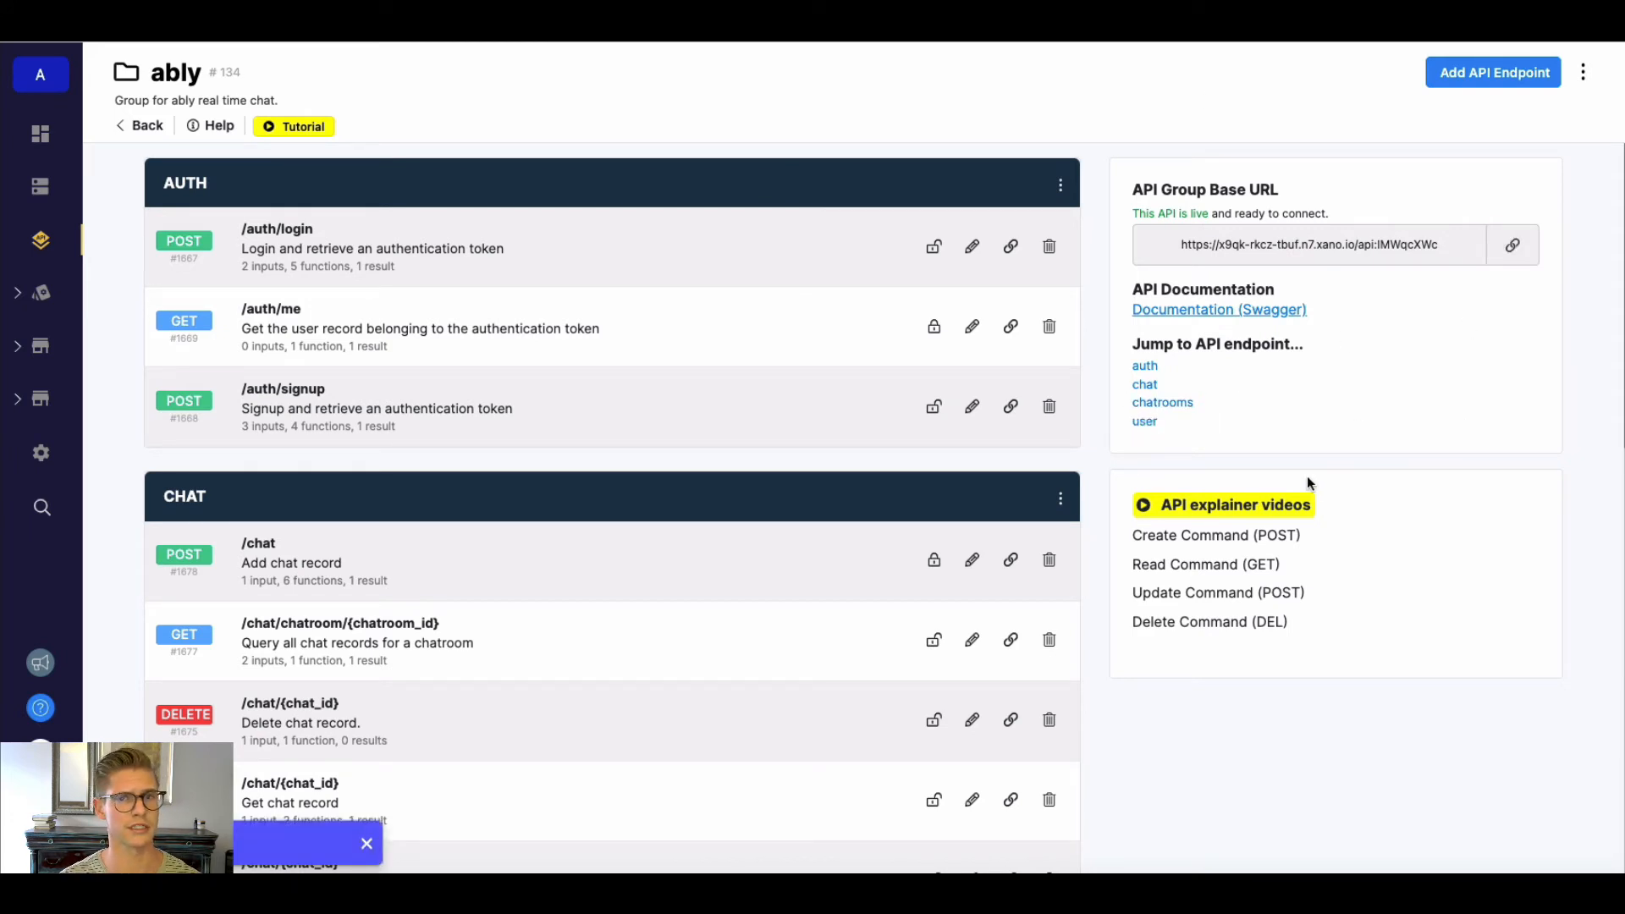
mouse_move(42, 393)
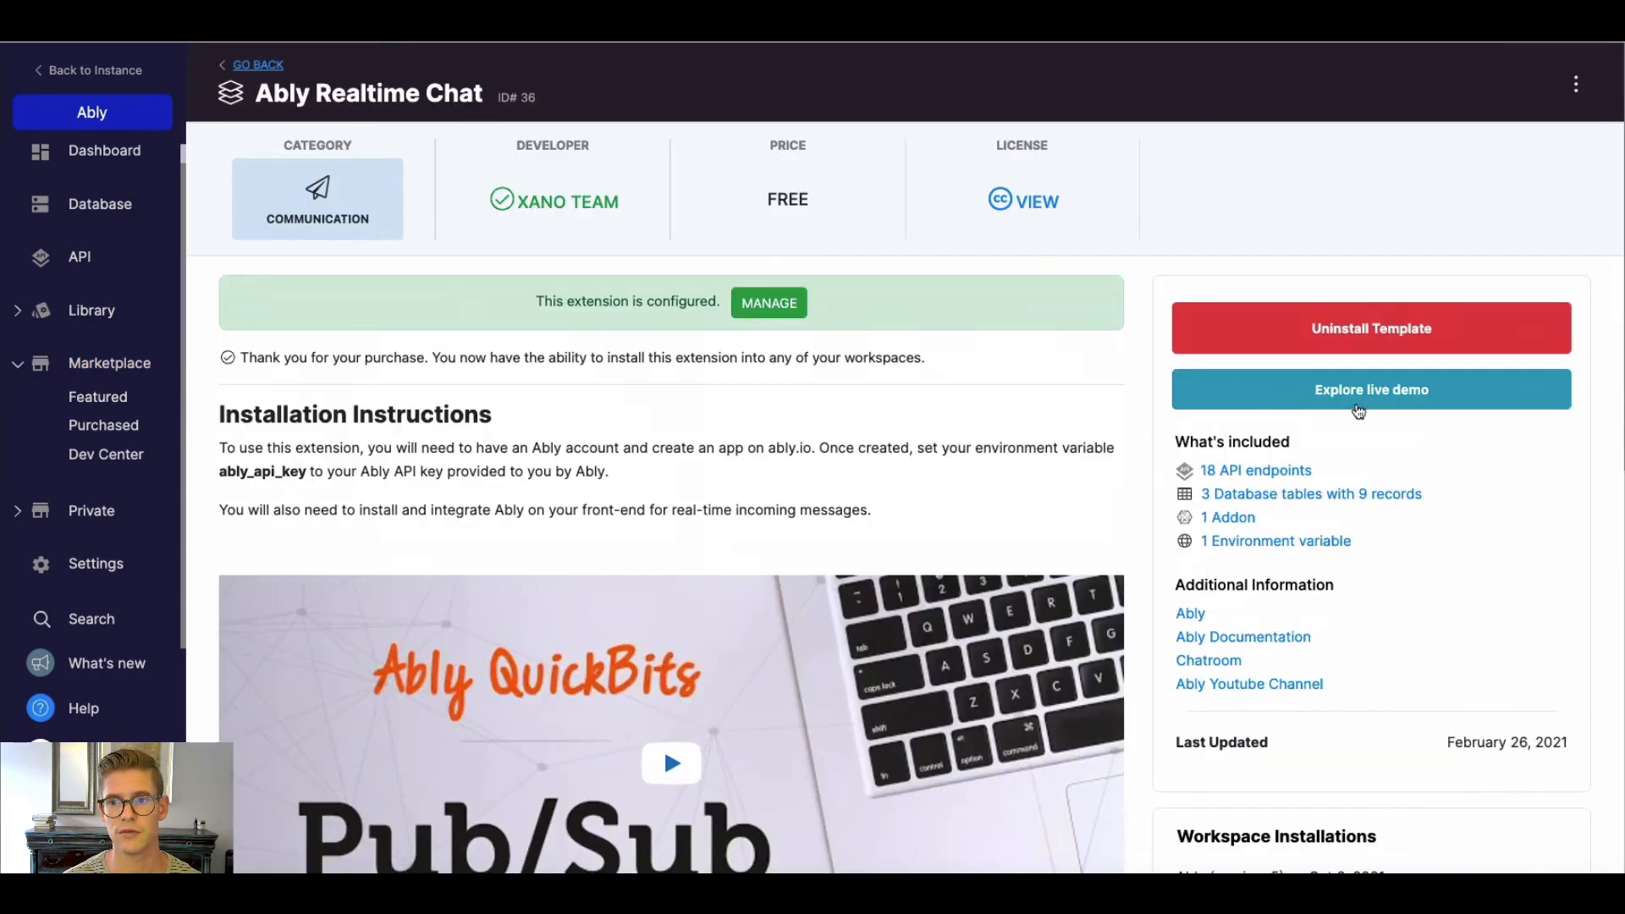
- Launch the Ably Realtime Chat live demo from the Marketplace extension page
left_click(1371, 389)
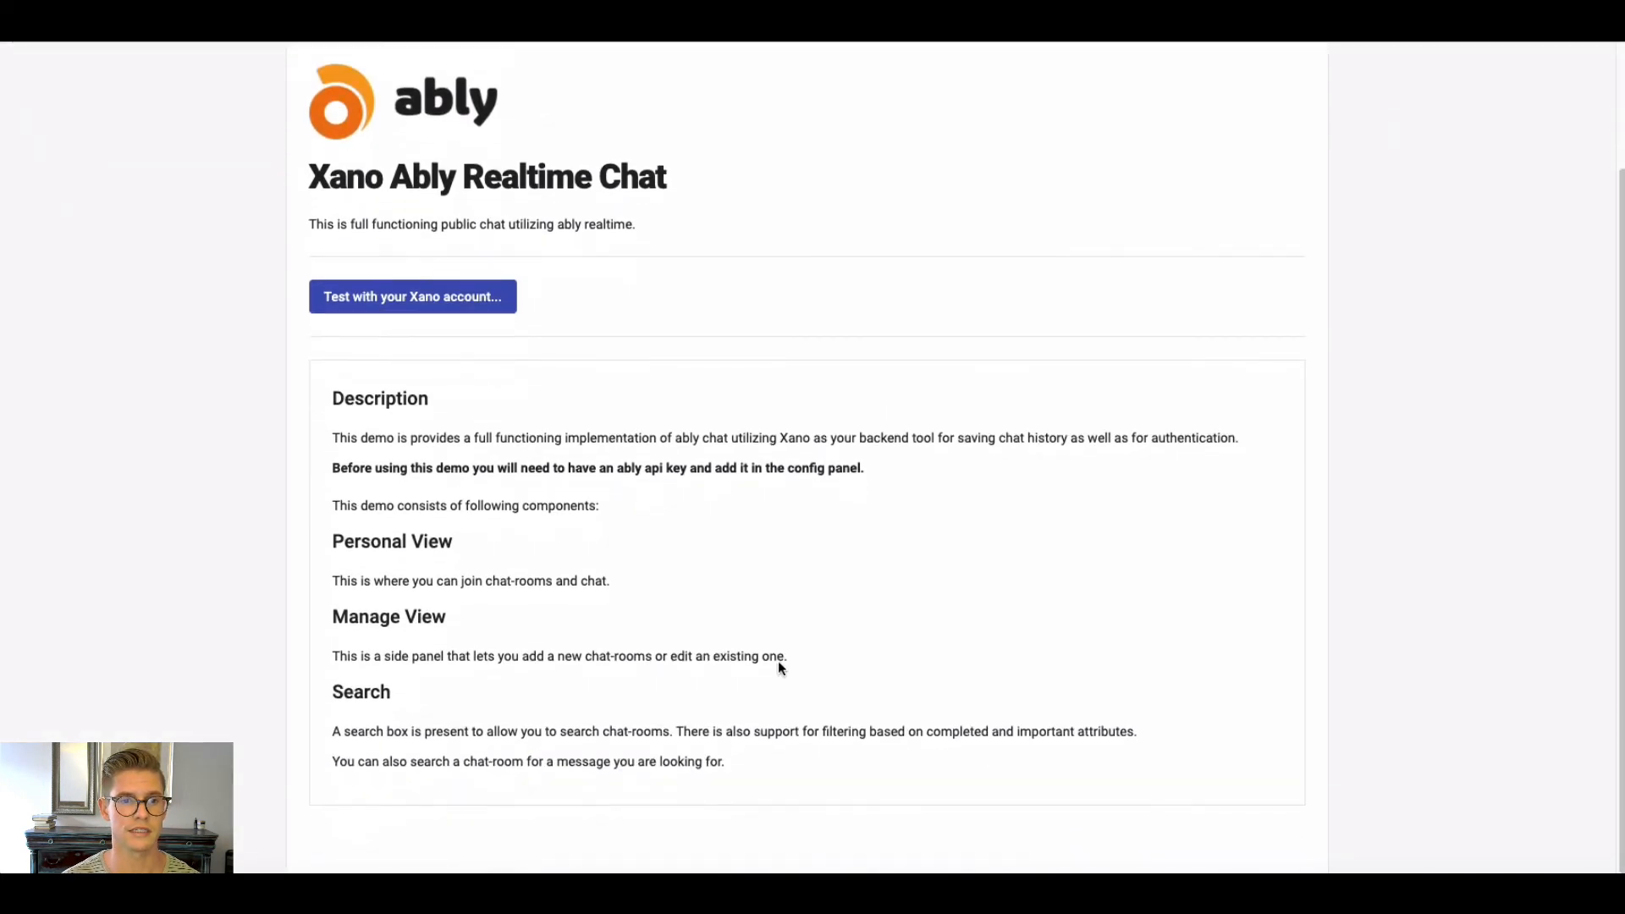
mouse_move(693, 622)
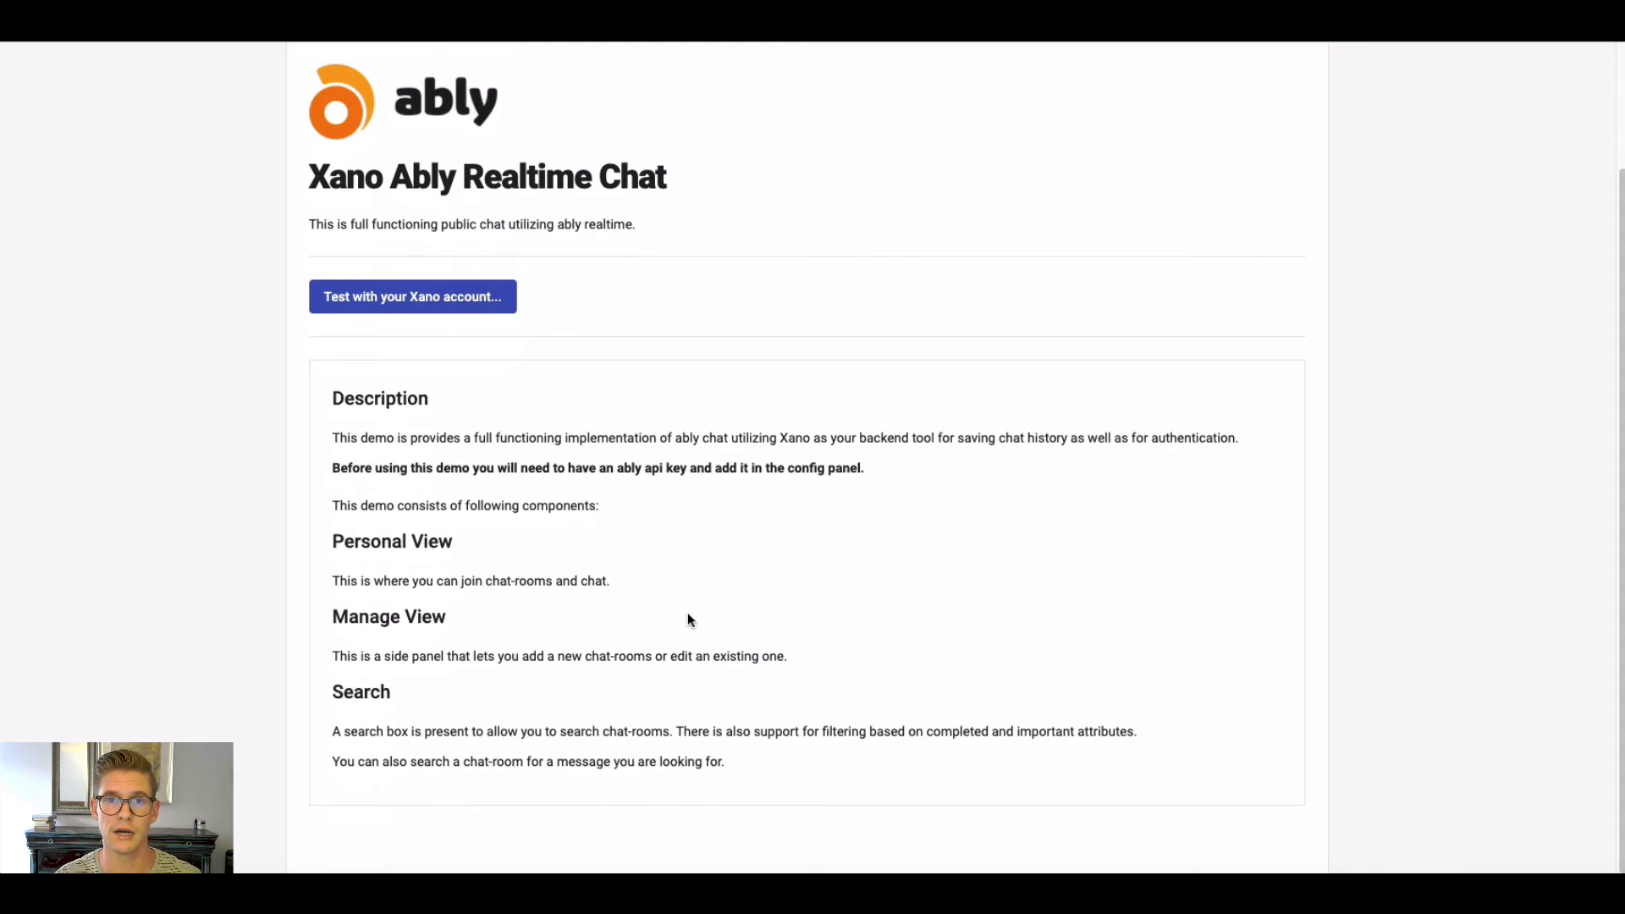
mouse_move(599, 444)
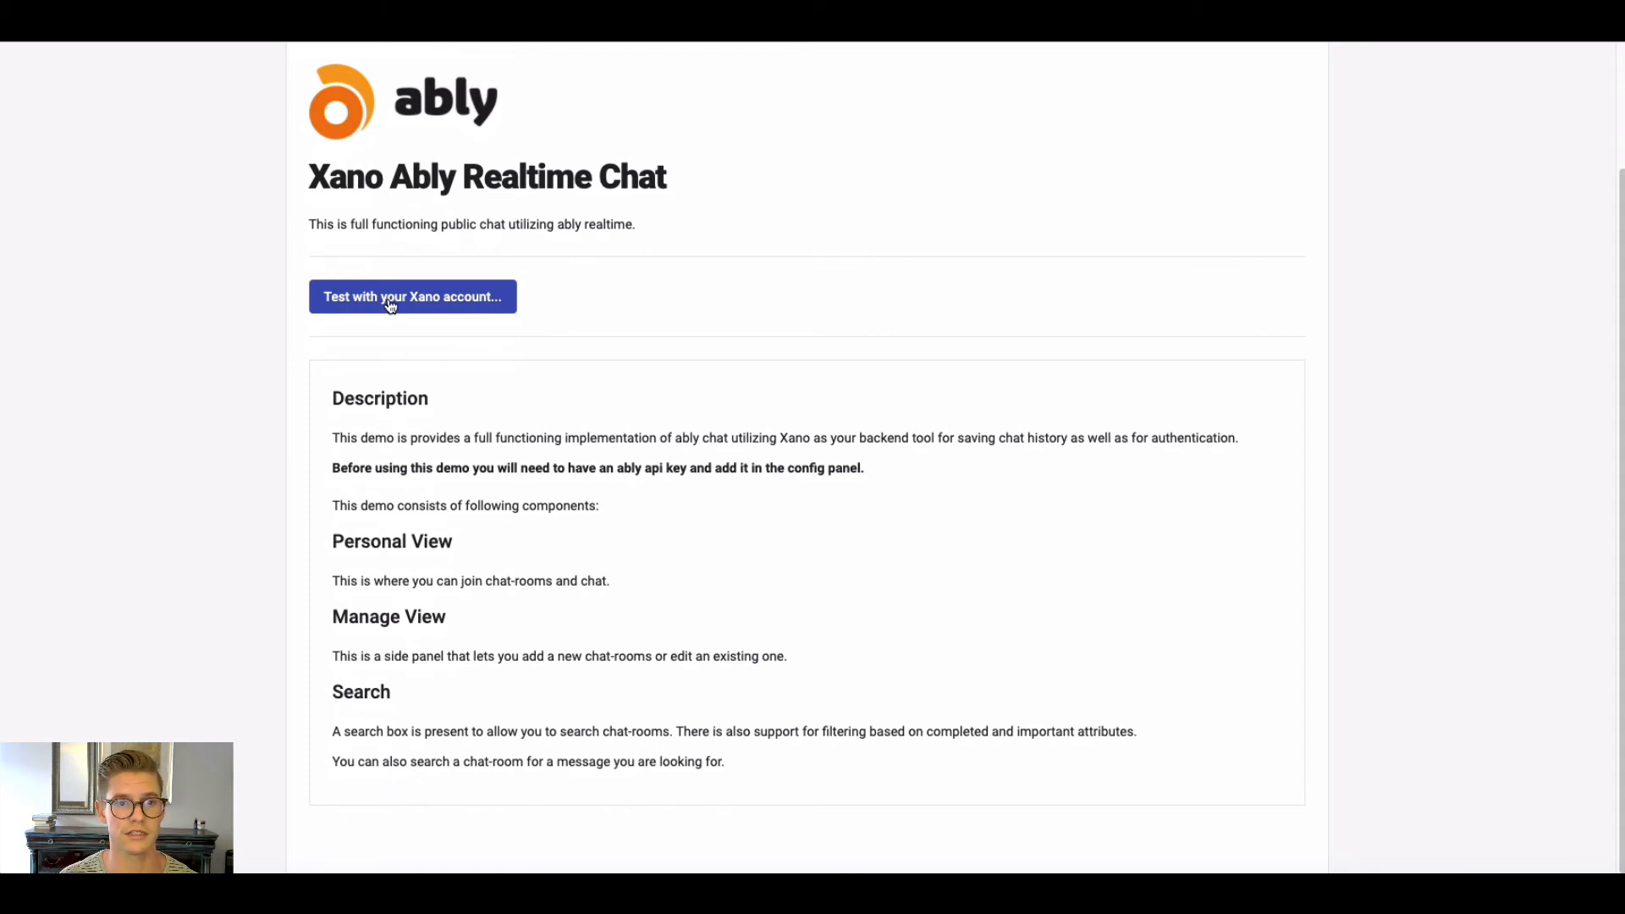
left_click(412, 297)
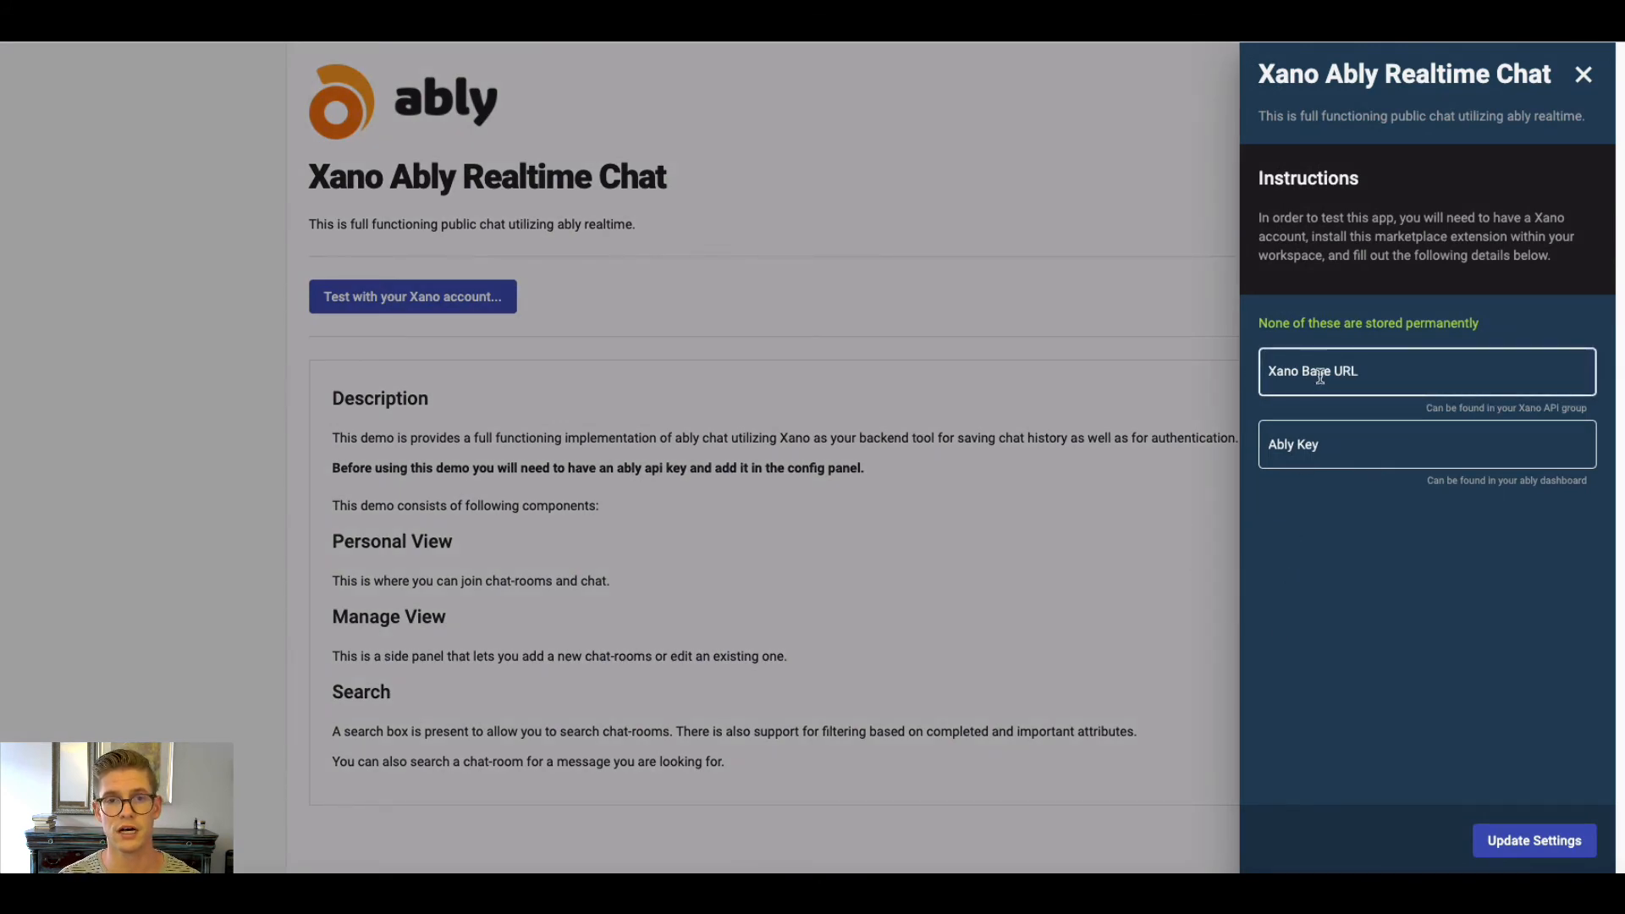
type("https://x9qk-rkcz-tbuf.n7.xano.io/api:lMWqcXWc")
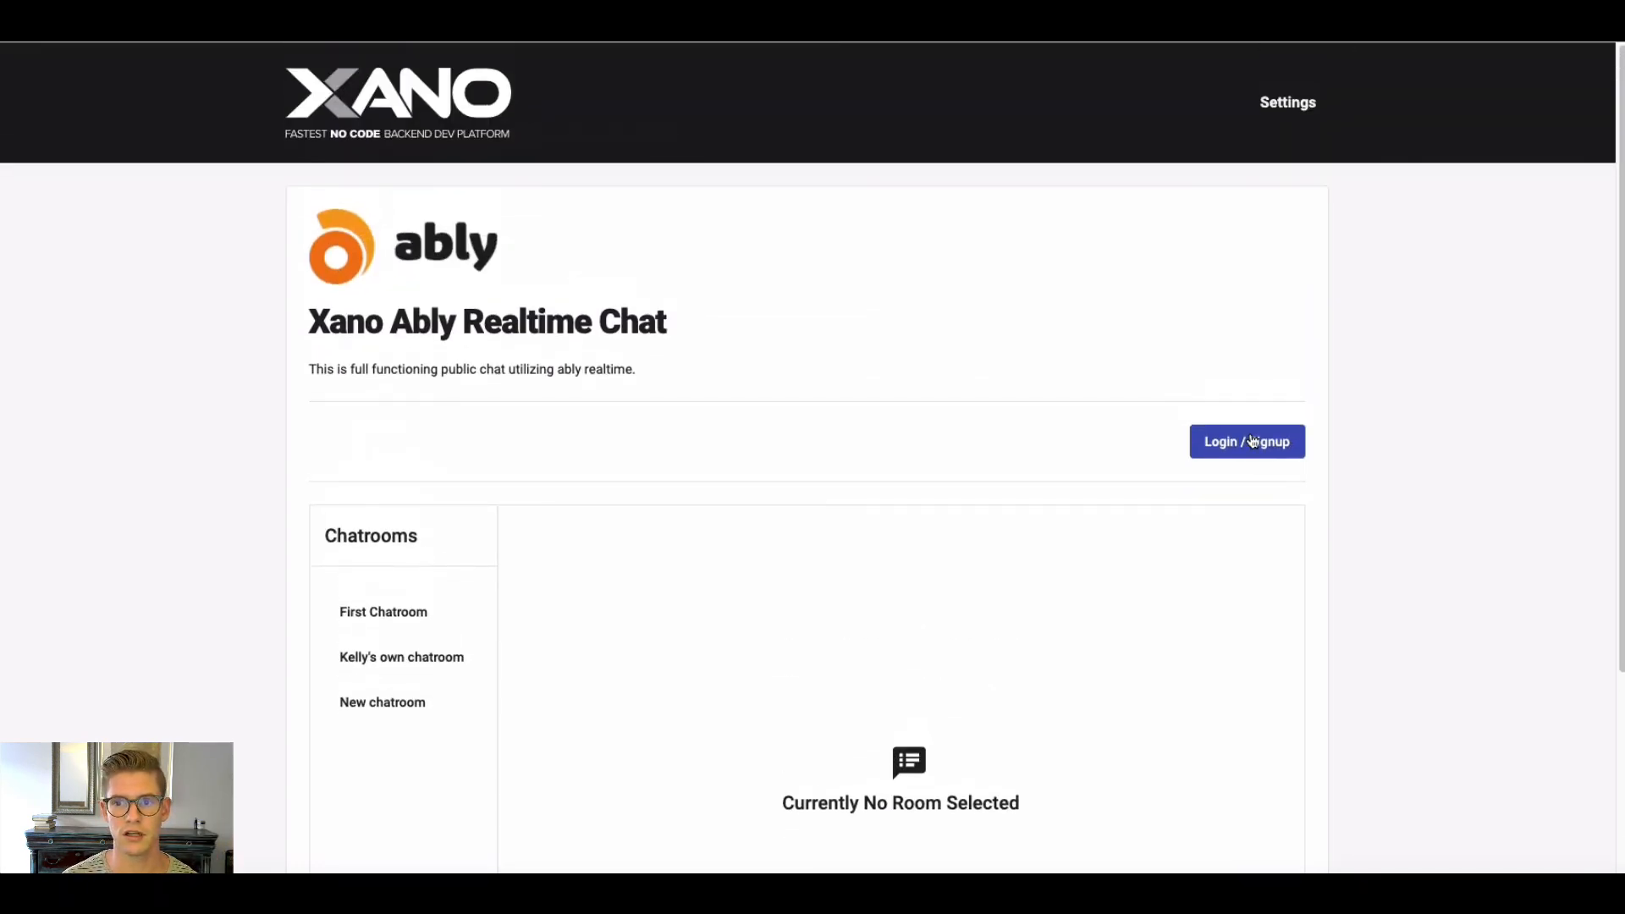
- Sign up for a new demo account and view the logged-in chatroom options
left_click(1247, 441)
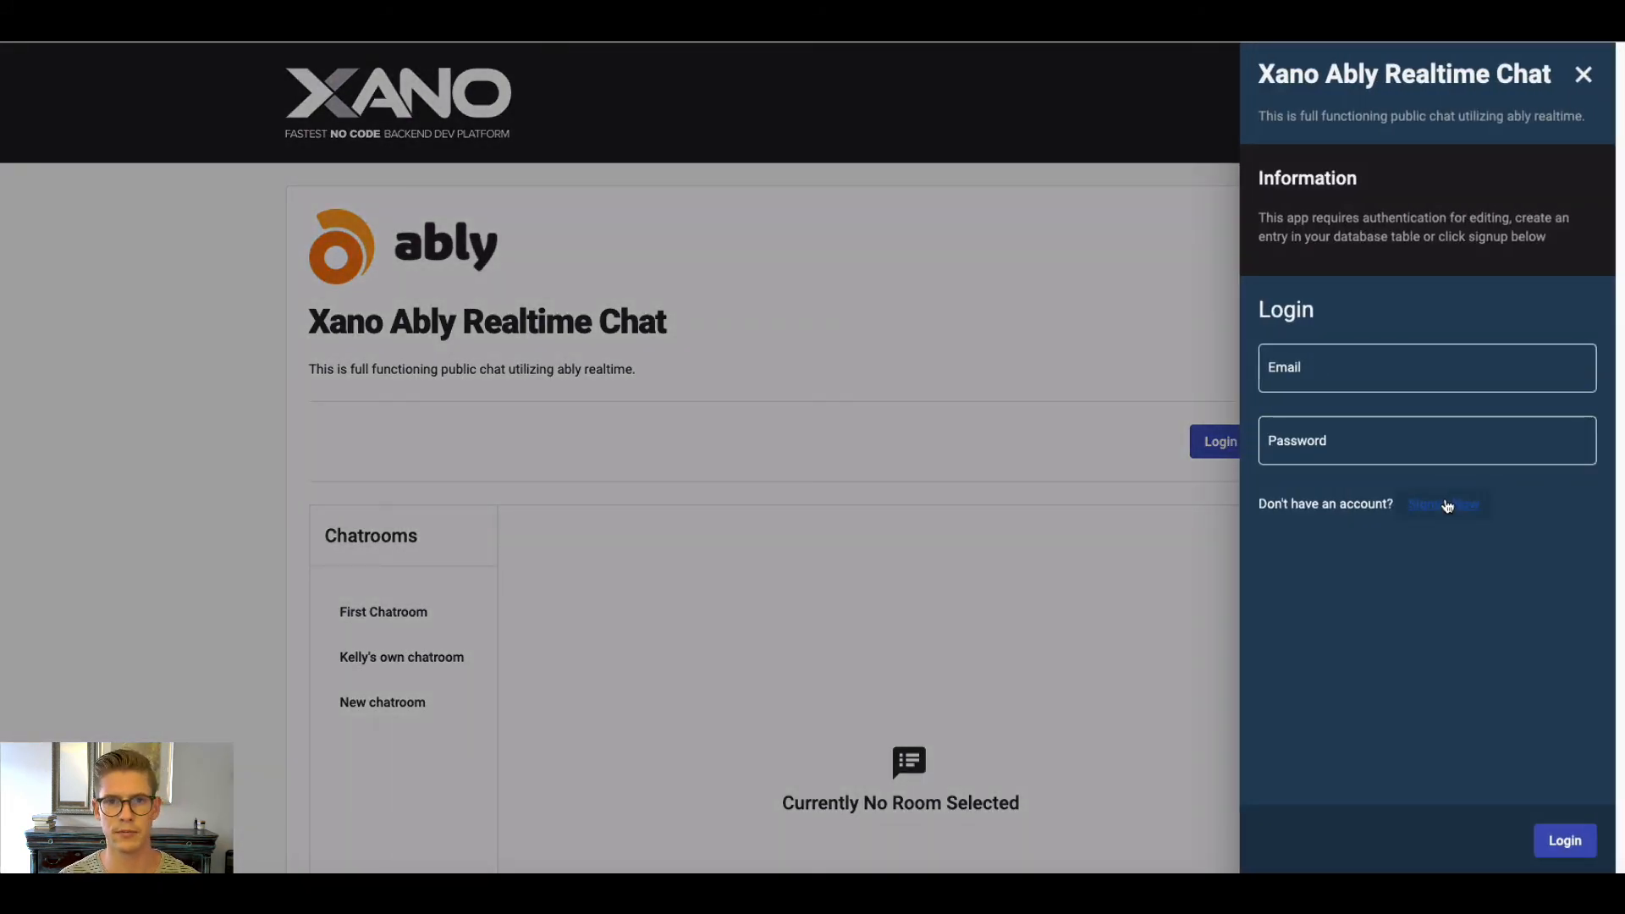
left_click(1441, 504)
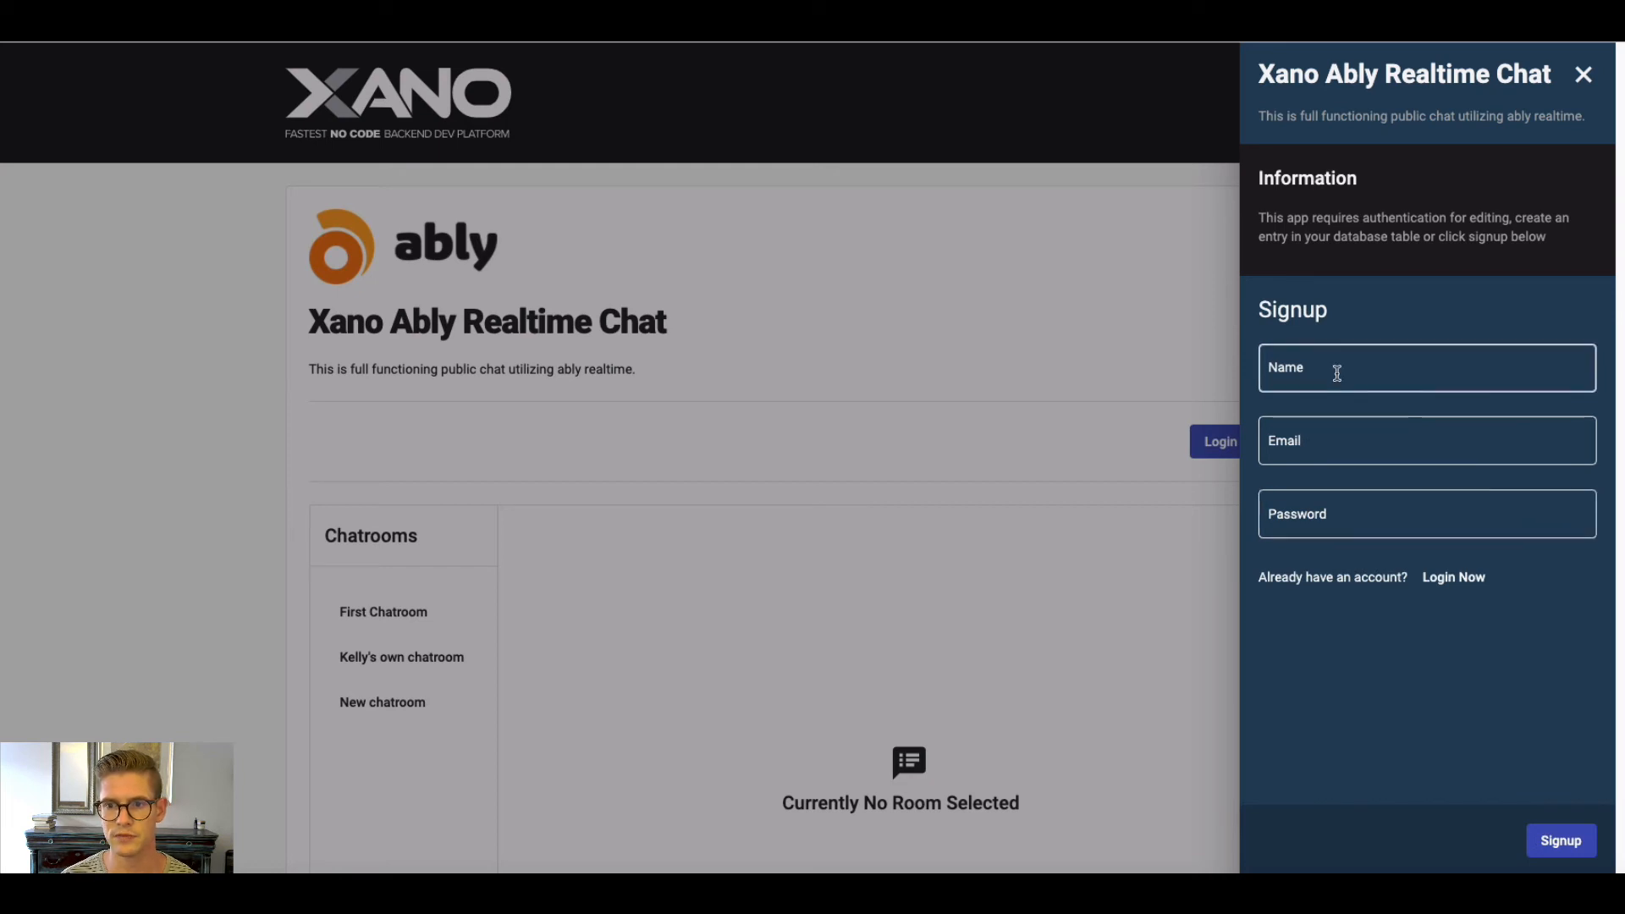
mouse_move(1320, 369)
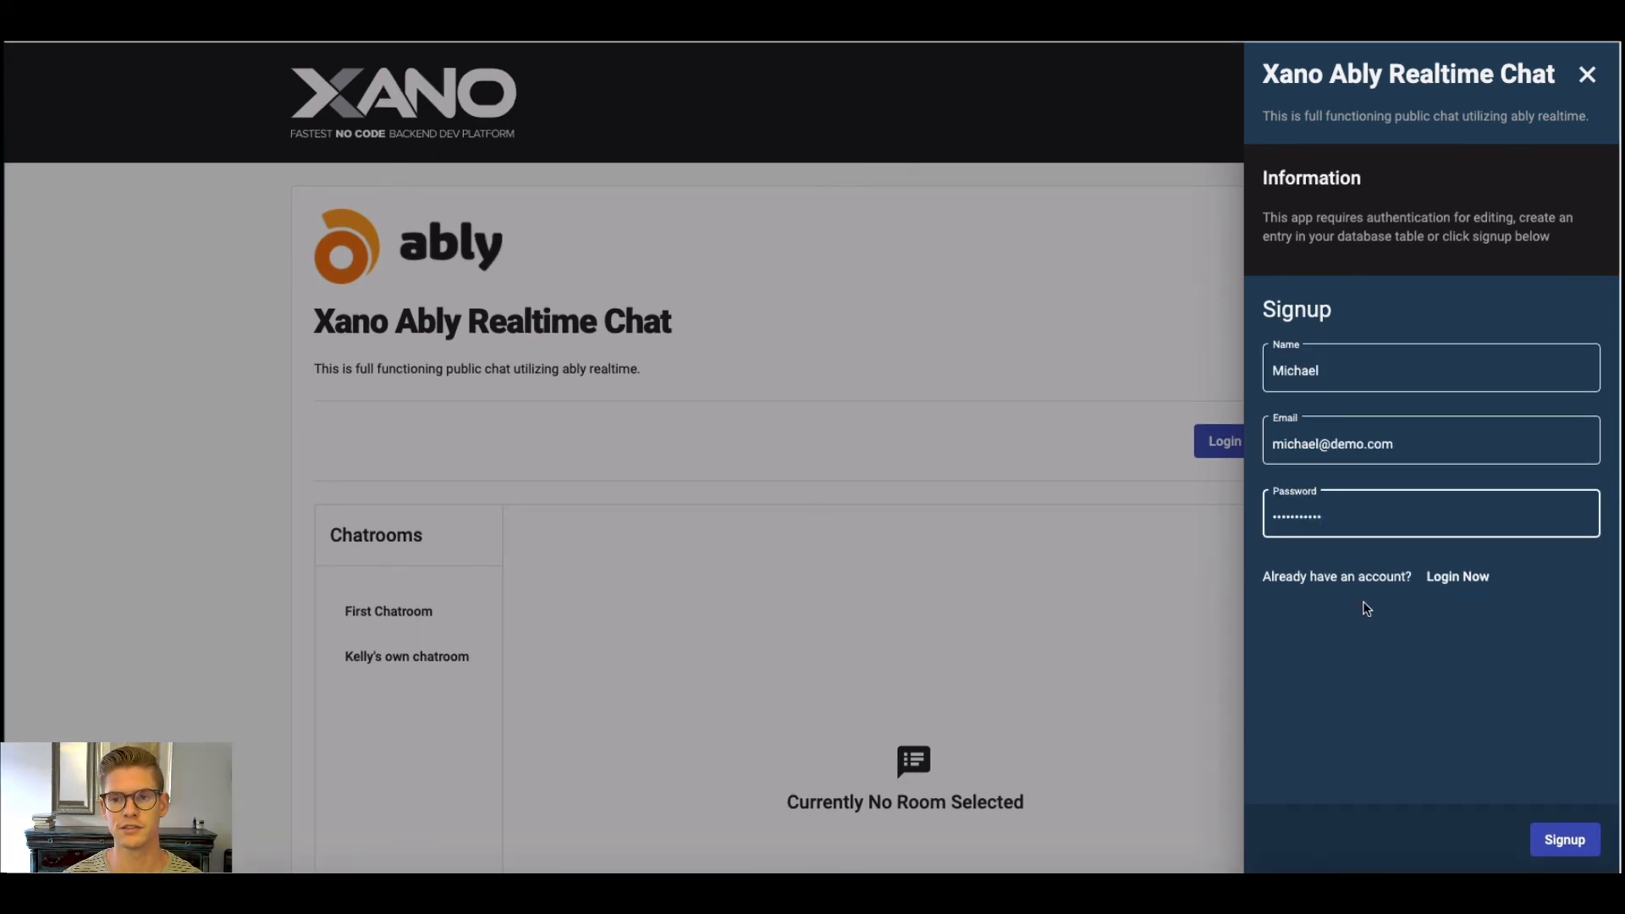
left_click(1564, 839)
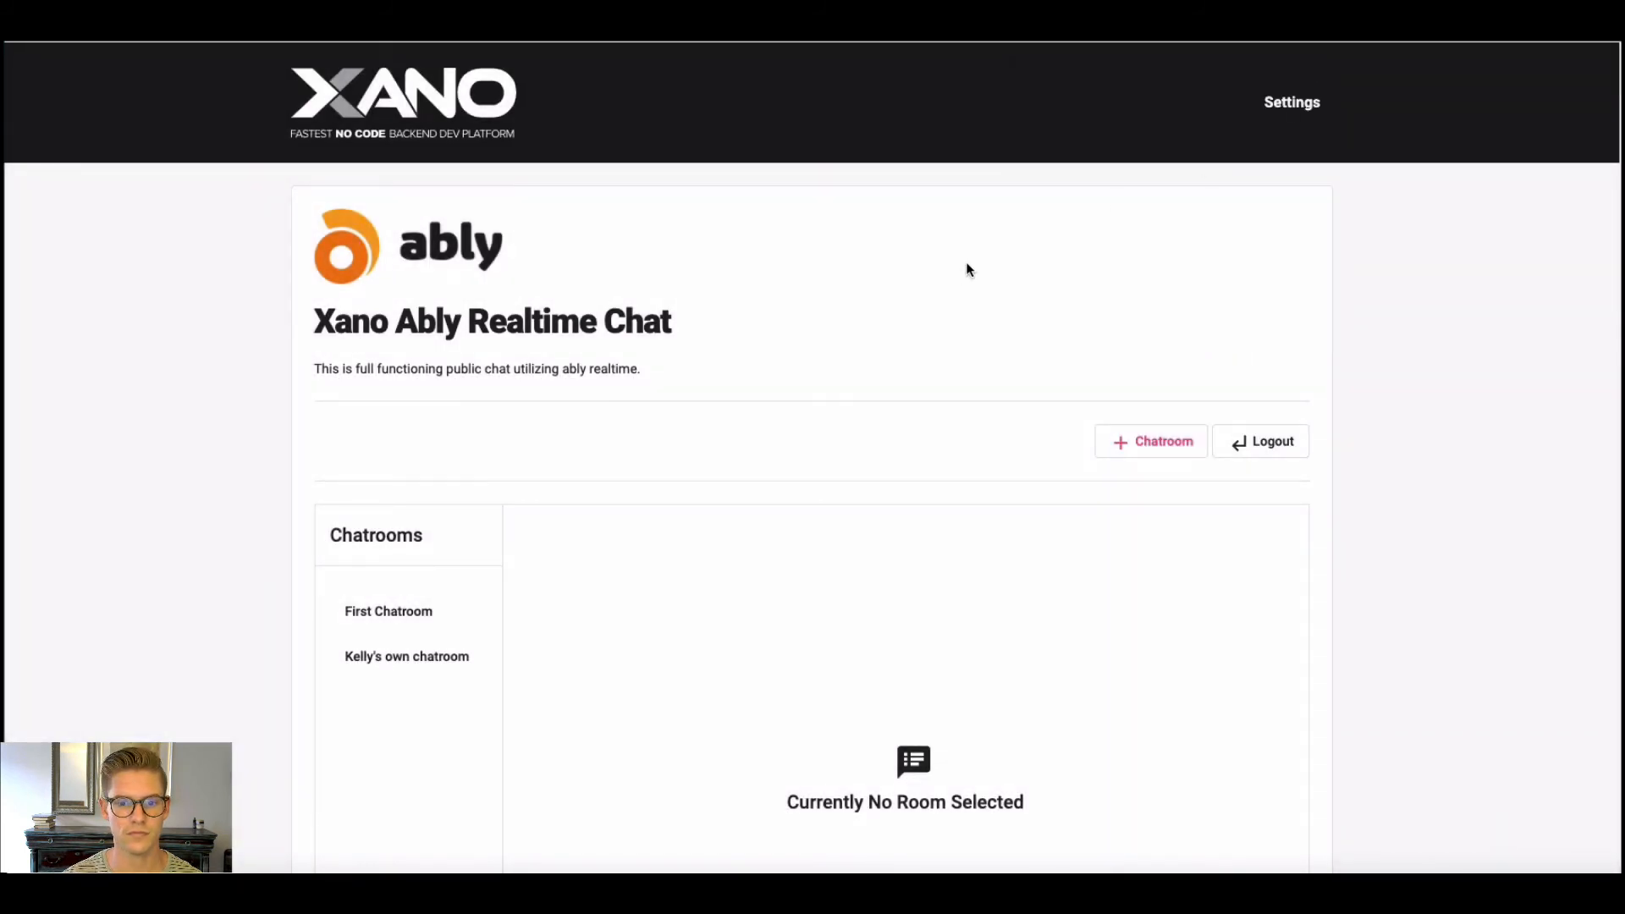
scroll("down", 3)
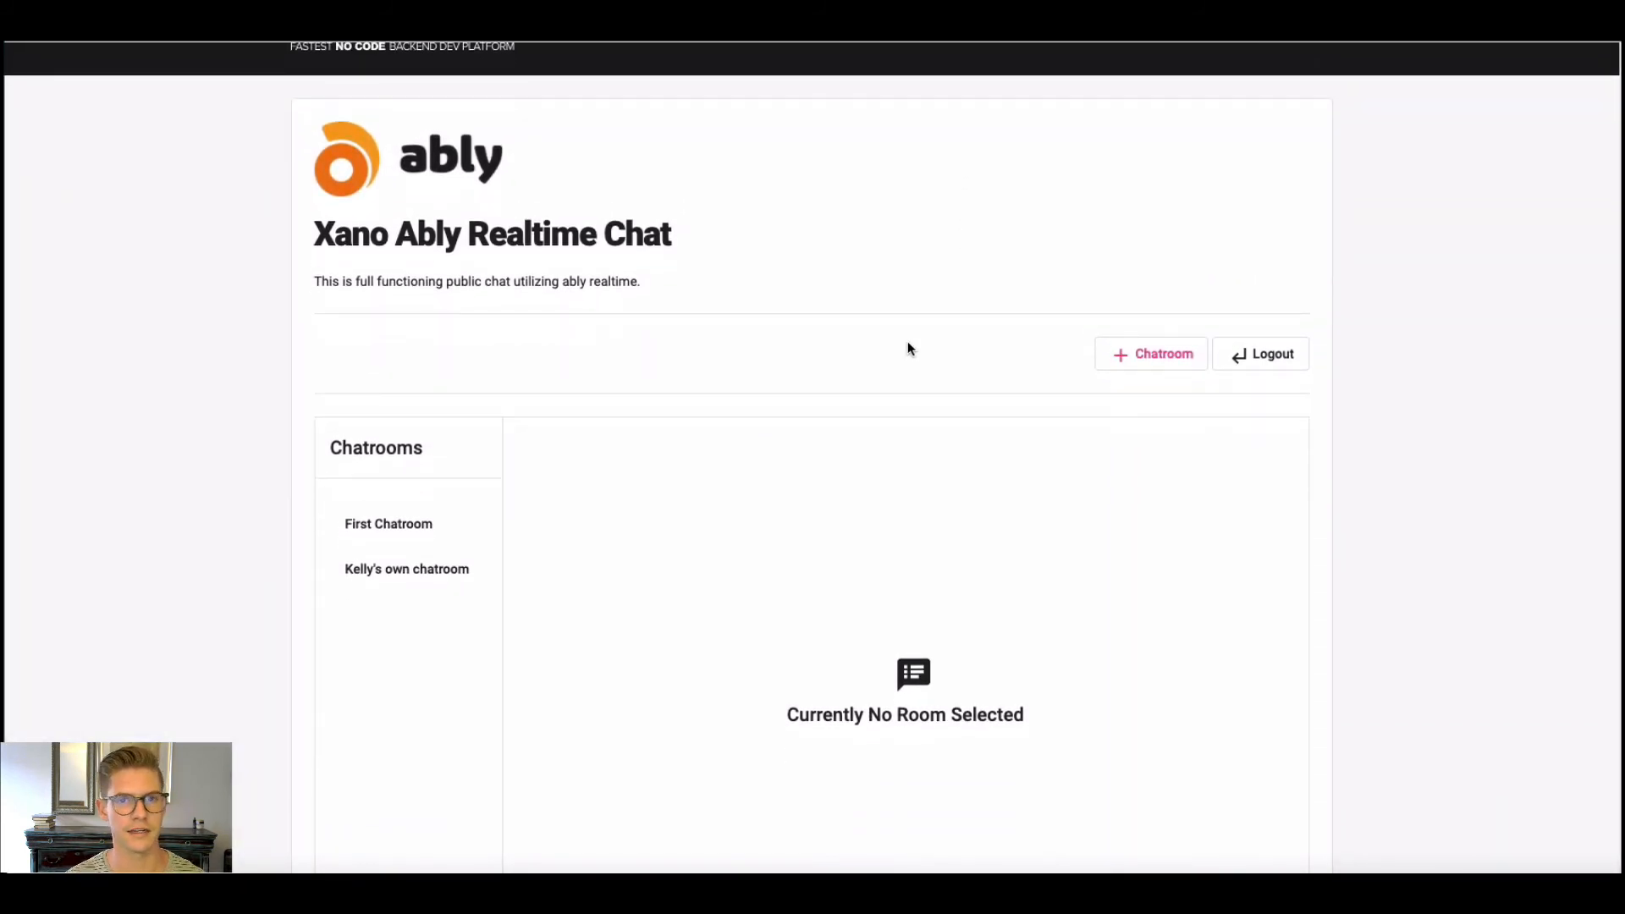
scroll("down", 3)
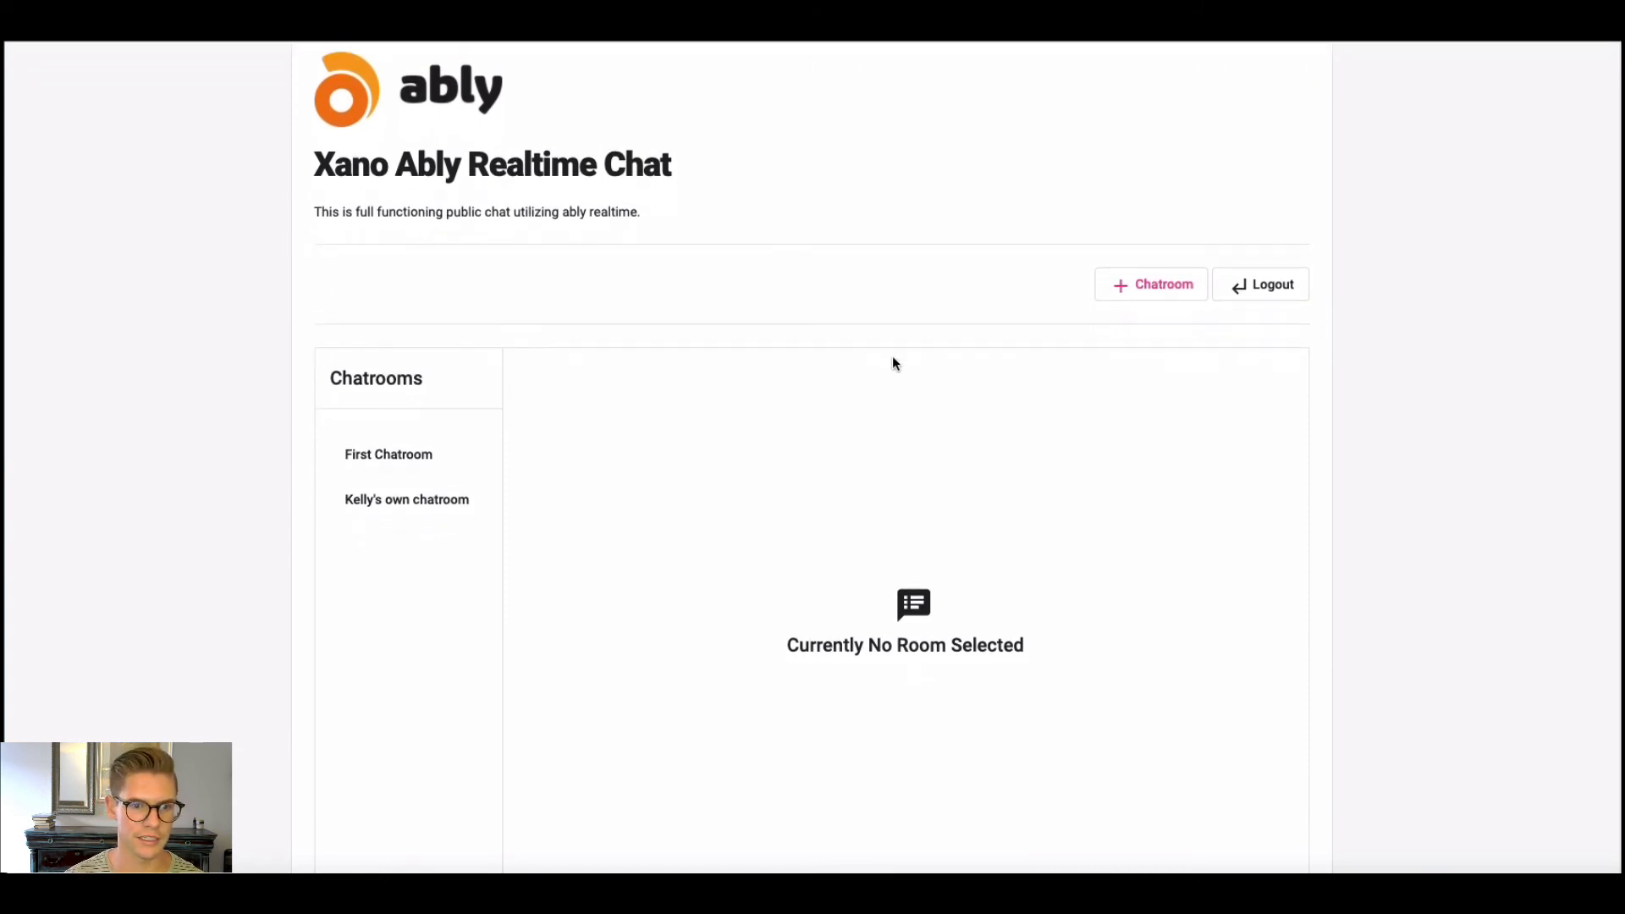
- Post 'Hello there' in First Chatroom of the Ably chat demo
left_click(388, 454)
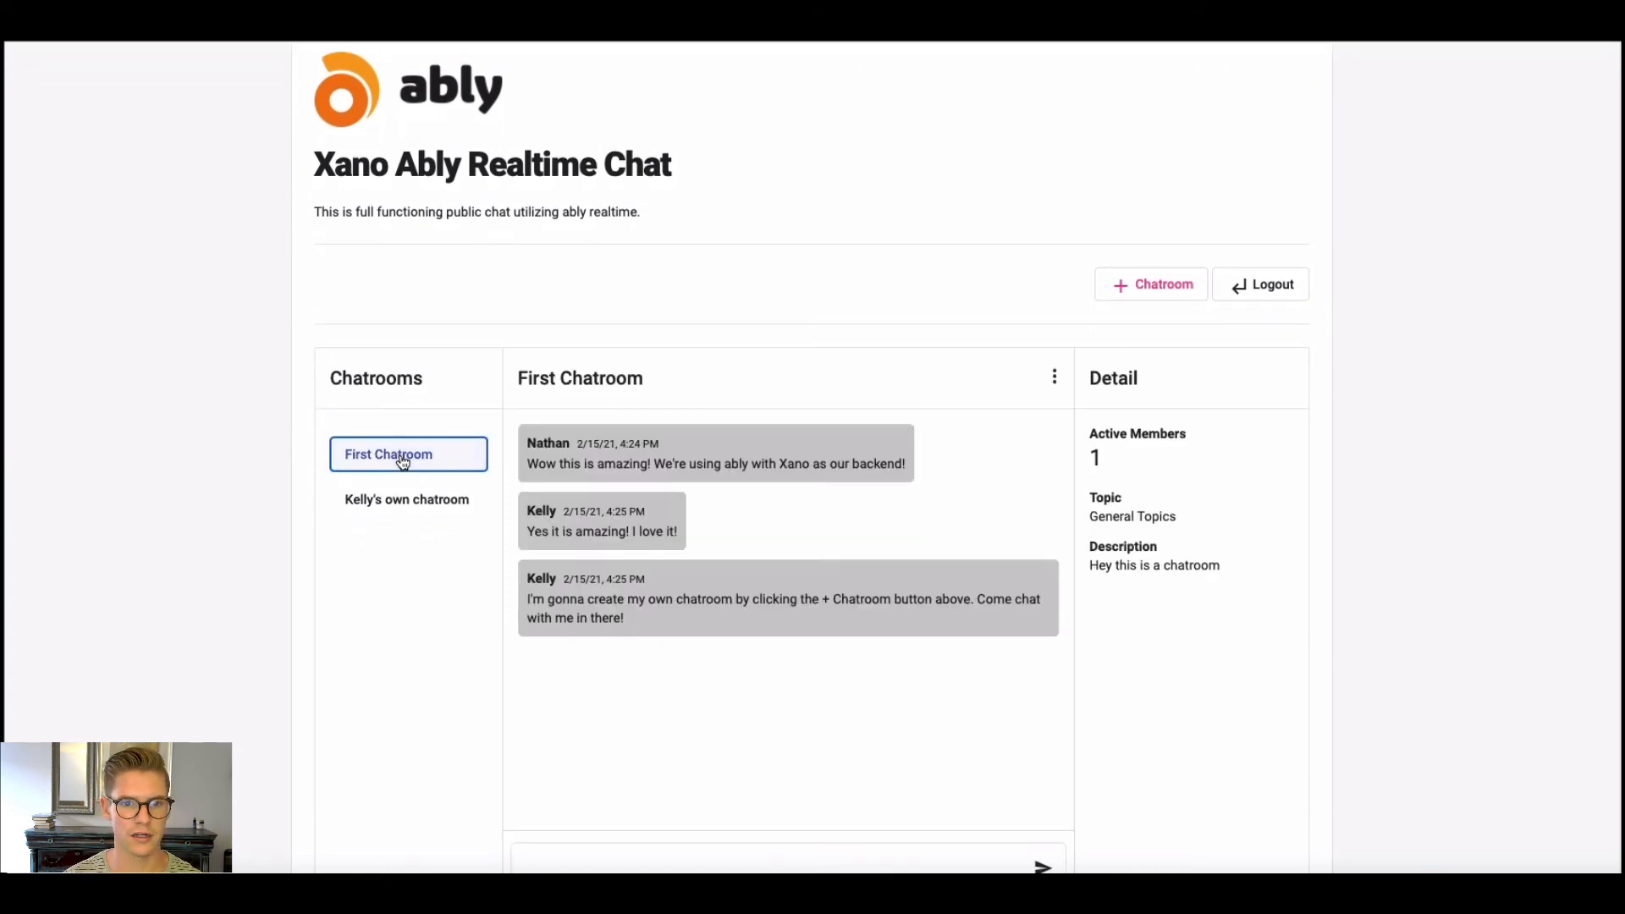
scroll("down", 3)
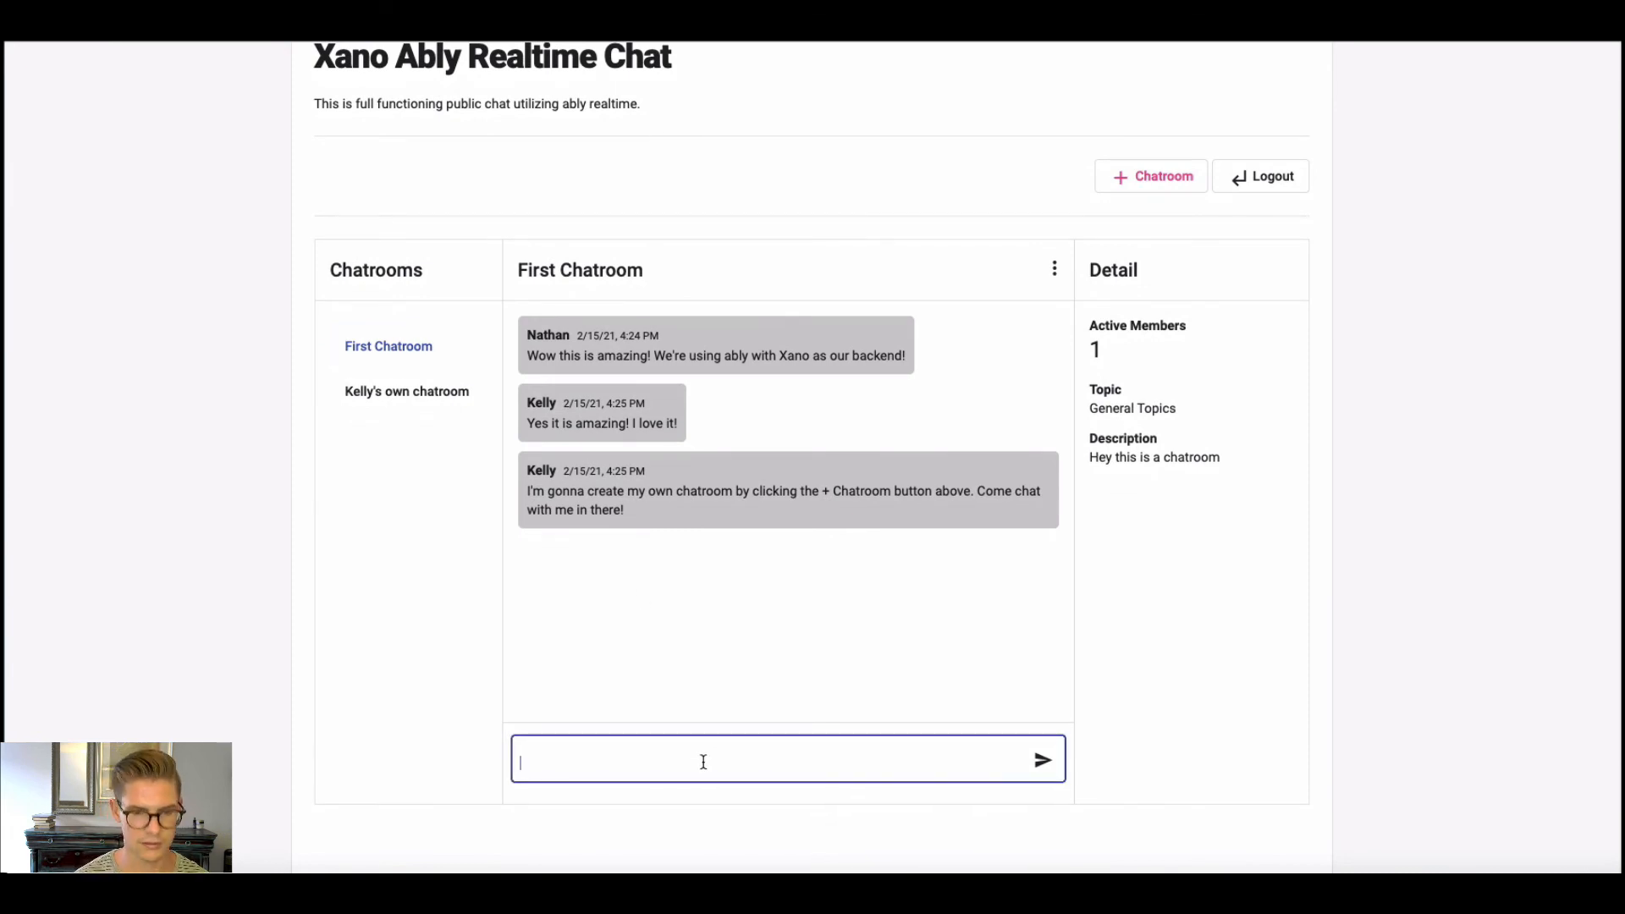
type("Hello there")
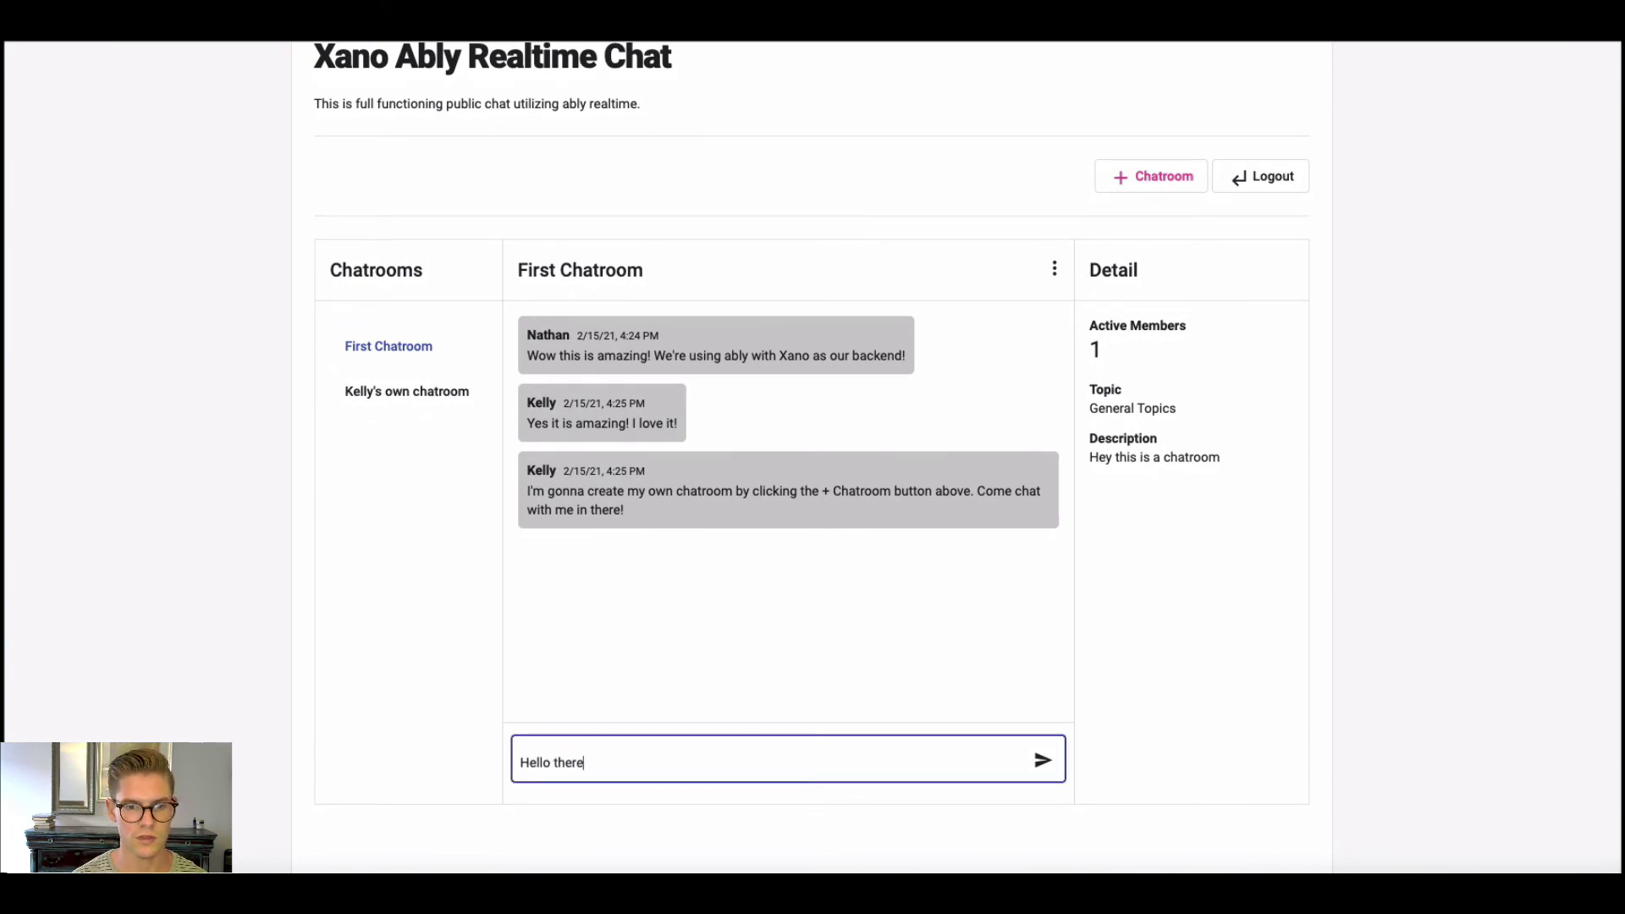
left_click(1042, 759)
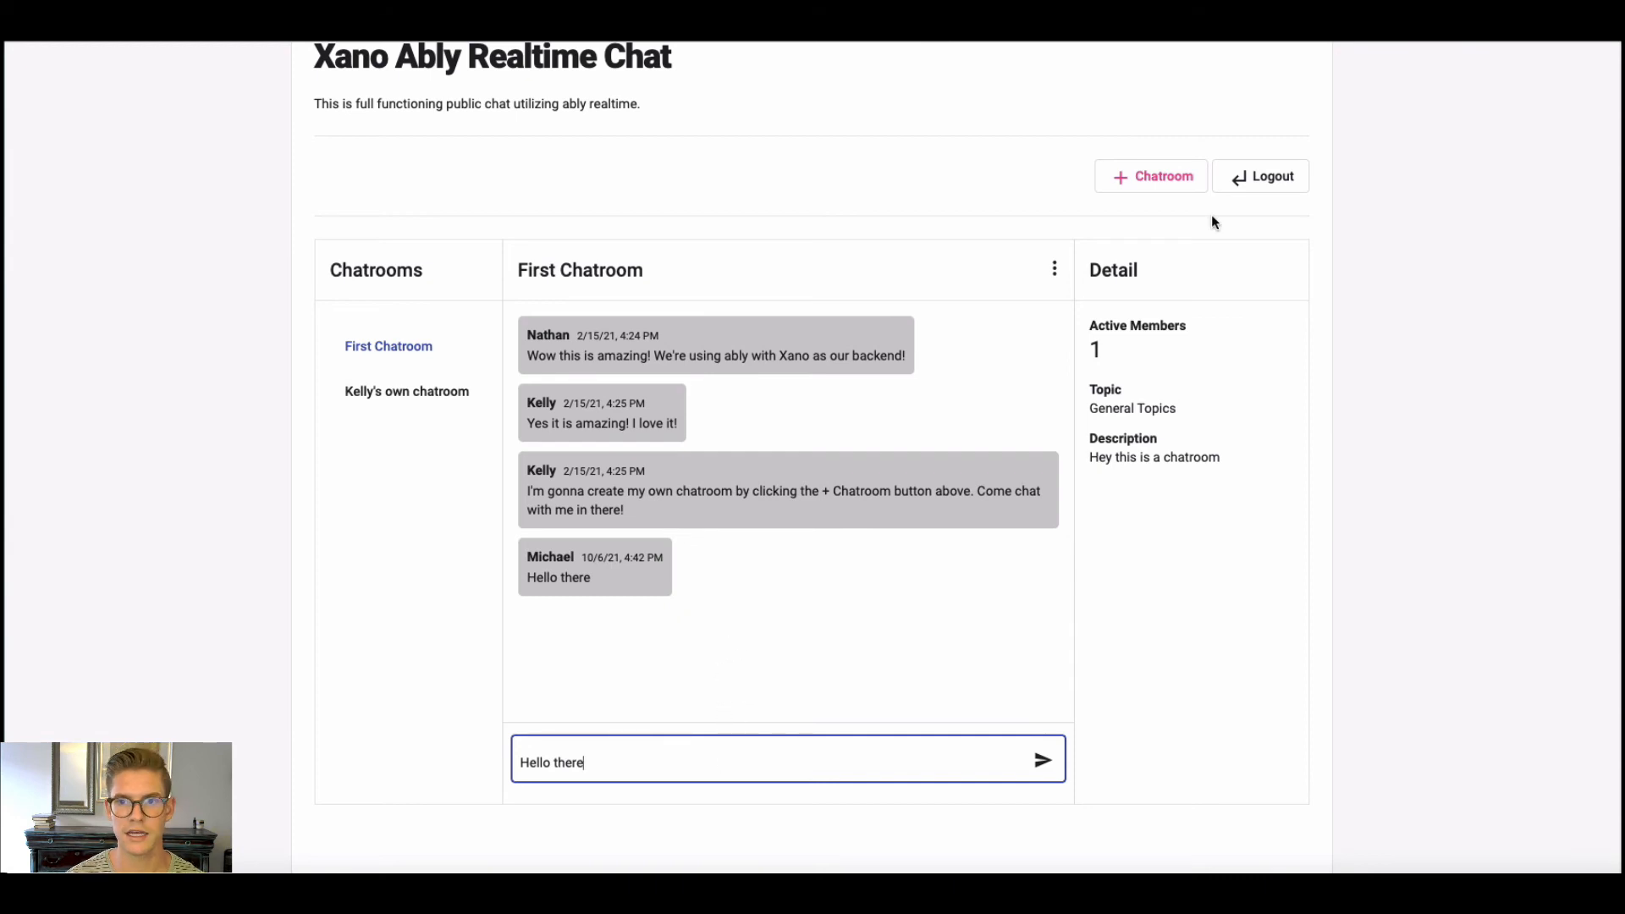
- Create Michael's chatroom with topic 'New topic' and a description
left_click(1151, 176)
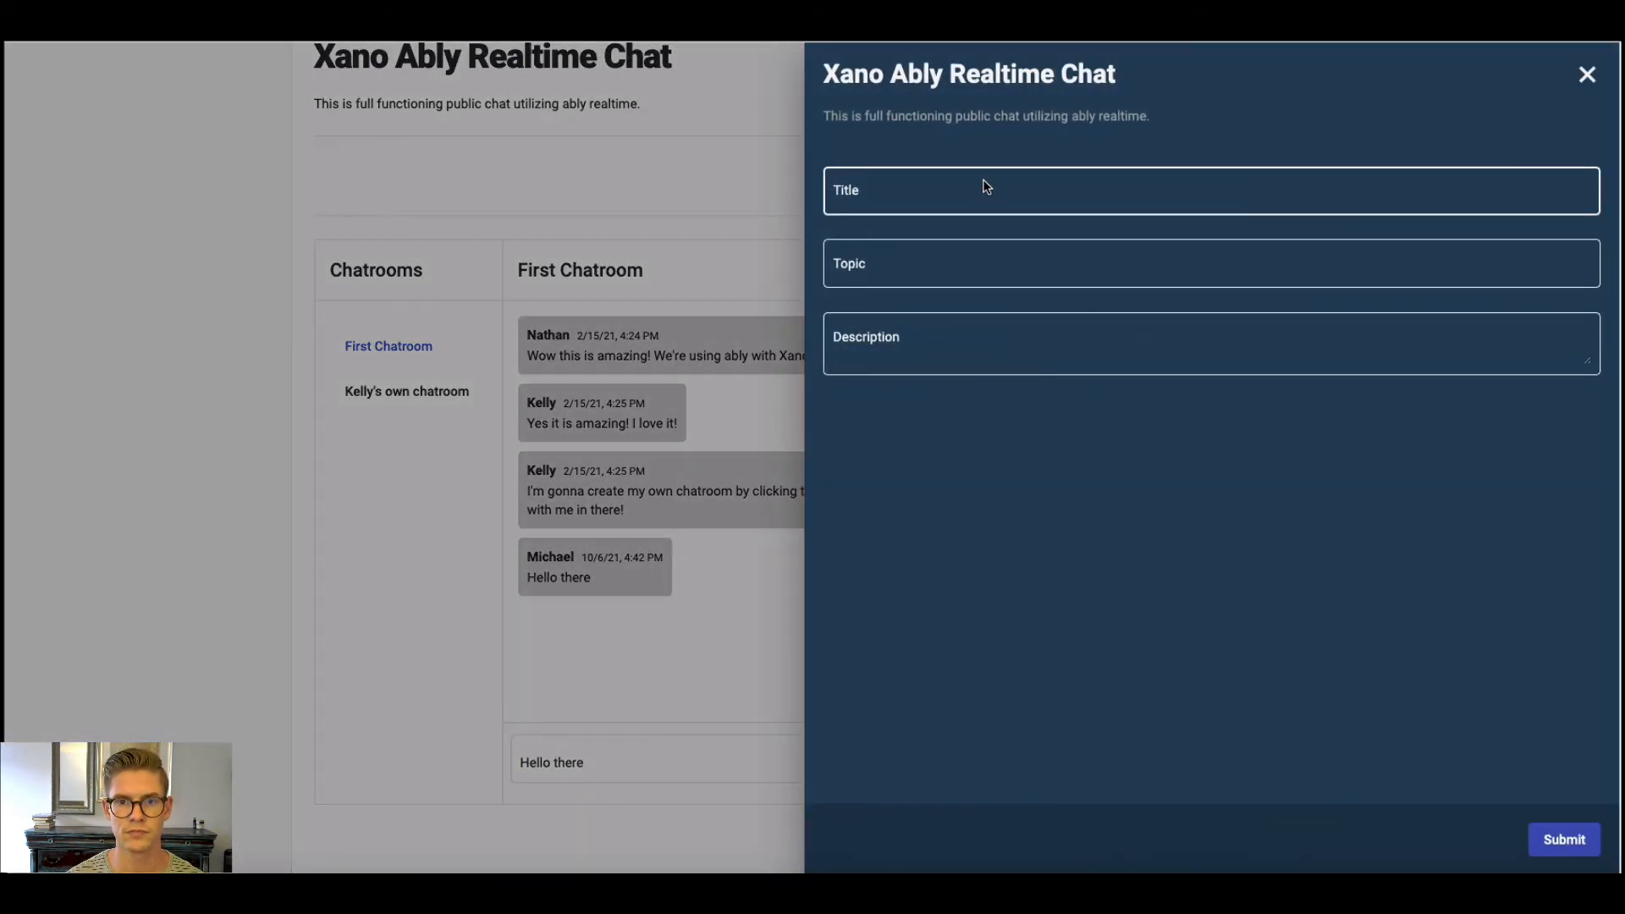
type("Michael's chatroom")
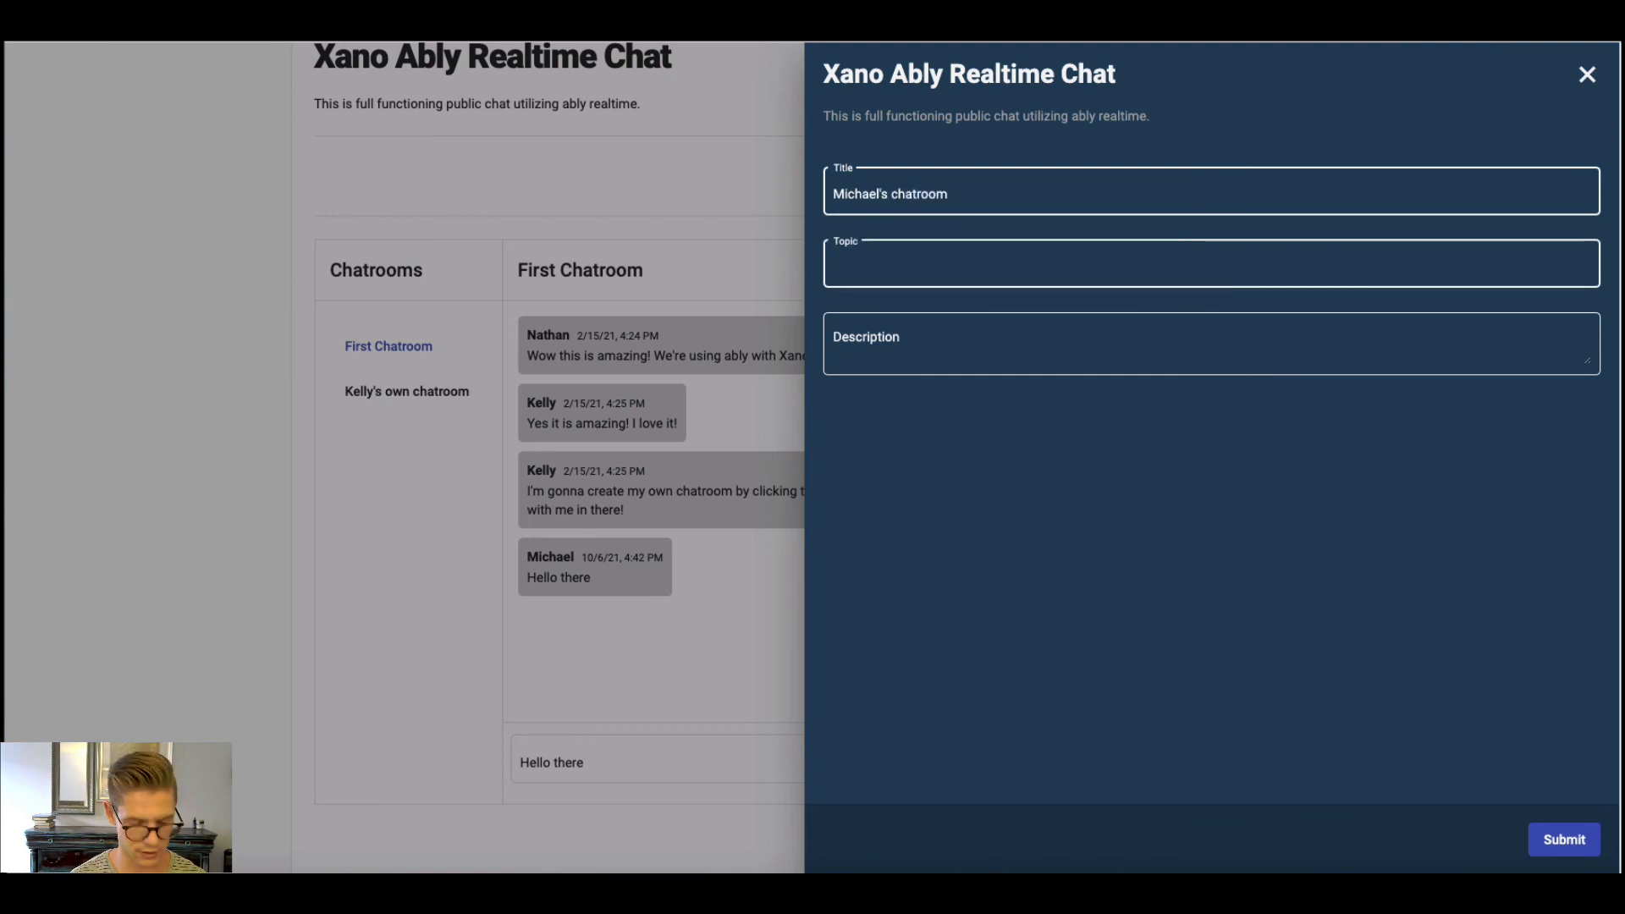
type("New tO")
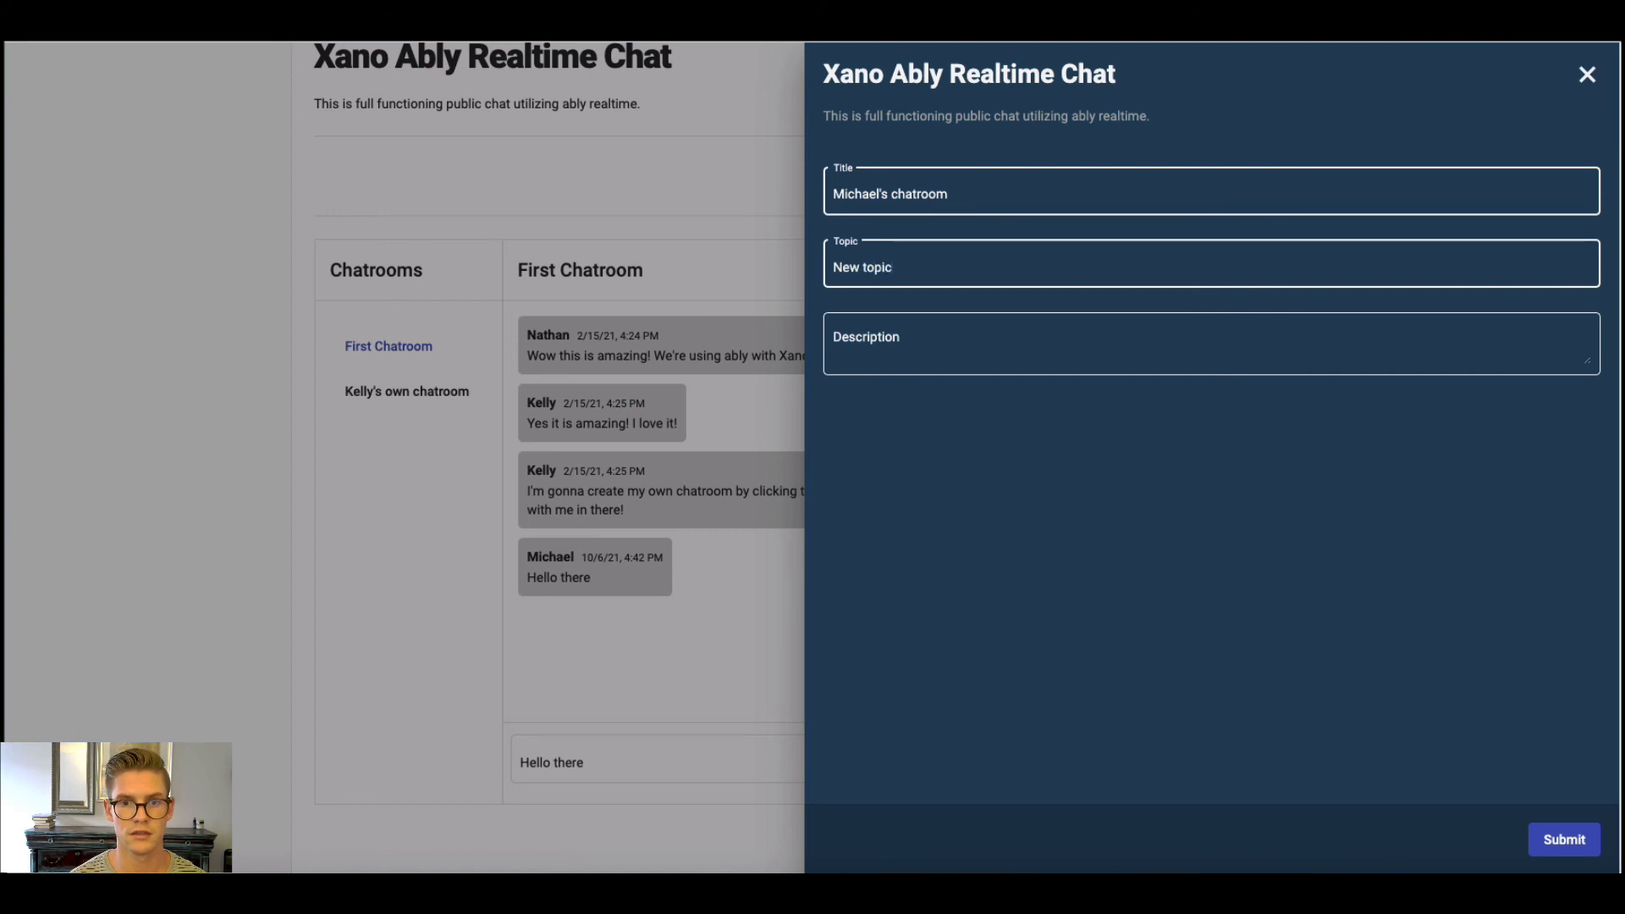
type("kjlfdskjlafsklj")
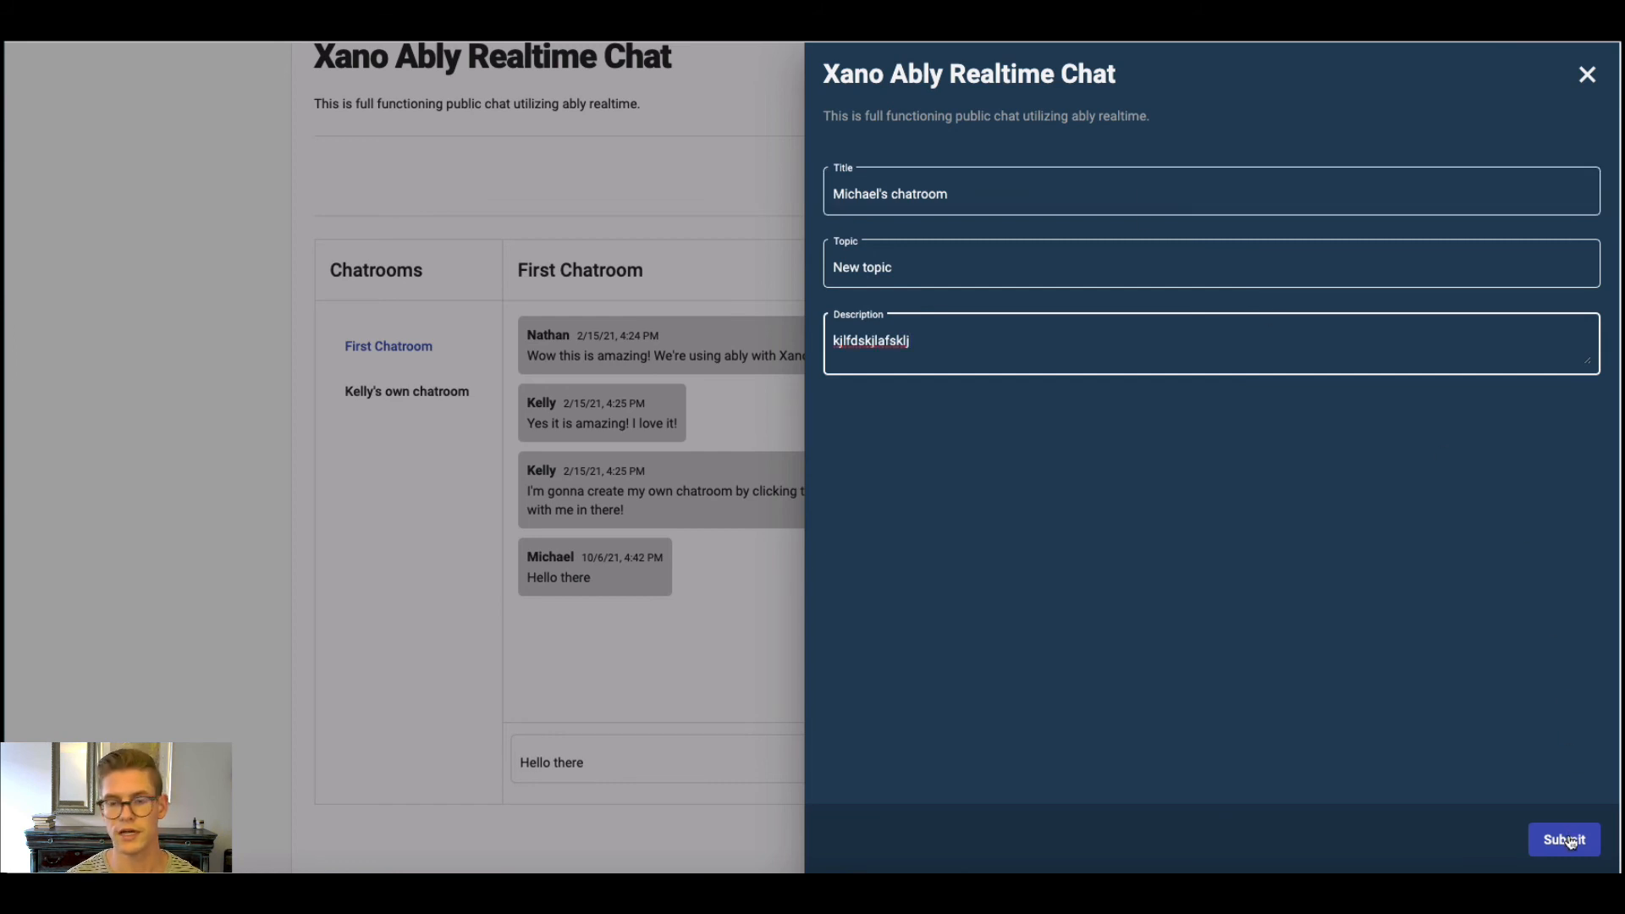
left_click(1564, 840)
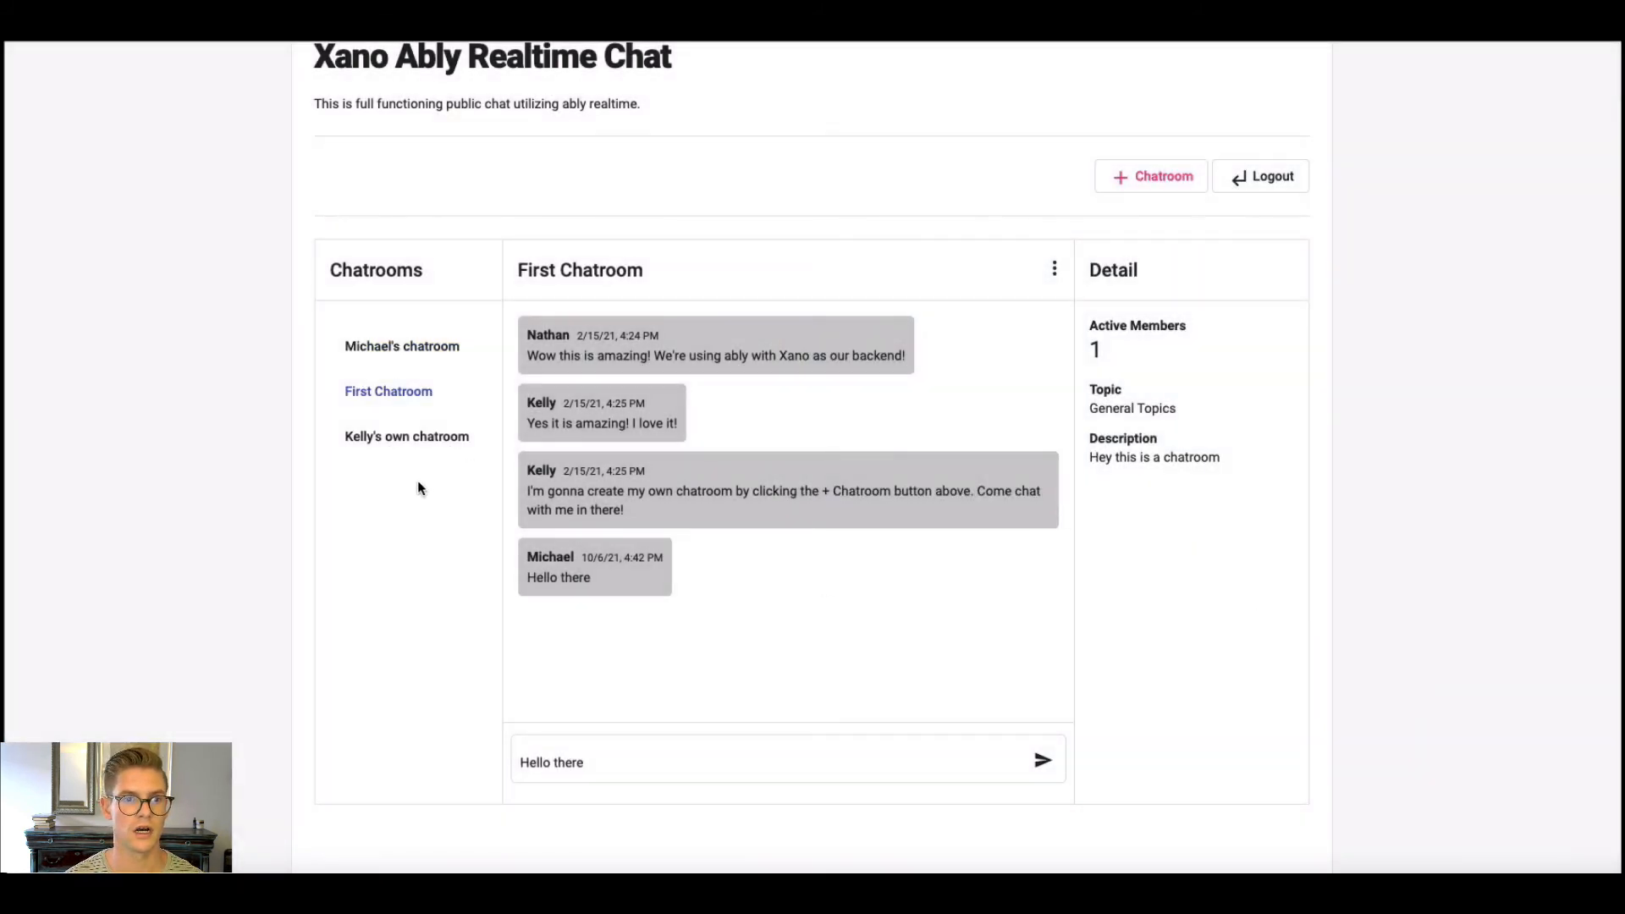
- Post 'Welcome' inside the newly created chatroom
left_click(401, 347)
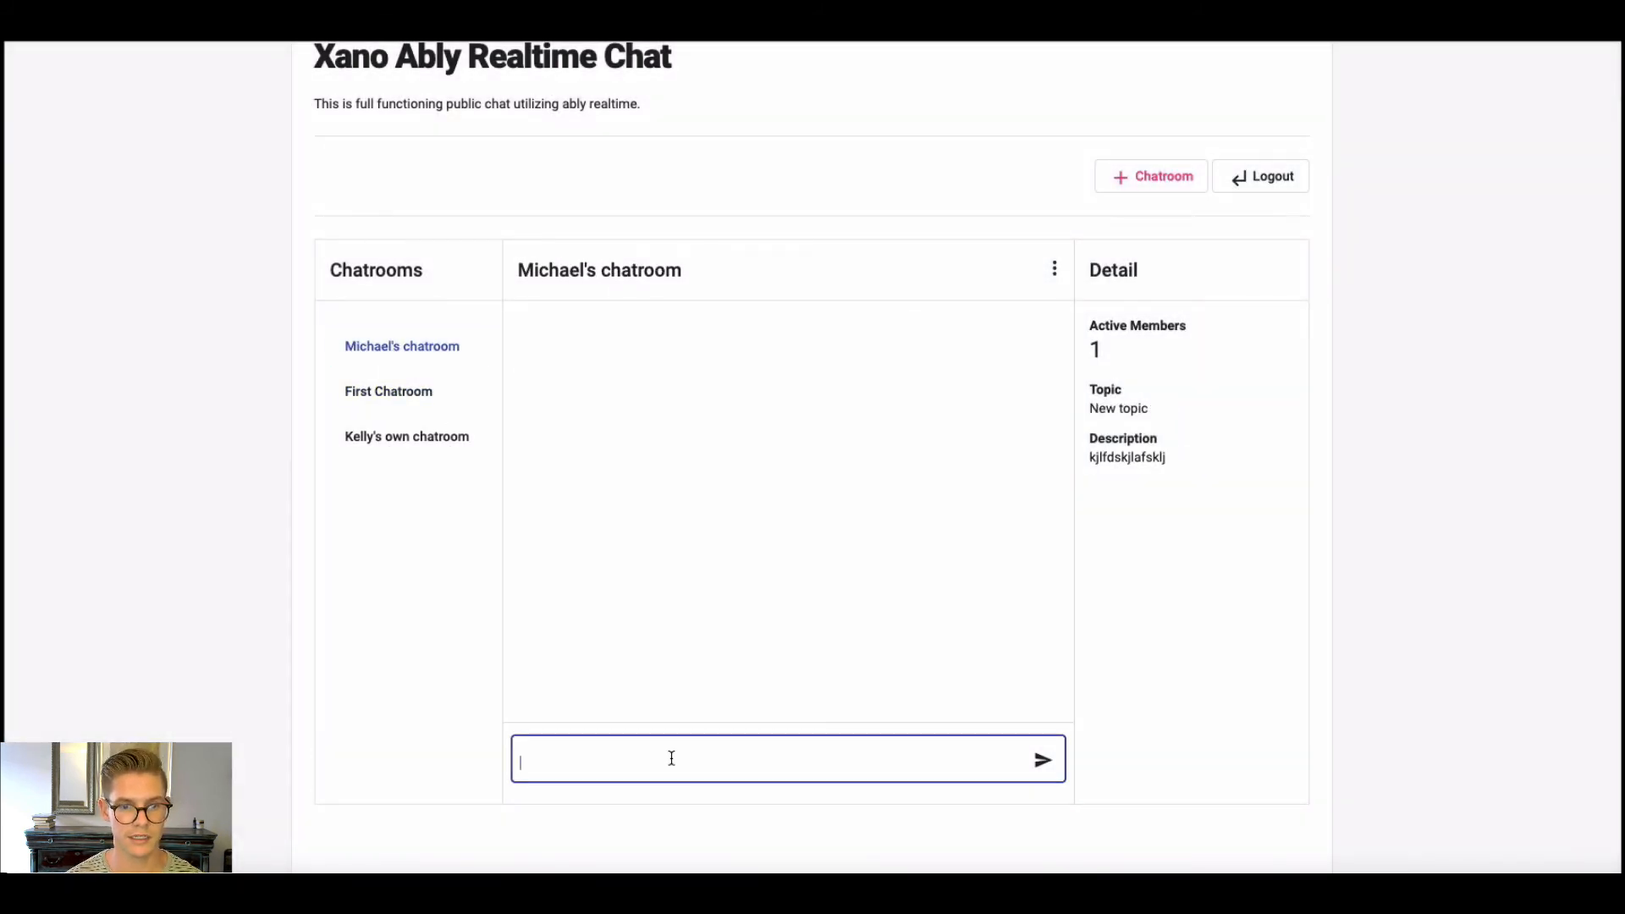
type("Welcom")
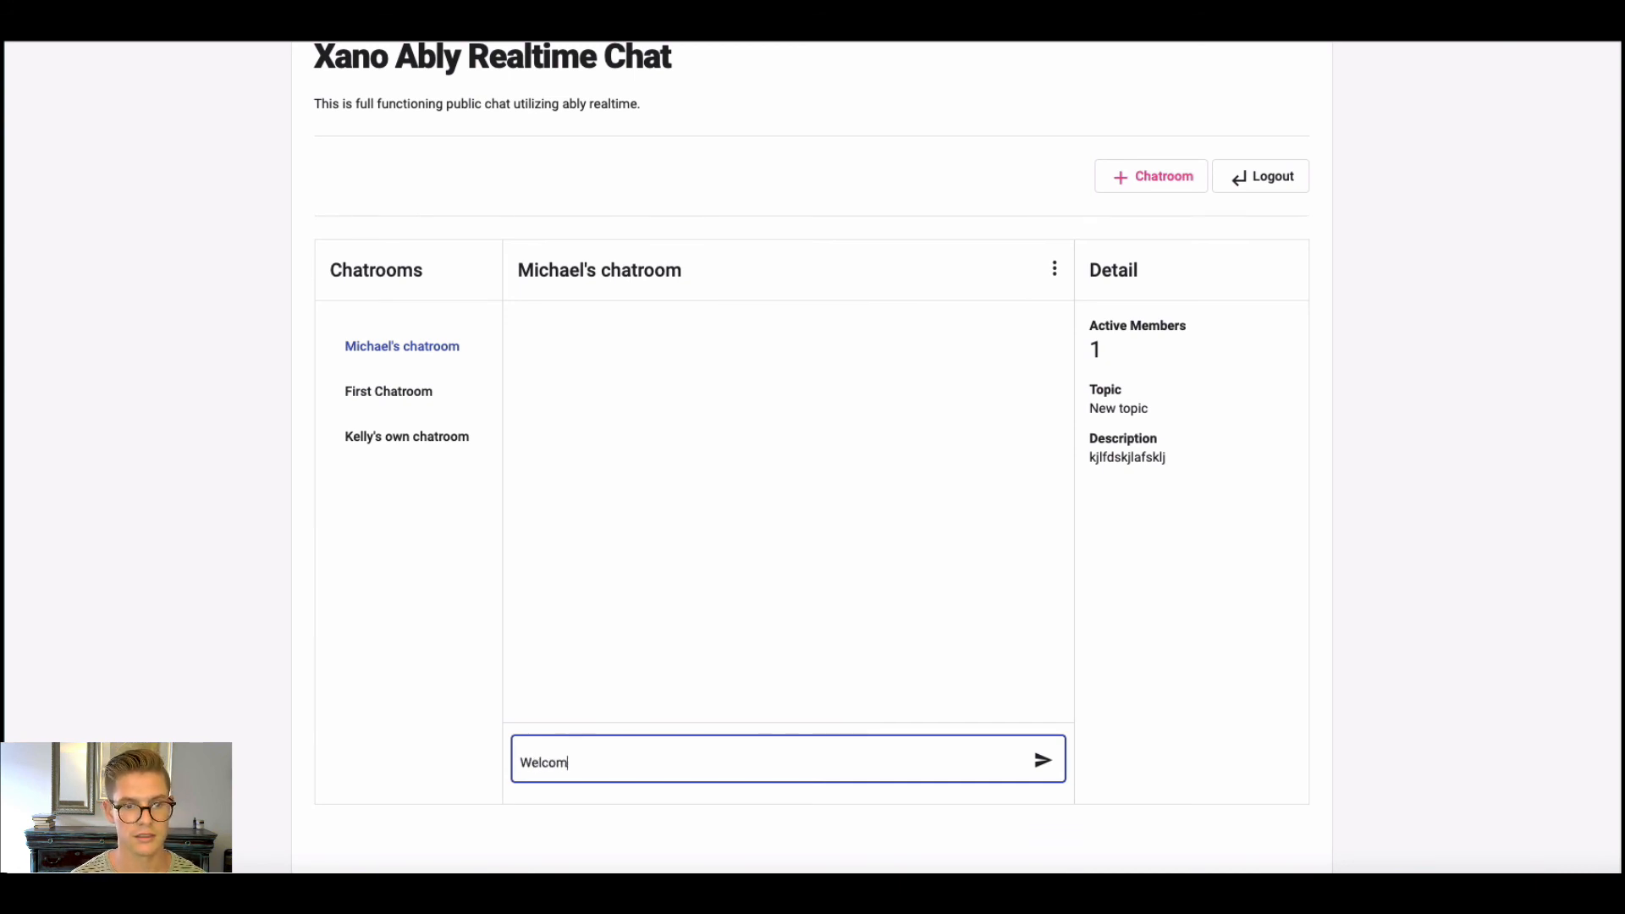
left_click(1043, 761)
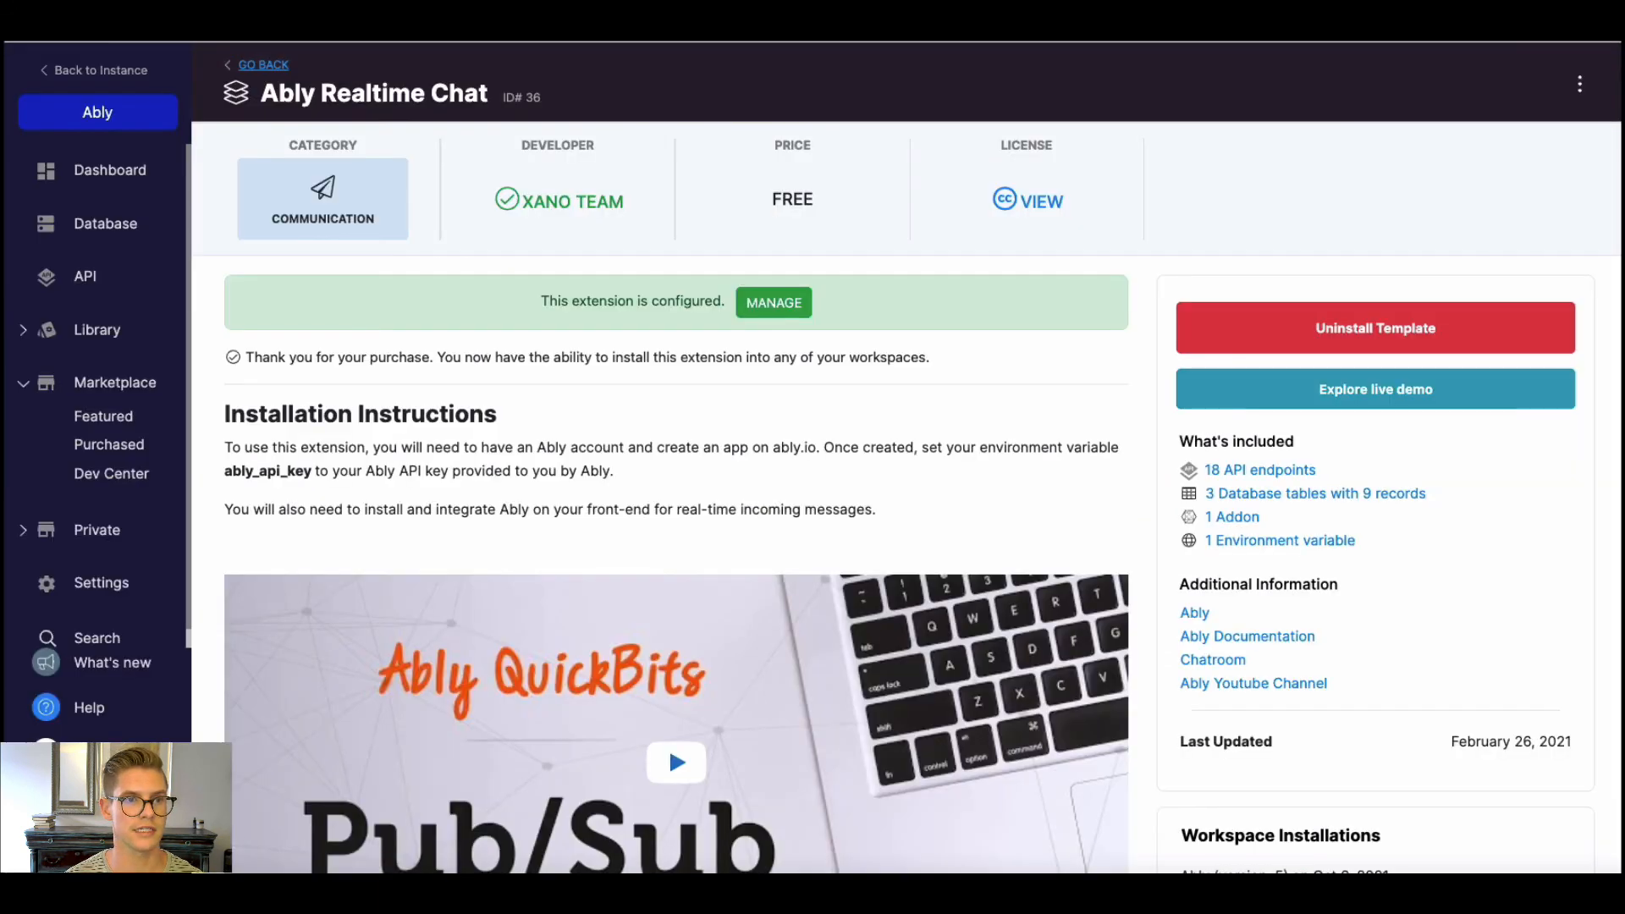
- Check the chat table for the Hello there and Welcome messages, then go to Dashboard
left_click(105, 224)
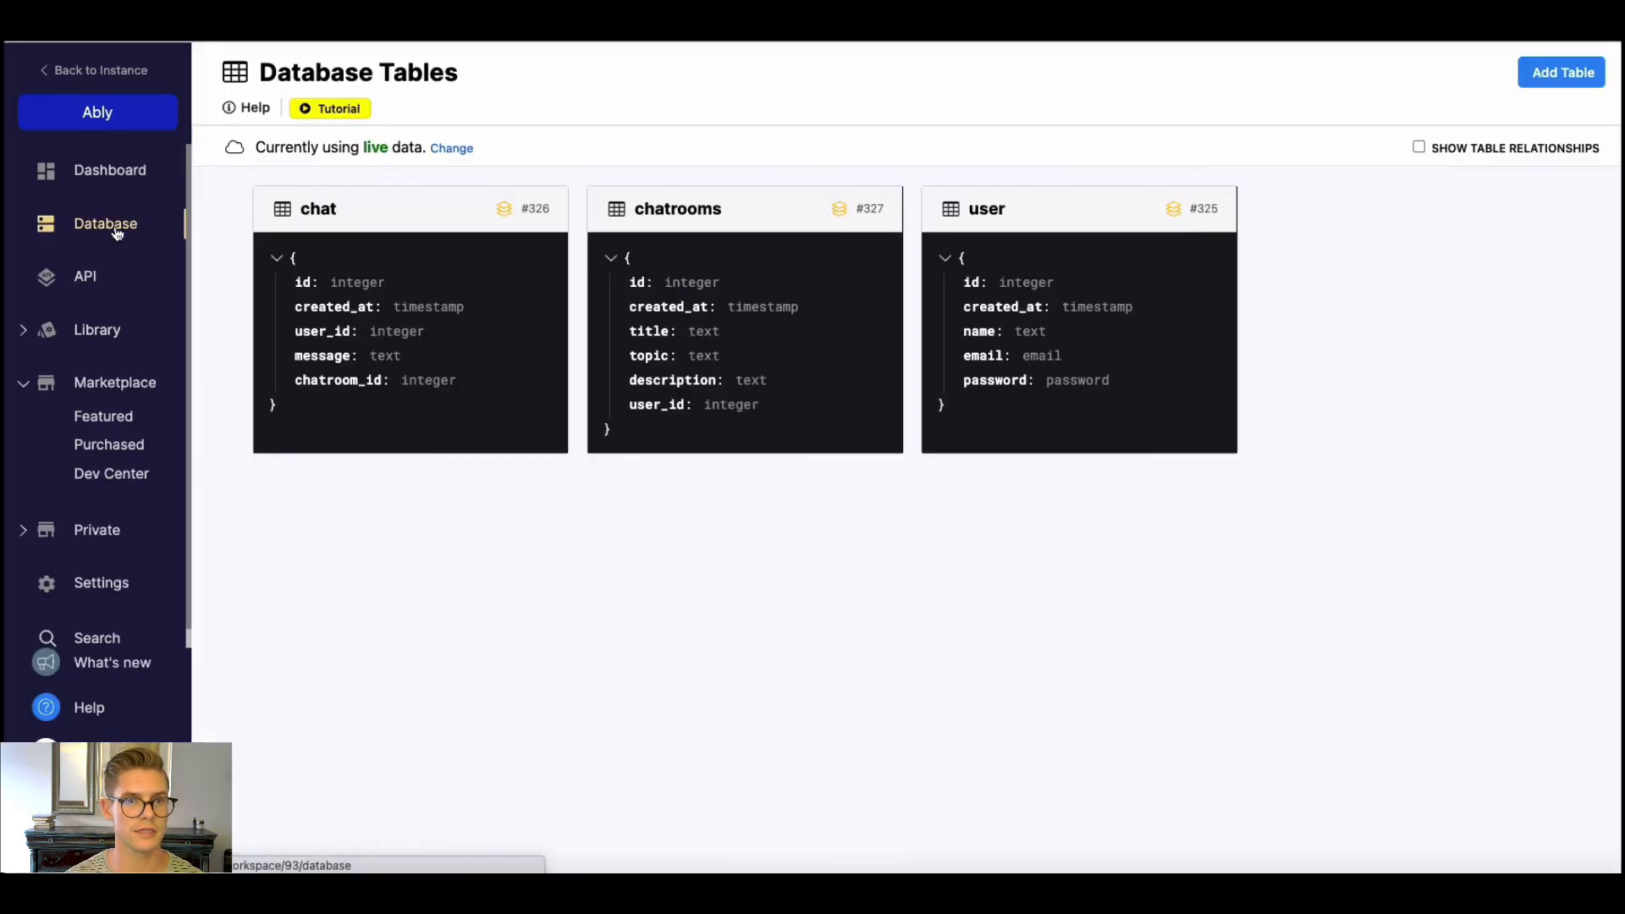
left_click(678, 209)
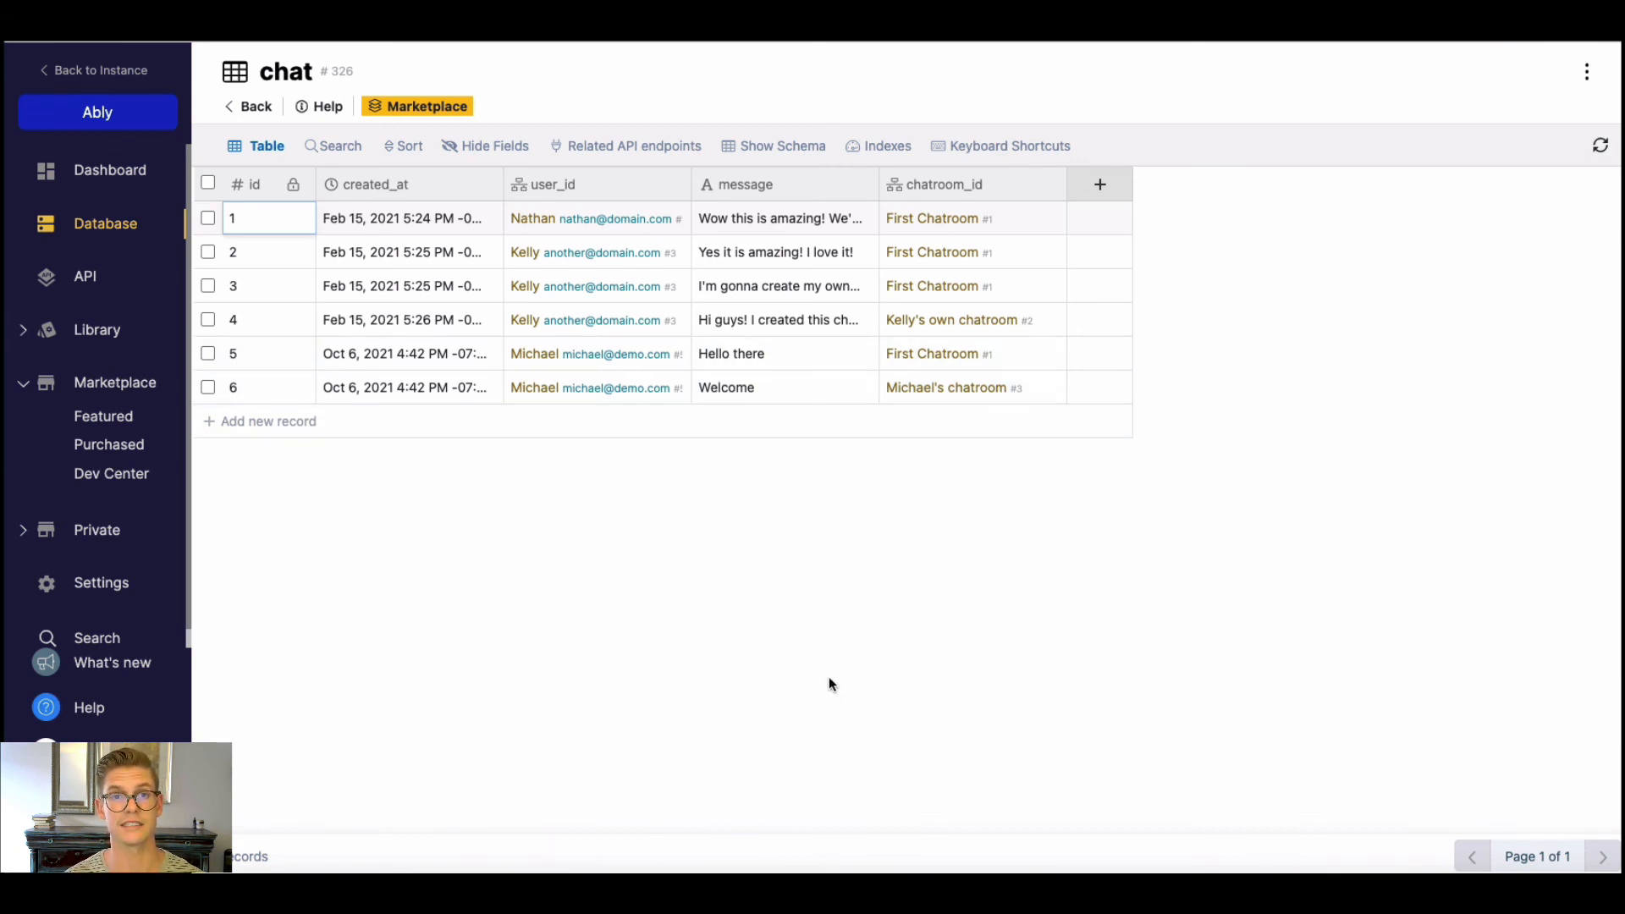
mouse_move(101, 423)
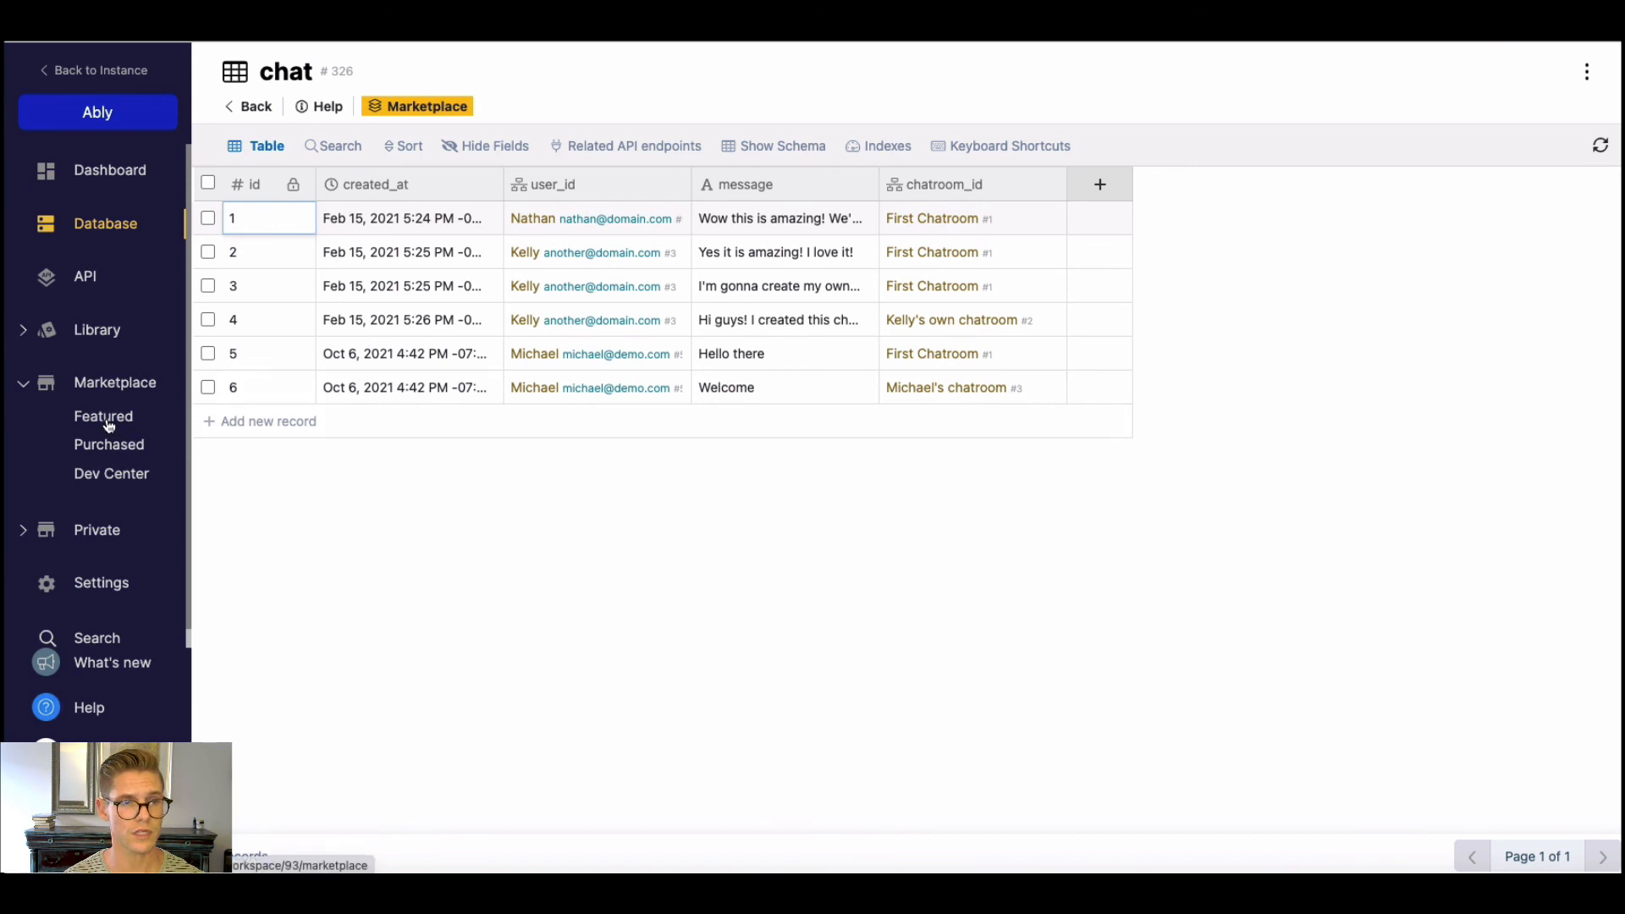
left_click(109, 170)
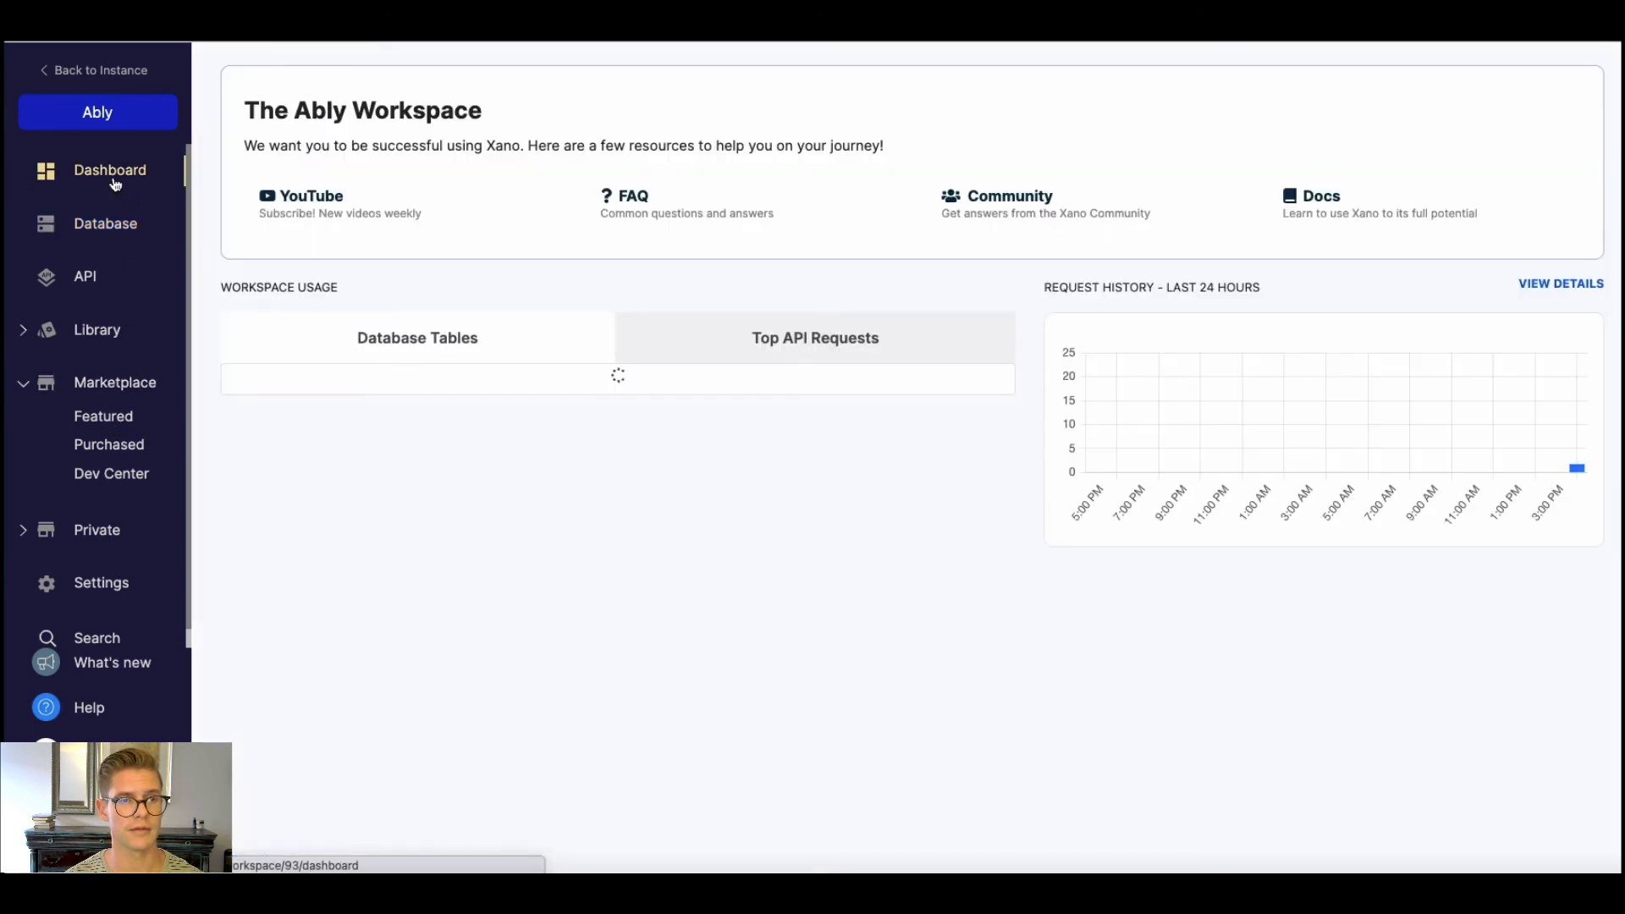